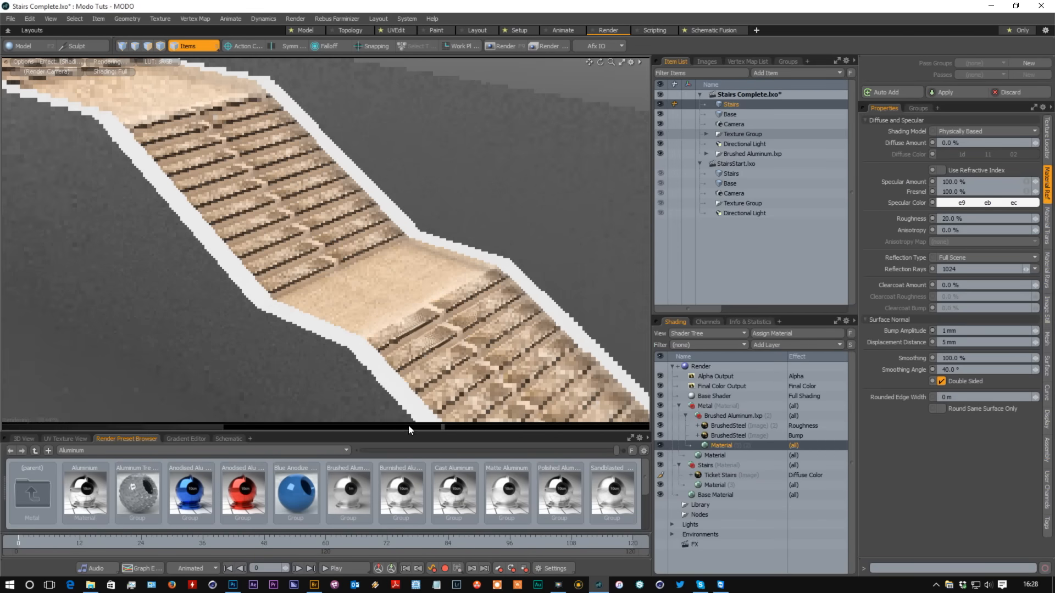
- Switch from the MODO stairs preview to the stair reference photo in Photoshop
left_click(232, 585)
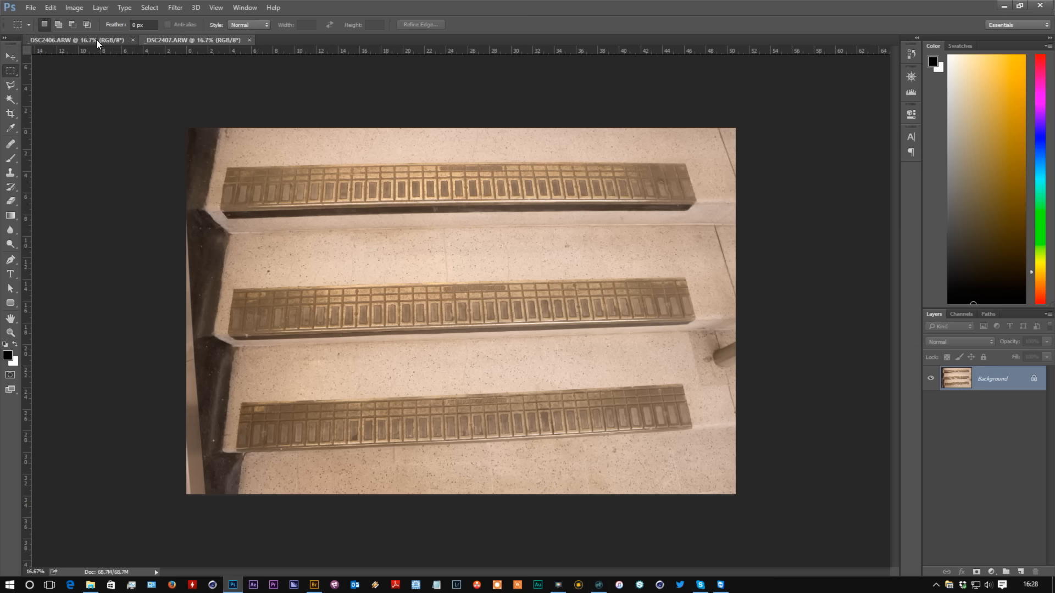
- Compare the stair-tread and floor-tile photos, then return to the untextured MODO stair scene
left_click(168, 39)
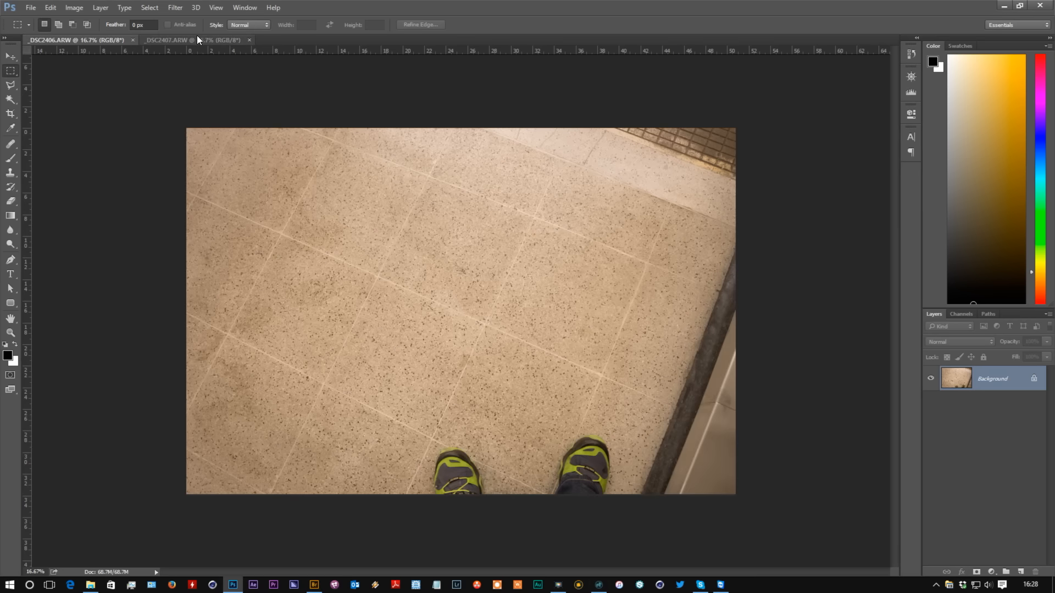
left_click(165, 40)
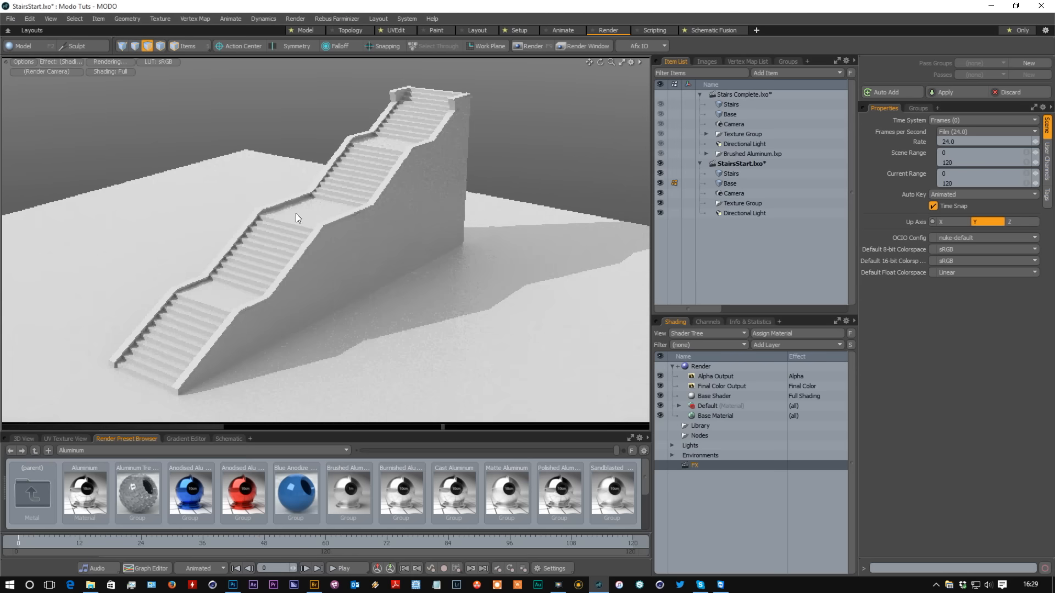
- Inspect the ground plane's Texture UV map in UVEdit, select the Stairs mesh, and return to Model
left_click(304, 31)
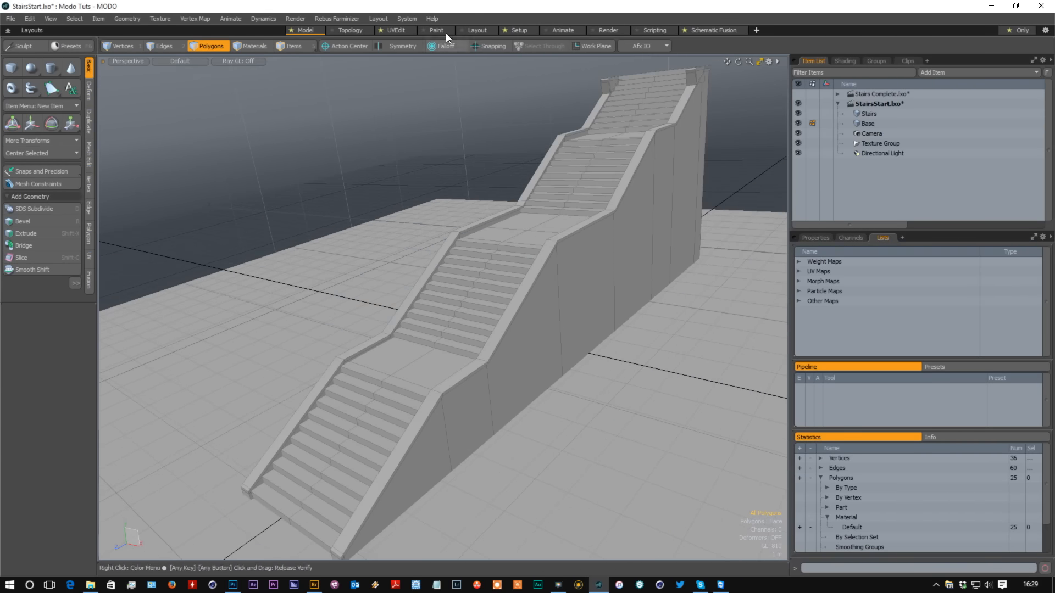
left_click(395, 30)
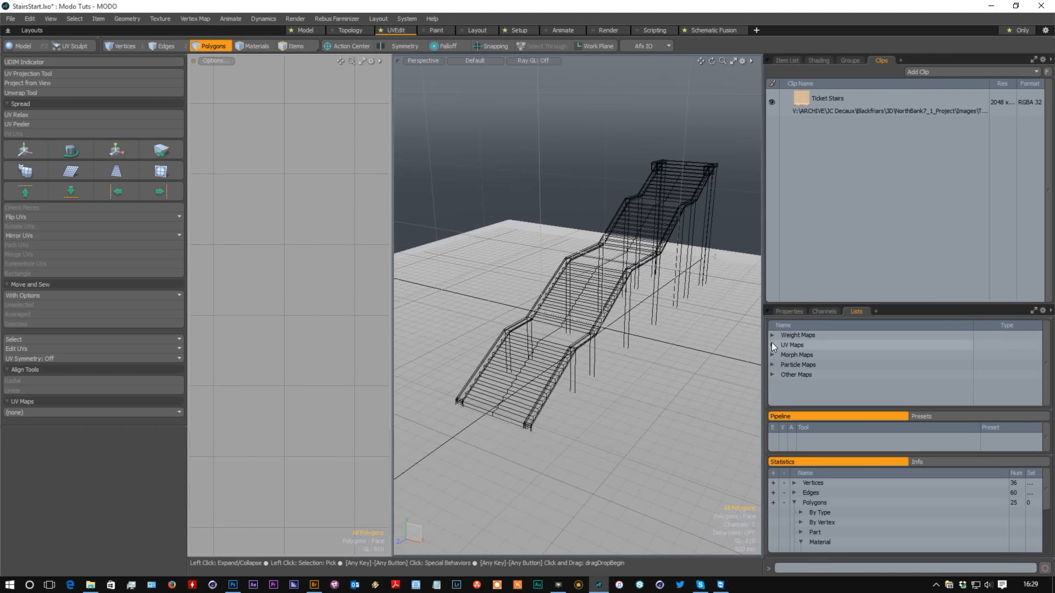
left_click(773, 345)
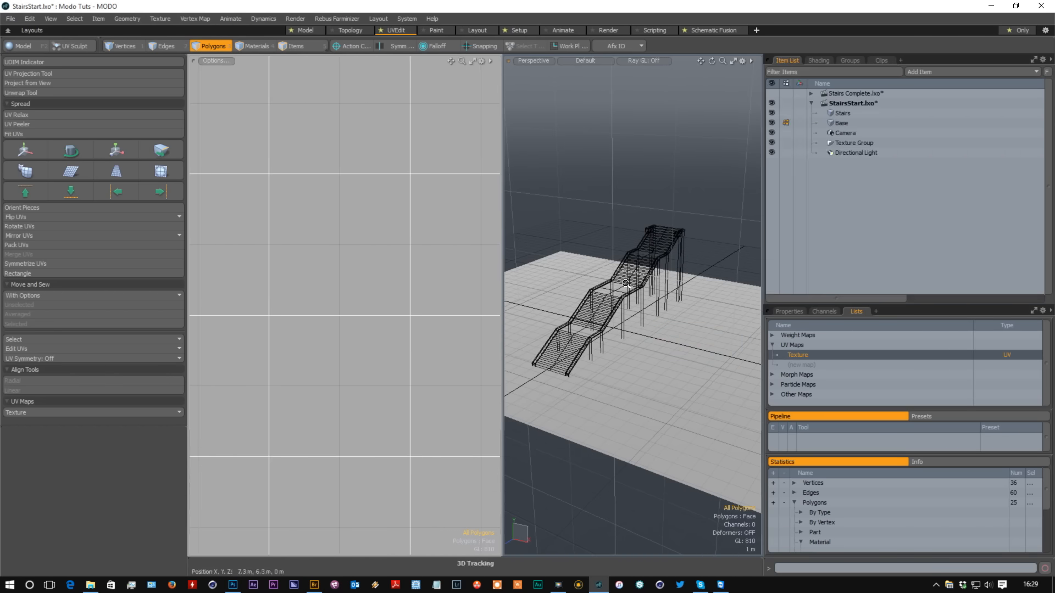
left_click(694, 328)
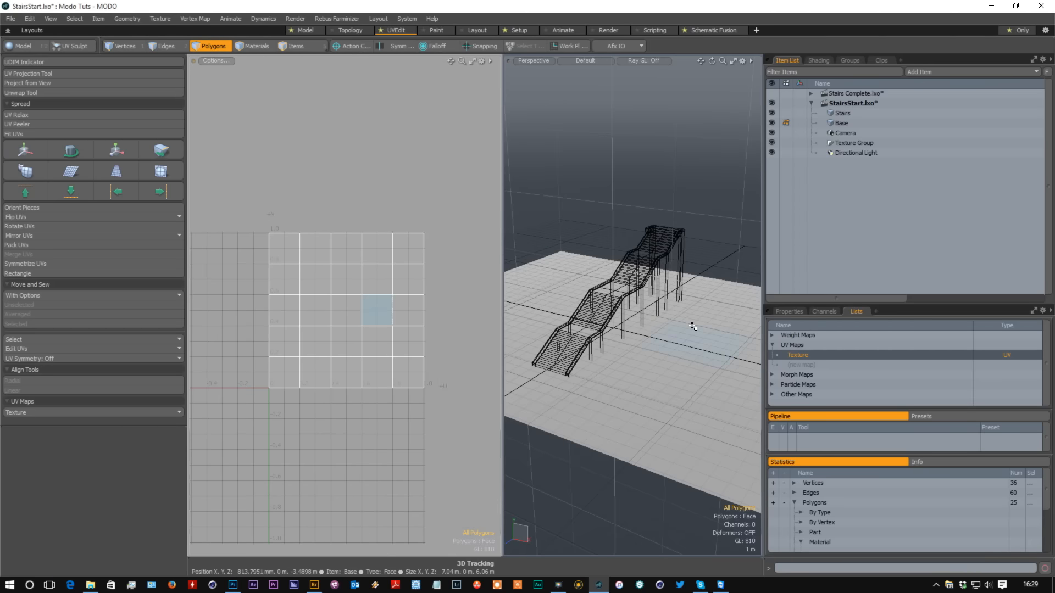
left_click(842, 113)
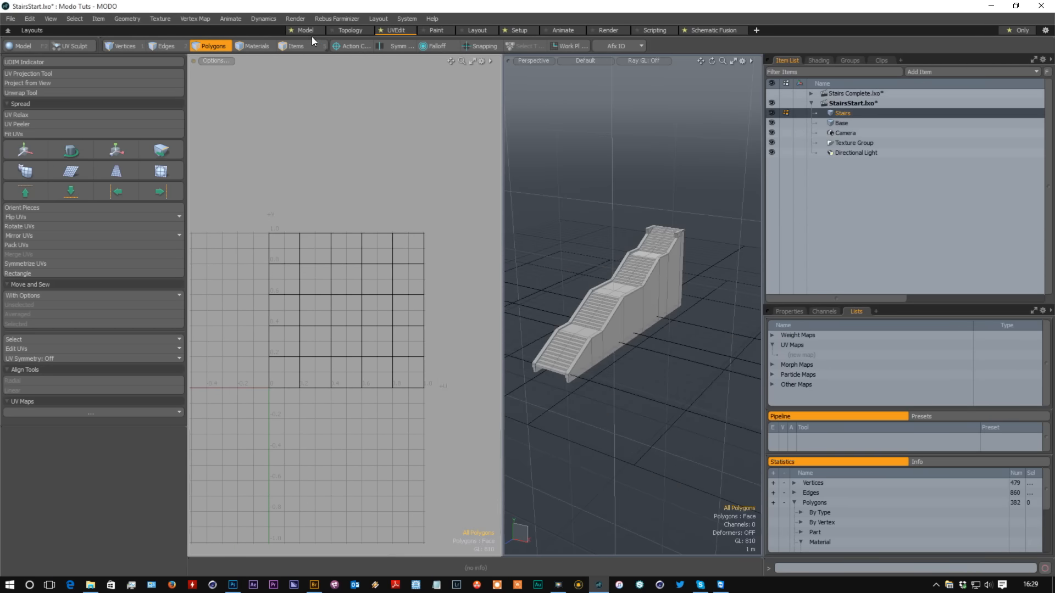
left_click(304, 30)
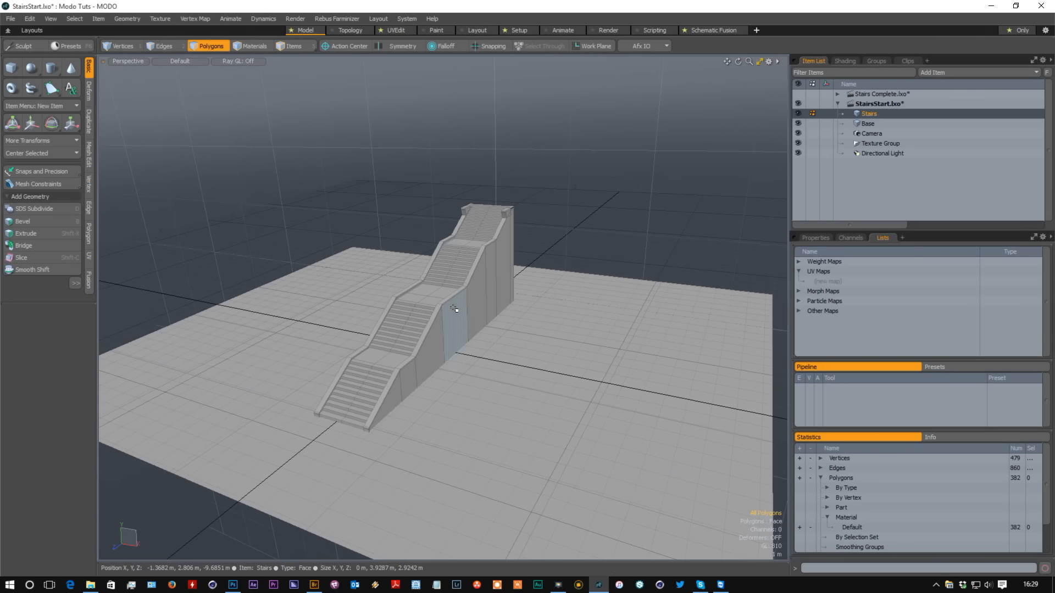
- Select the tread polygons, hide the rest of the staircase, and orbit to inspect the isolated treads
left_click(370, 353)
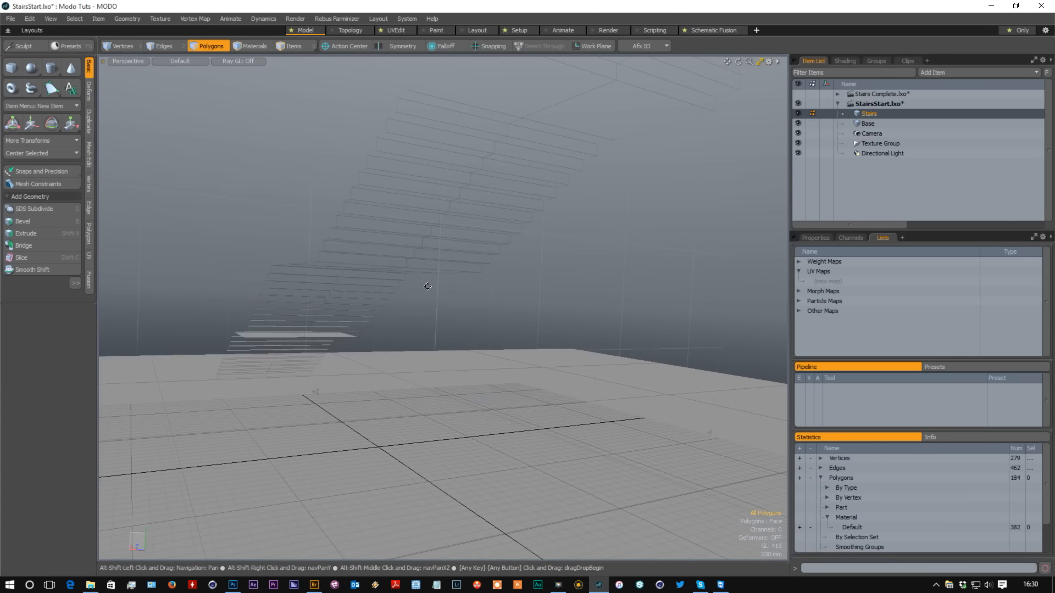
left_click_drag(428, 285, 403, 406)
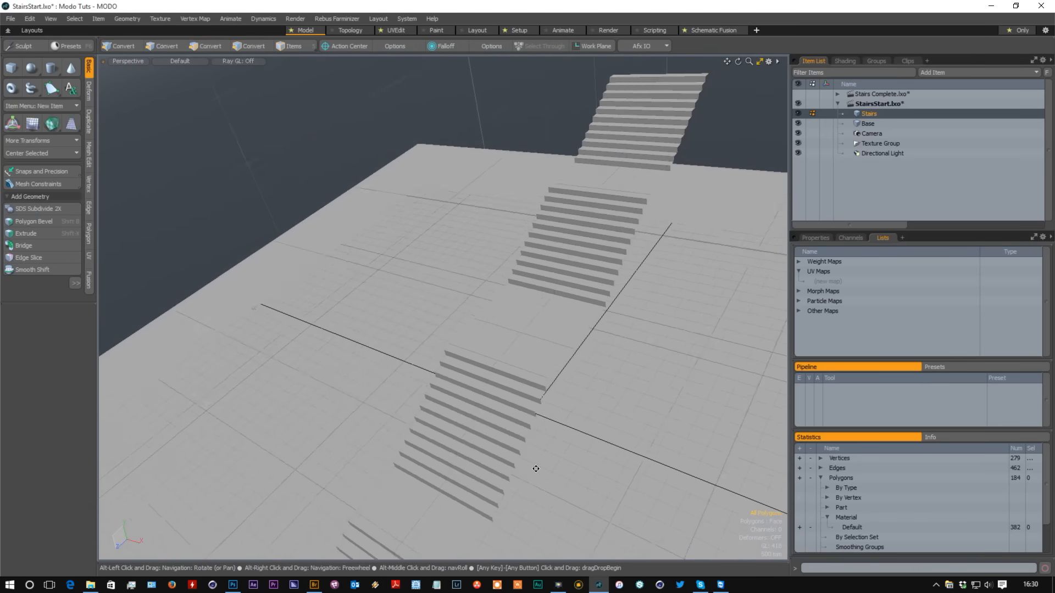
left_click(211, 47)
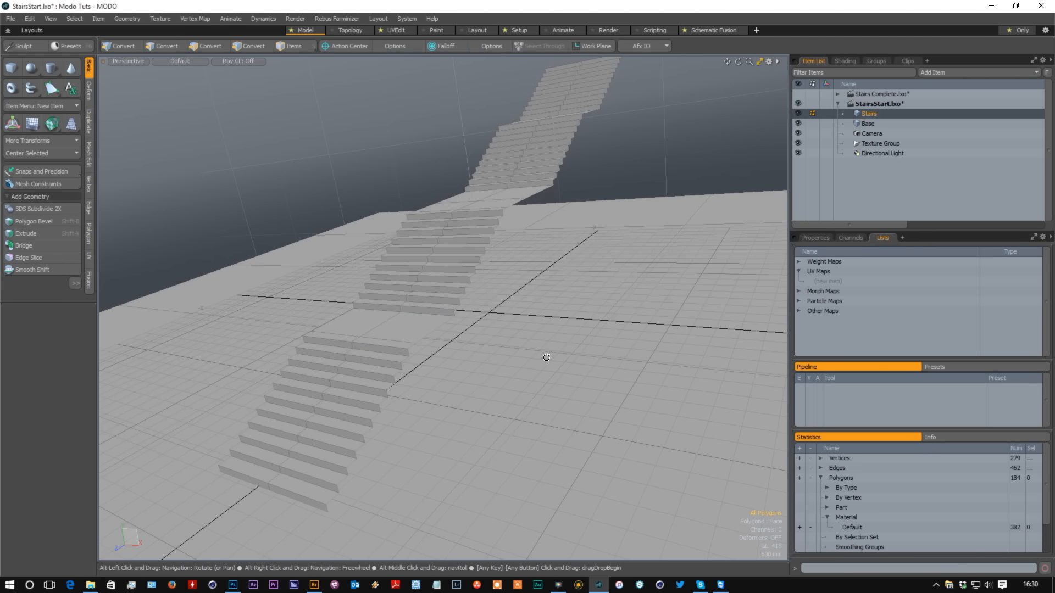
left_click_drag(546, 357, 406, 450)
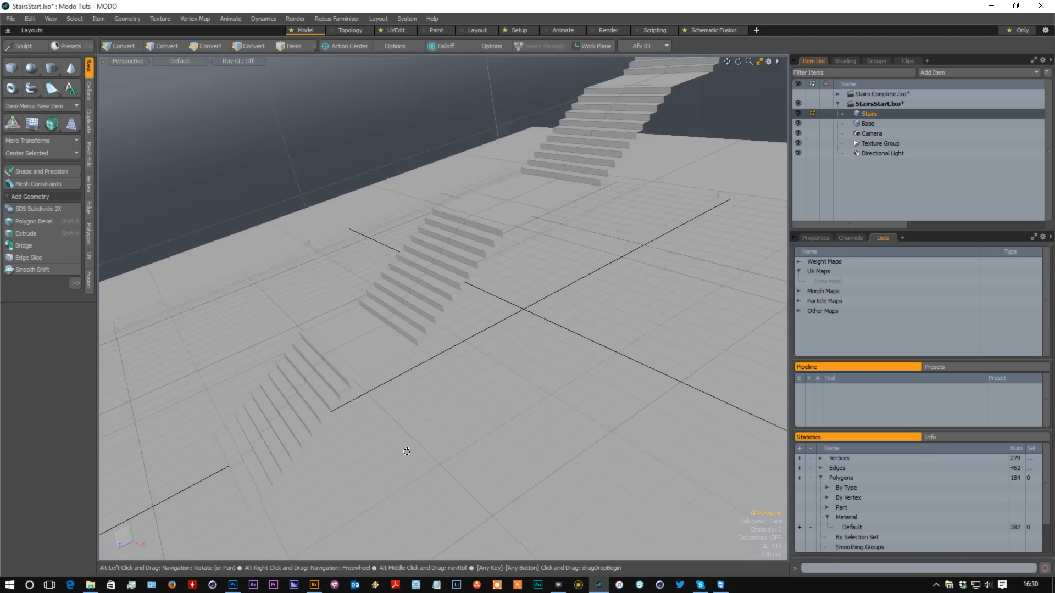
- Create a new vertex map named Stairs UV on the Stairs mesh
left_click(826, 281)
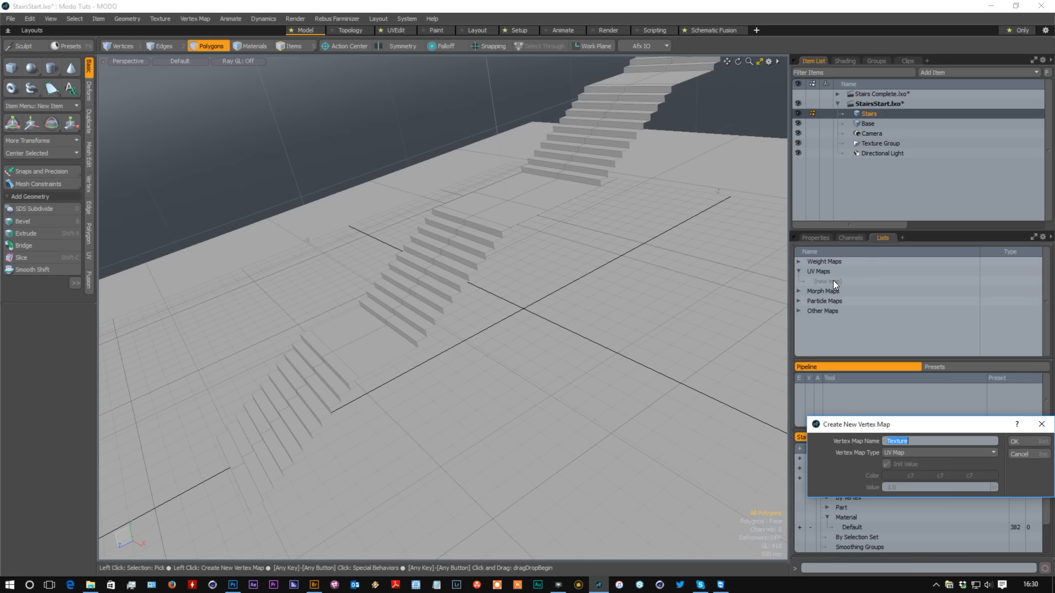
type("Stairs")
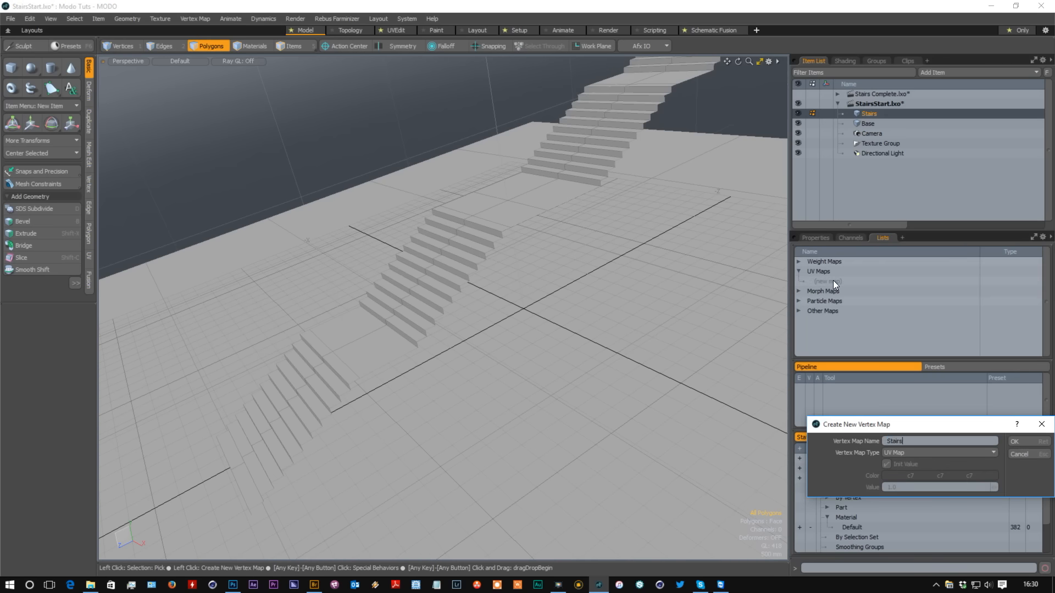
left_click(1014, 442)
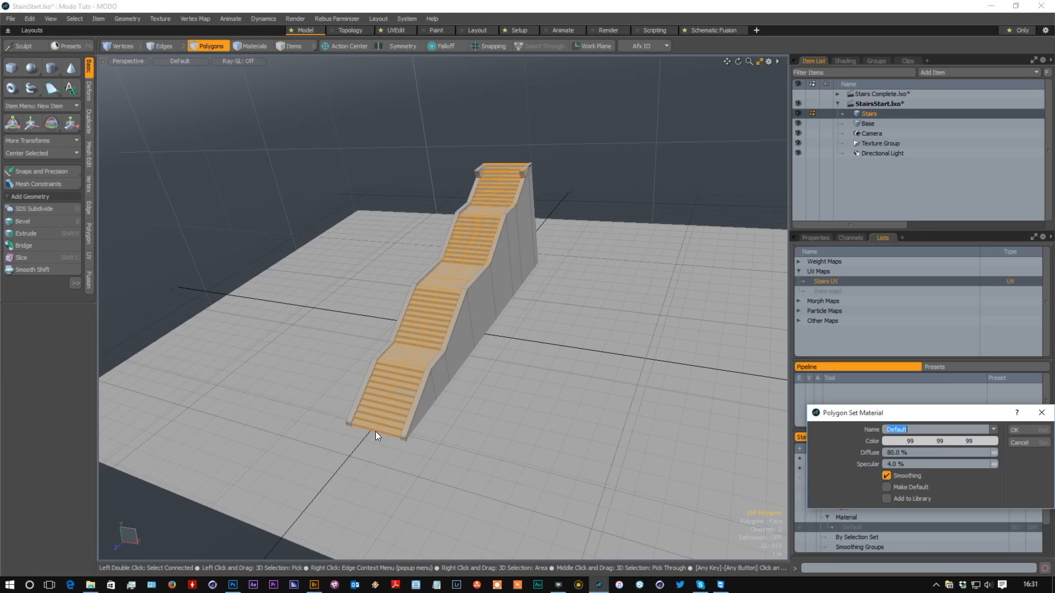
- Assign a new Stairs material to the treads and hide the faces still using Default material
type("S")
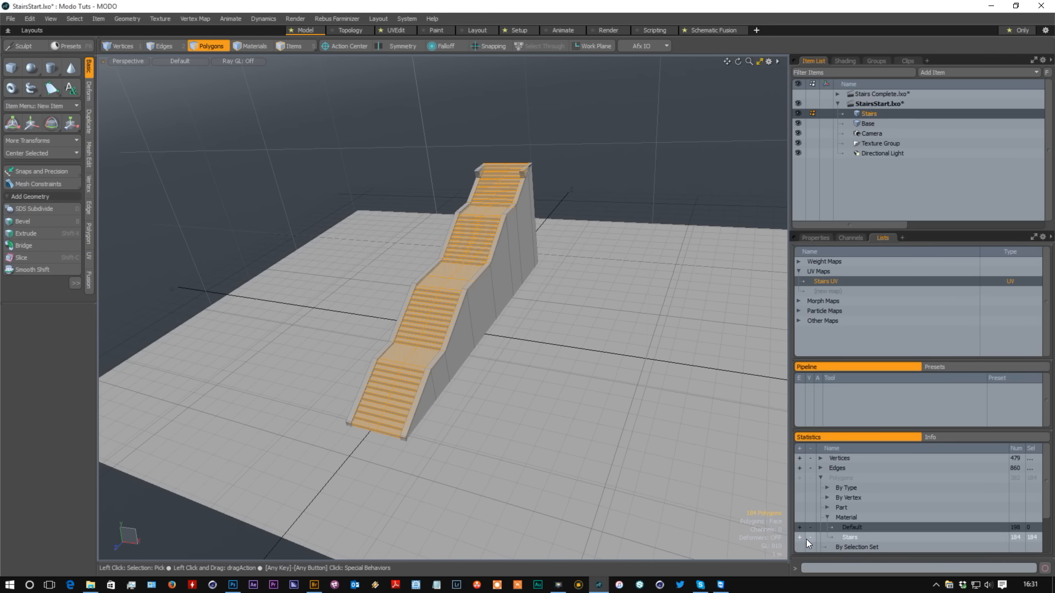
left_click(850, 537)
type("E")
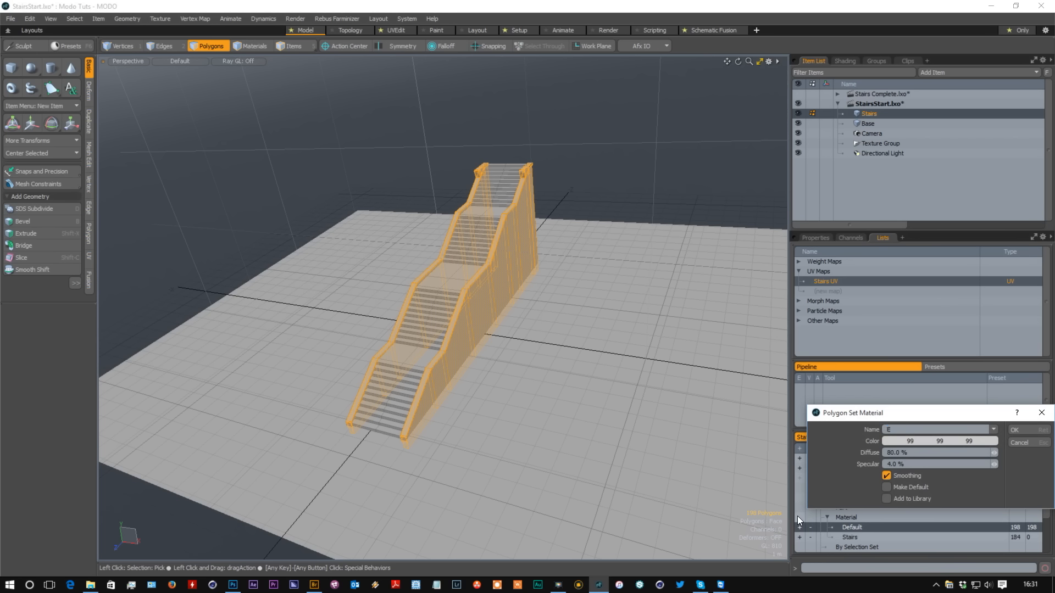
type("Sy")
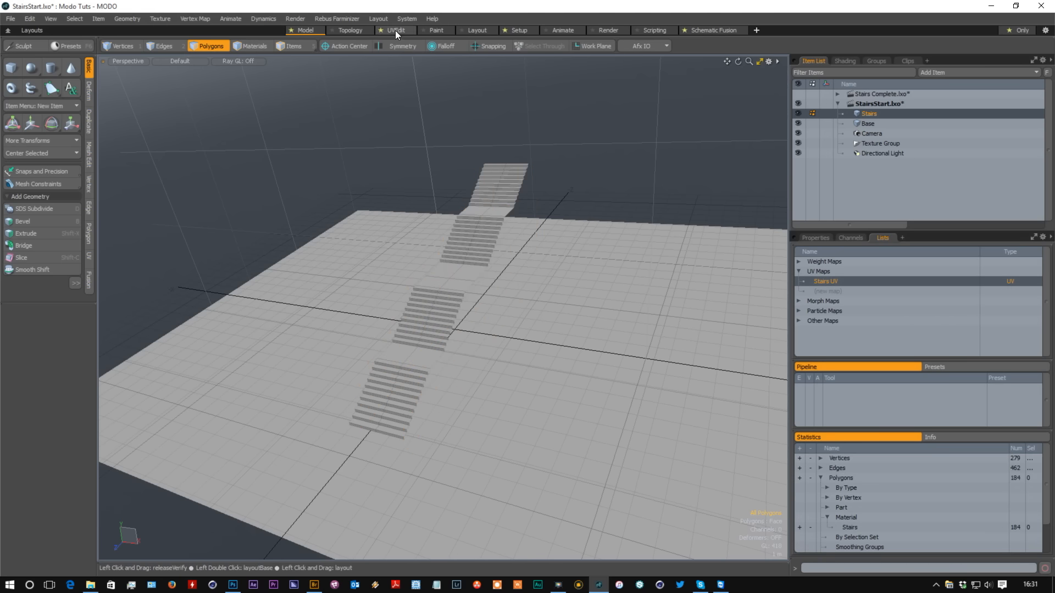
- Start the UV Projection Tool on the isolated treads in the UVEdit layout
left_click(395, 31)
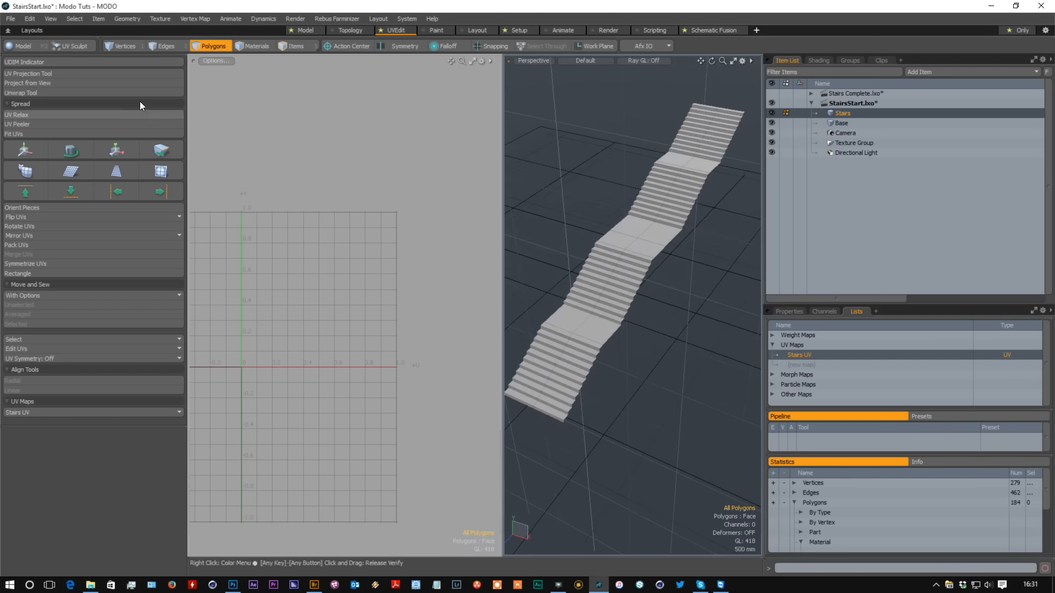
left_click(28, 74)
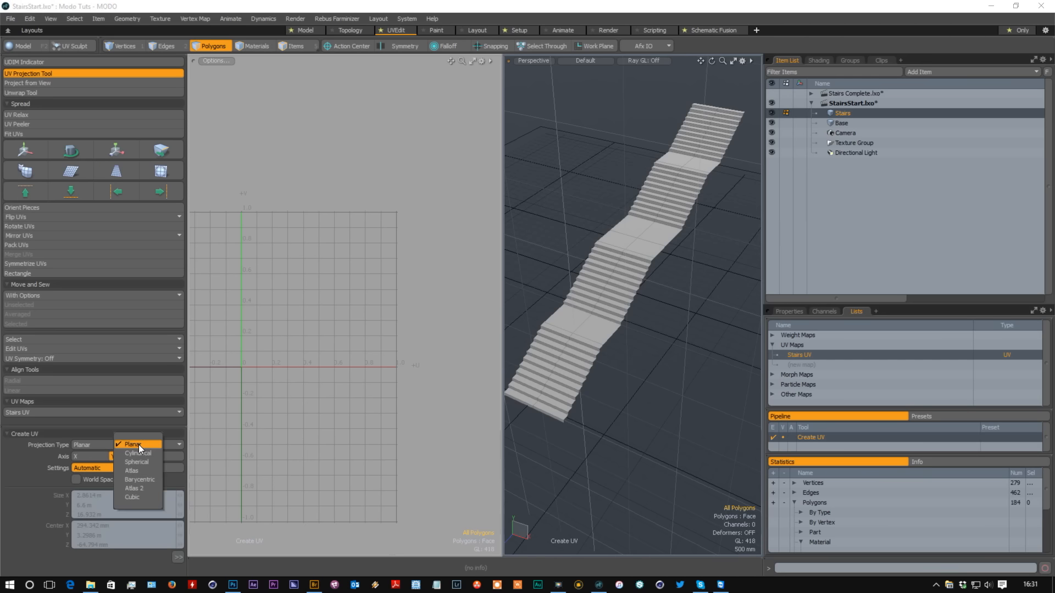
mouse_move(137, 463)
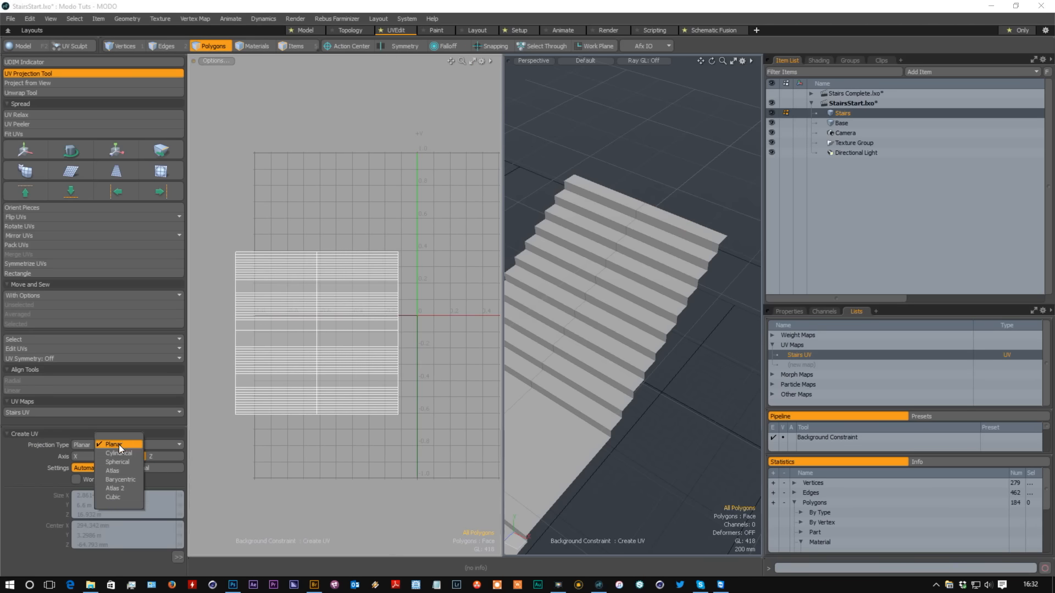
- Apply the planar projection, unwrap the treads, and orient the pieces into one horizontal strip
left_click(113, 444)
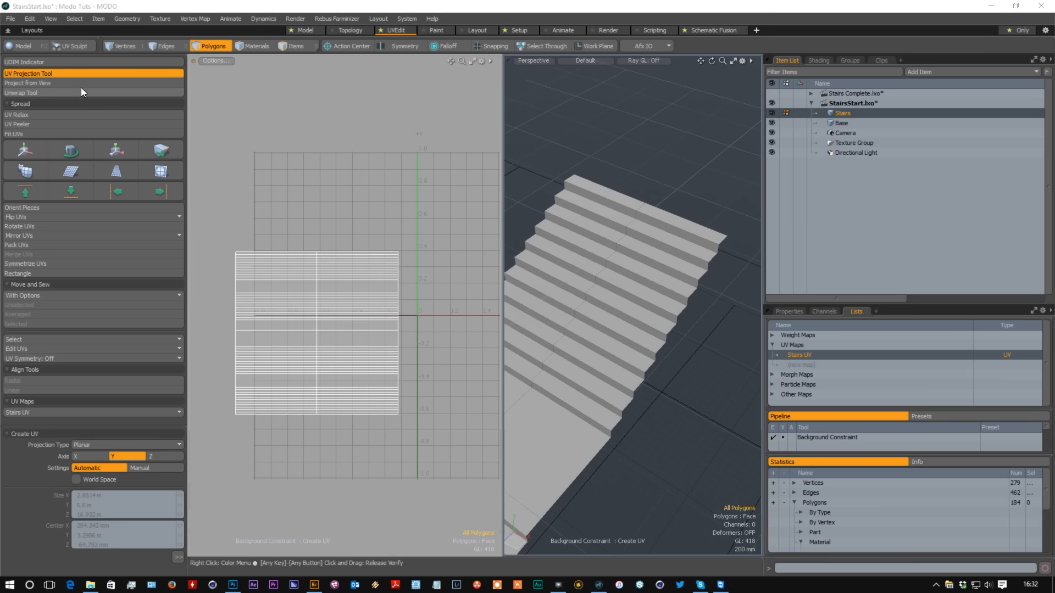
left_click(22, 93)
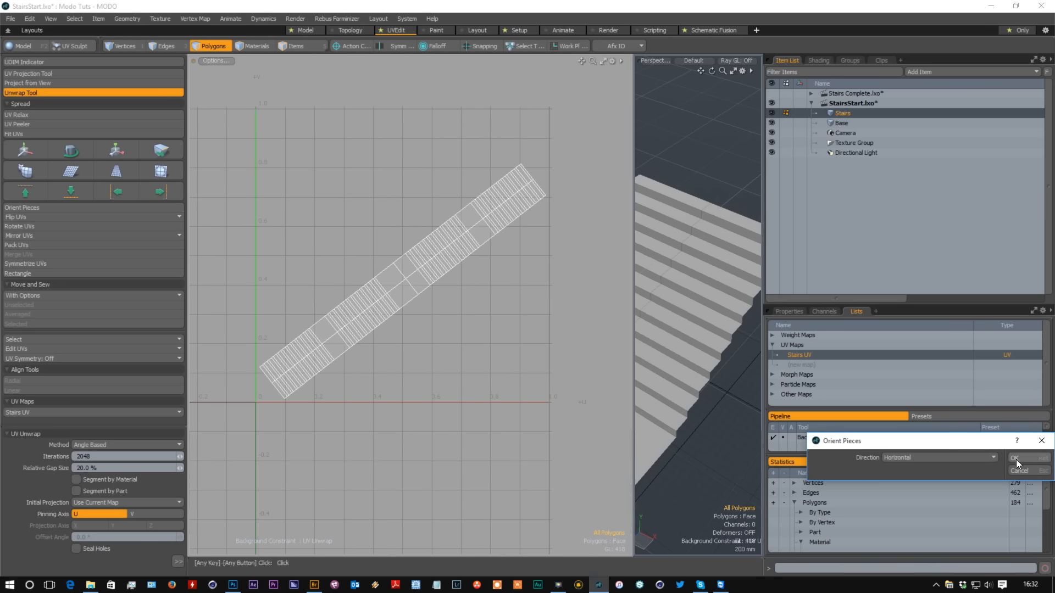
left_click(1017, 458)
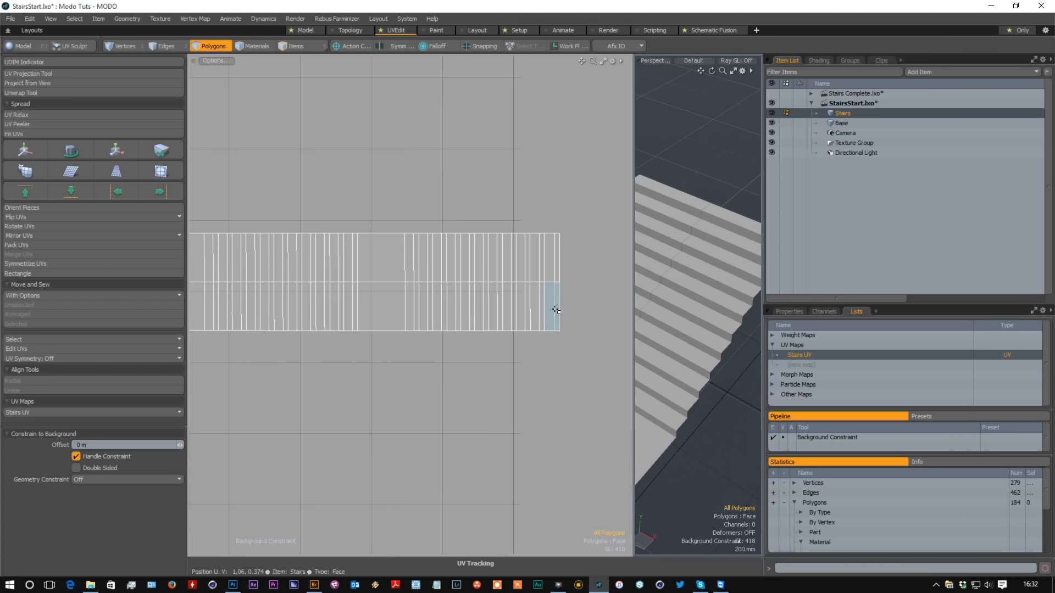
left_click(551, 306)
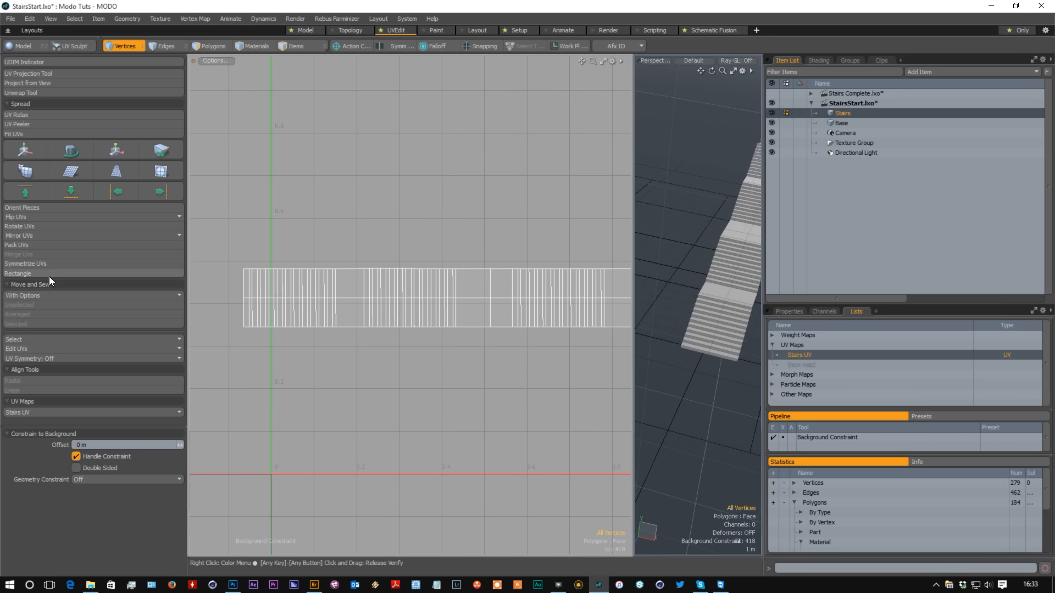
- Square the tread UVs with Rectangle and rotate the strip 90° to stand upright
left_click(17, 274)
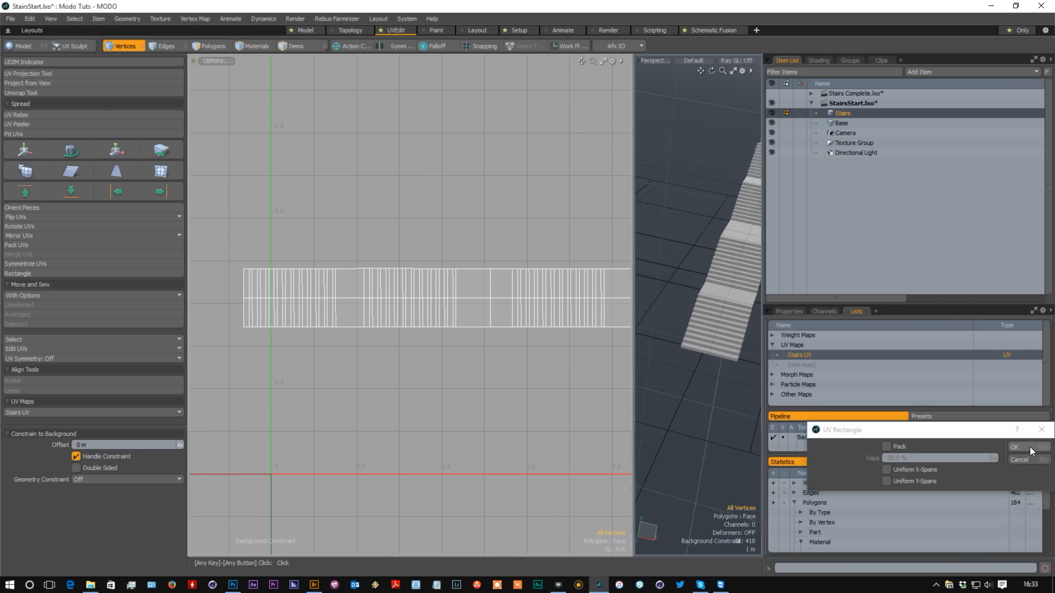
left_click(1014, 447)
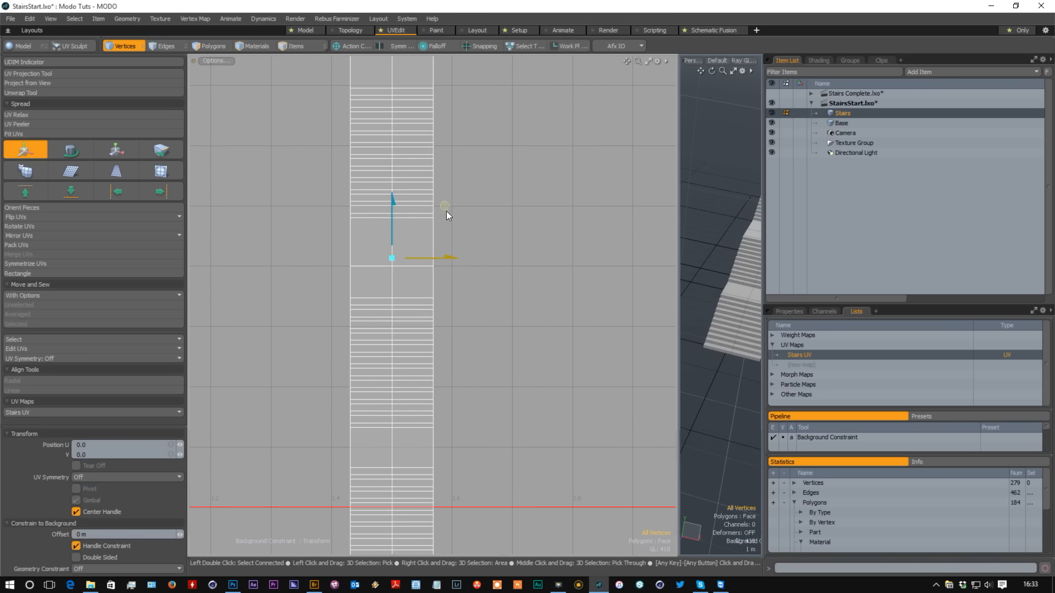
left_click(115, 149)
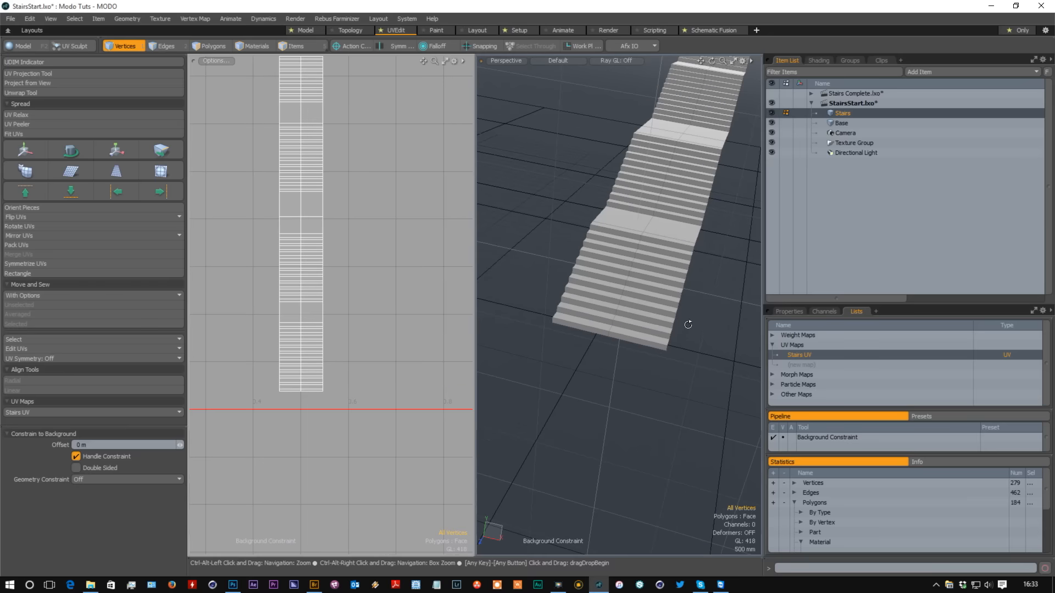
- Select the left half of the stair faces and tear its UVs away with the Move tool's Tear Off
left_click(166, 46)
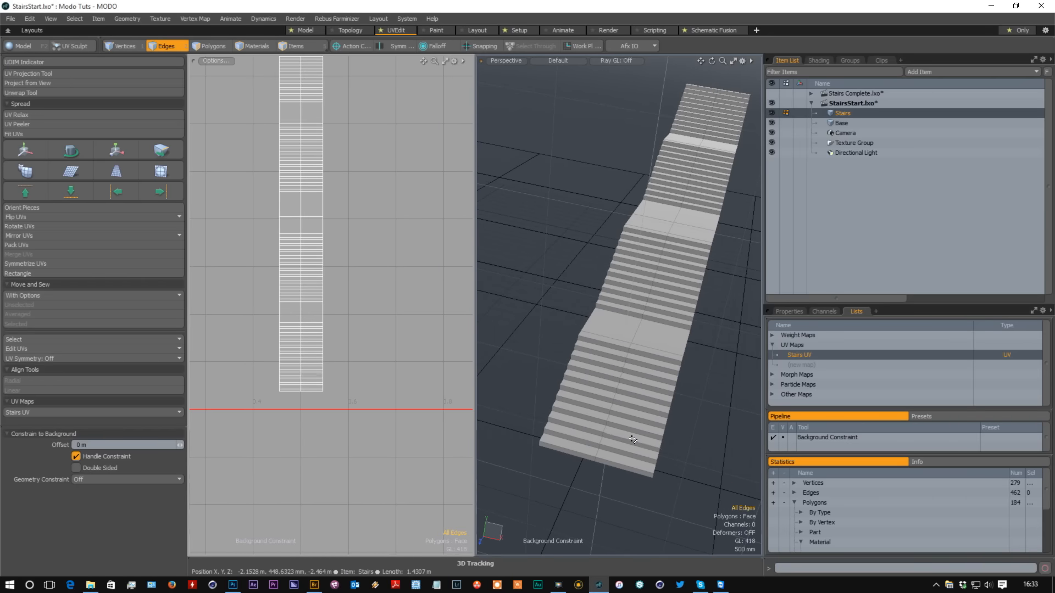
left_click(213, 46)
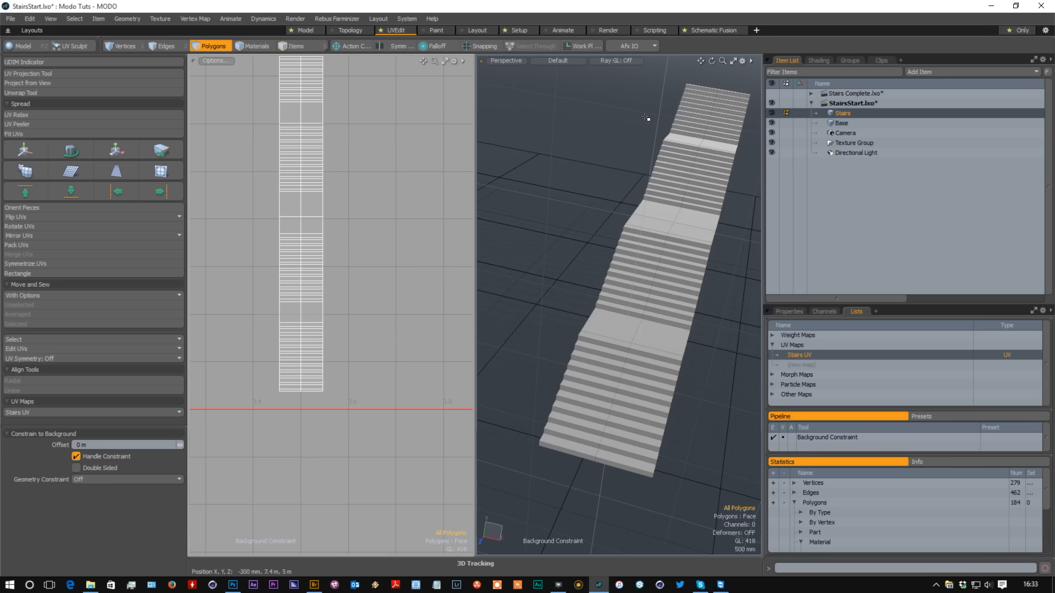
left_click(568, 443)
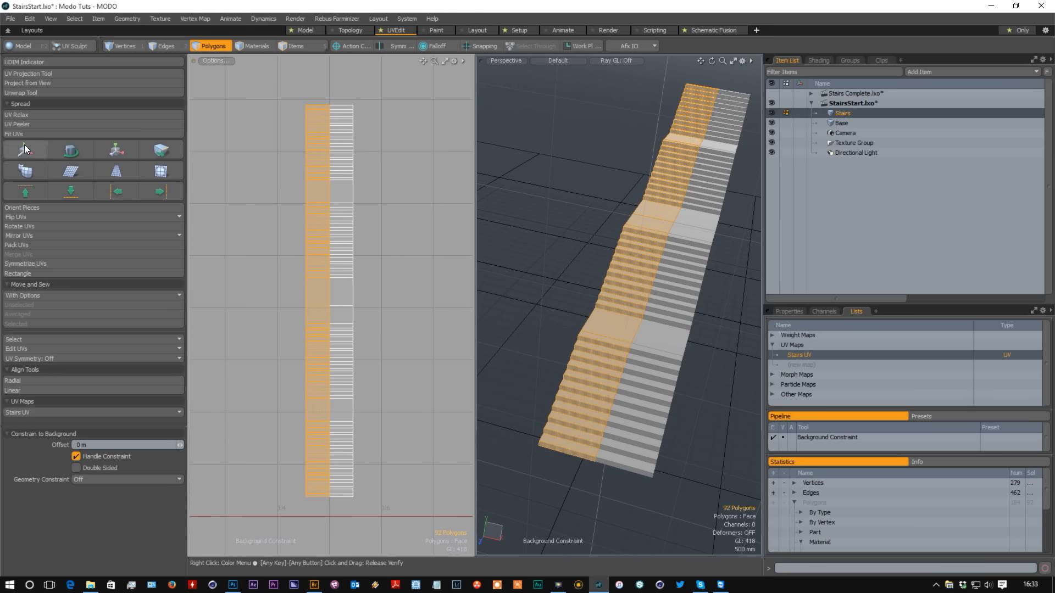
left_click(25, 149)
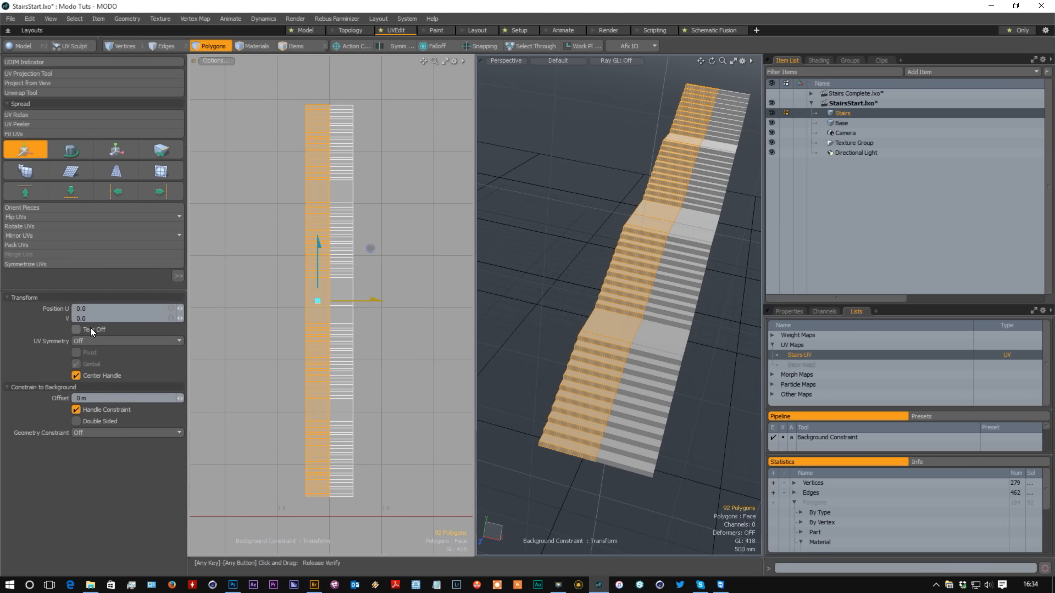
mouse_move(26, 149)
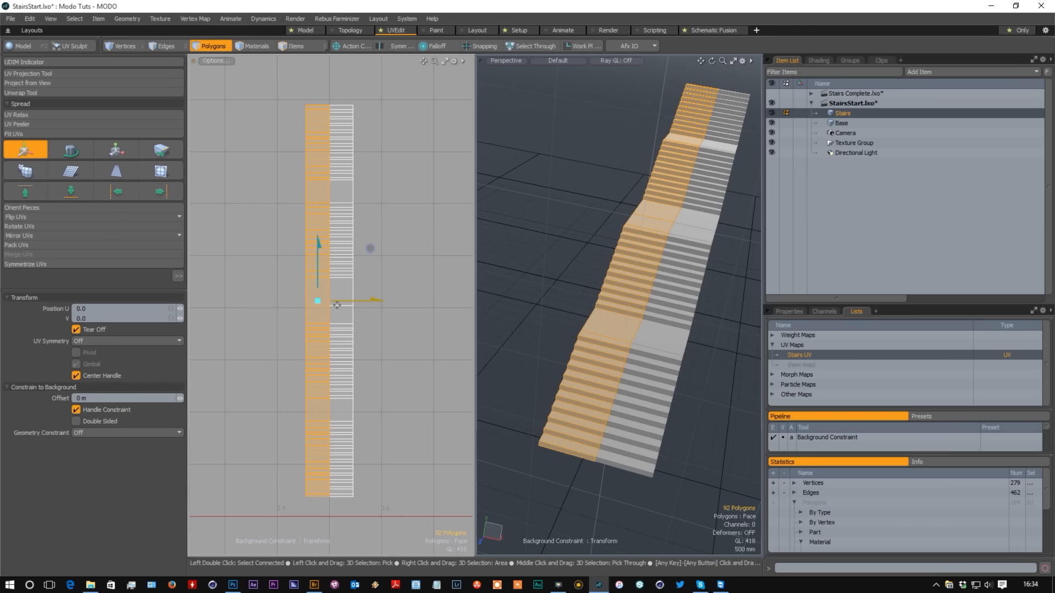
left_click_drag(336, 301, 350, 301)
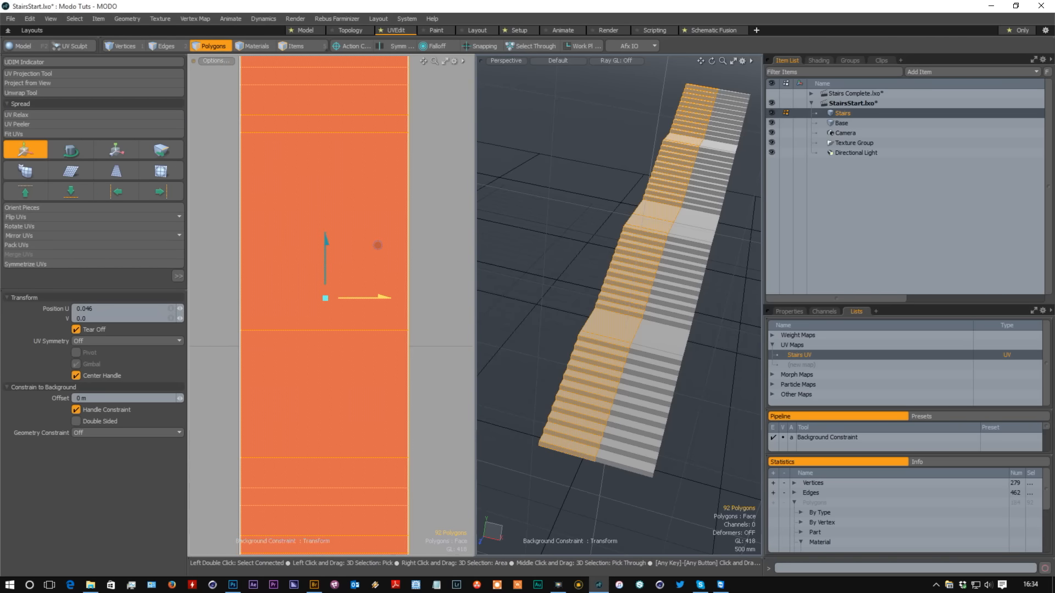
left_click_drag(326, 298, 348, 302)
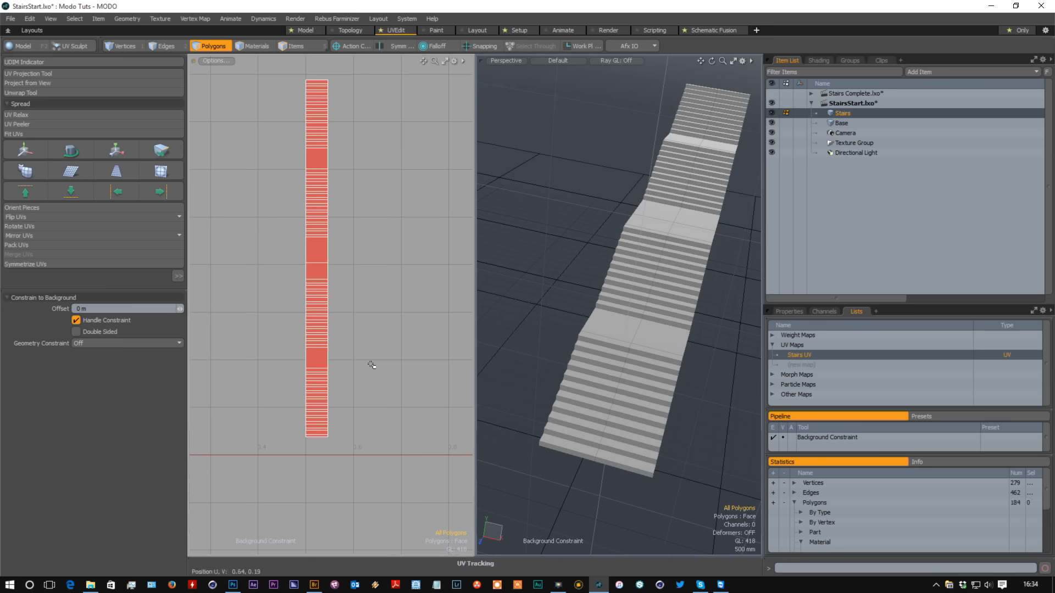
mouse_move(371, 367)
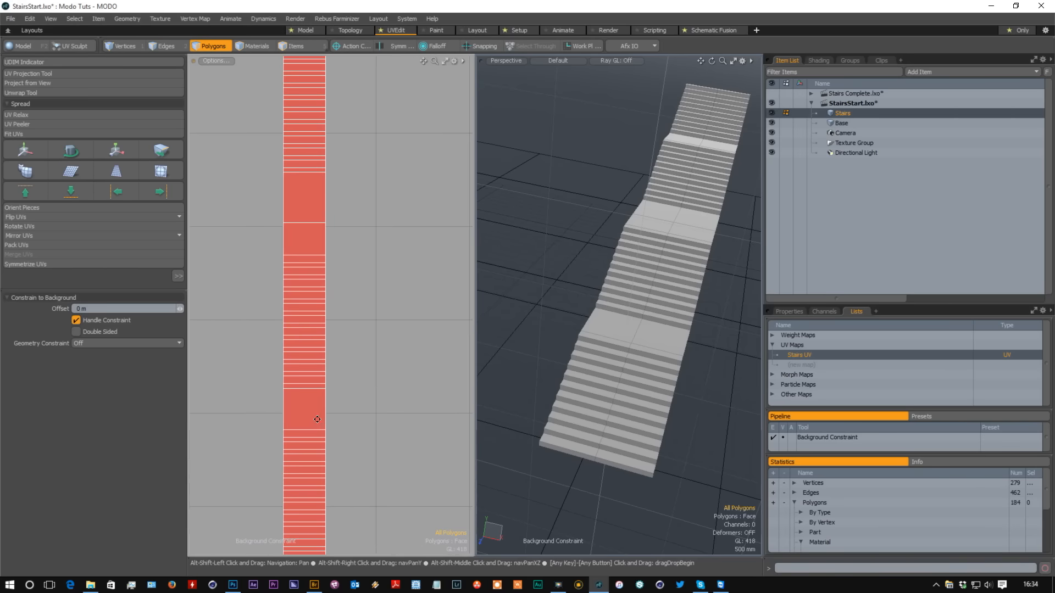
- Move the landing faces off the step strip as their own UV island
left_click(330, 284)
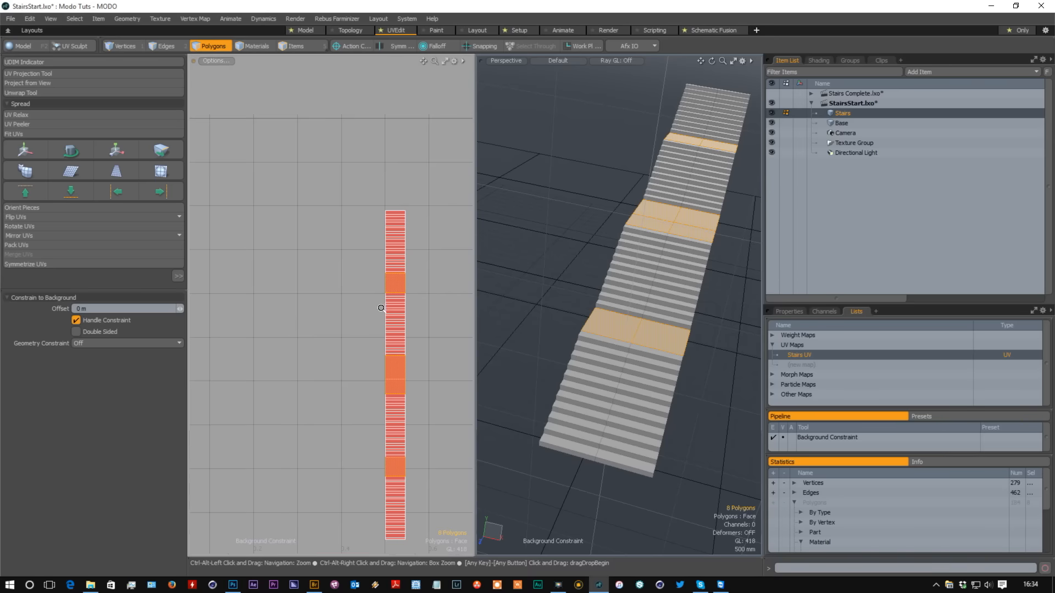
left_click(25, 149)
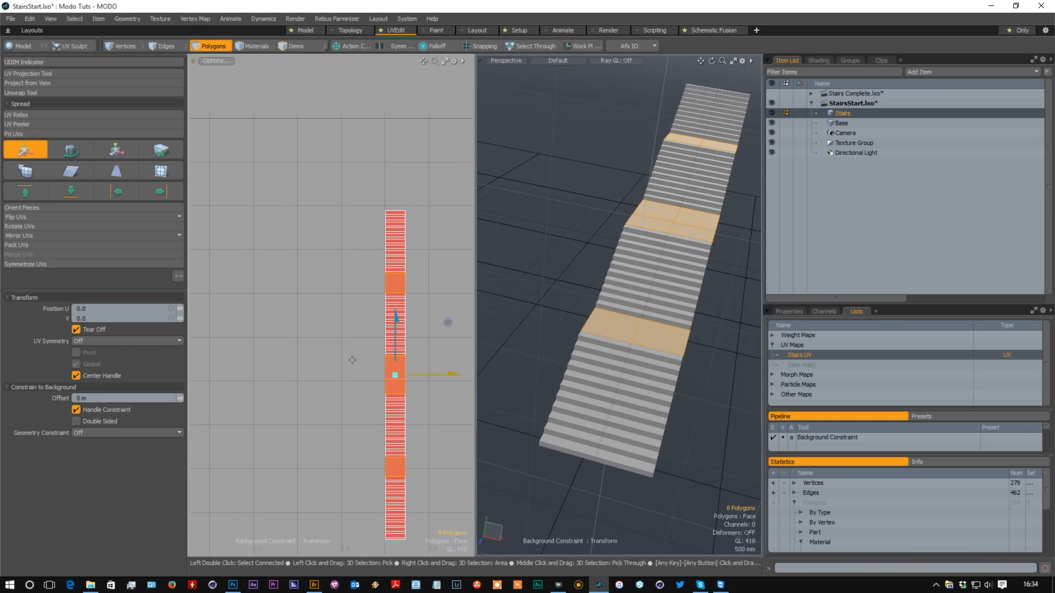
left_click_drag(394, 375, 224, 375)
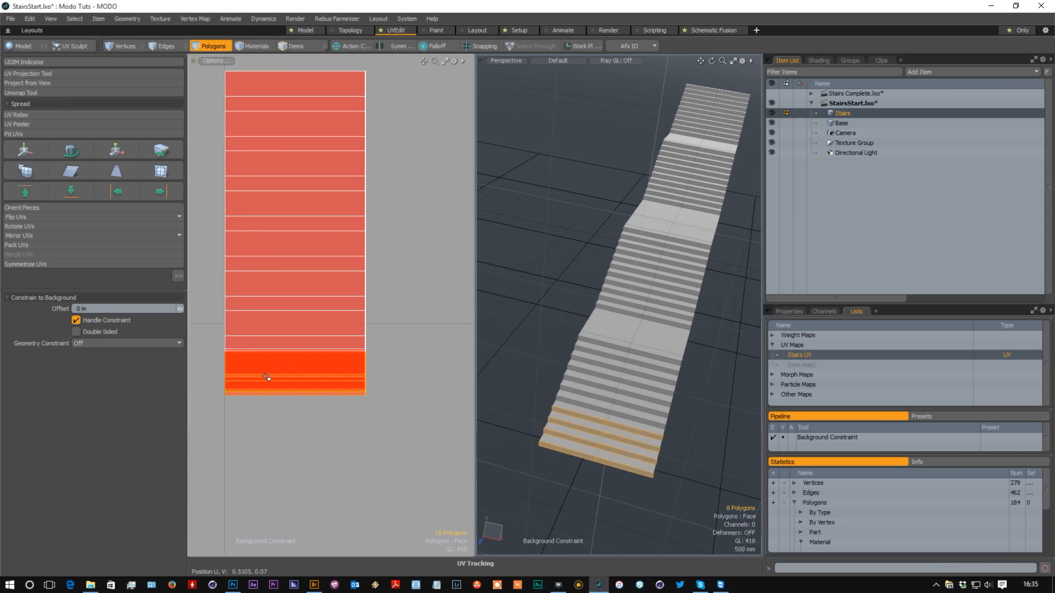
- Shift the lower step UVs upward to begin stacking the treads onto one another
left_click(25, 150)
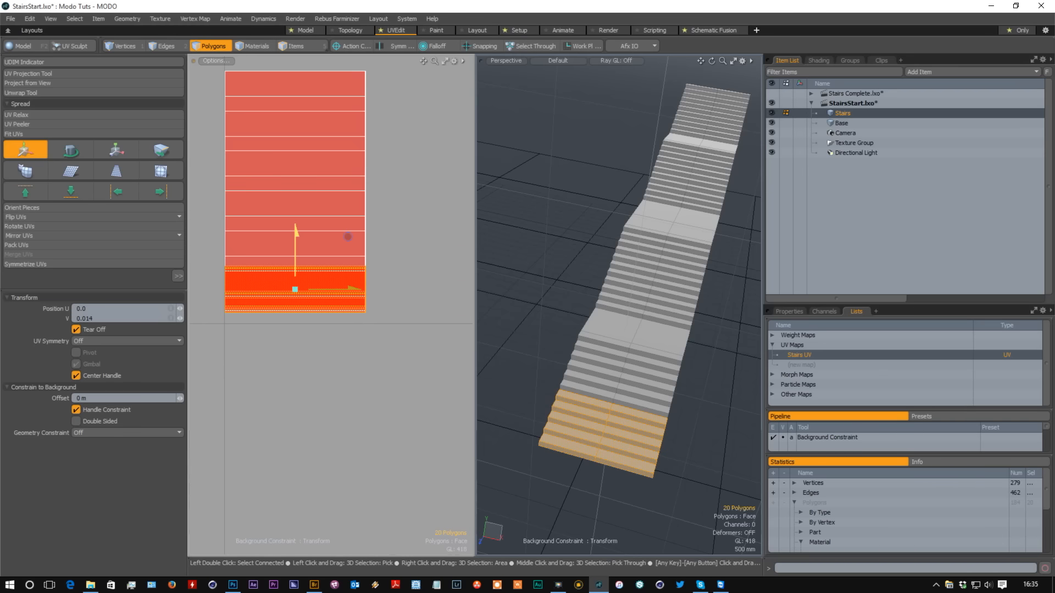
left_click_drag(295, 238, 295, 291)
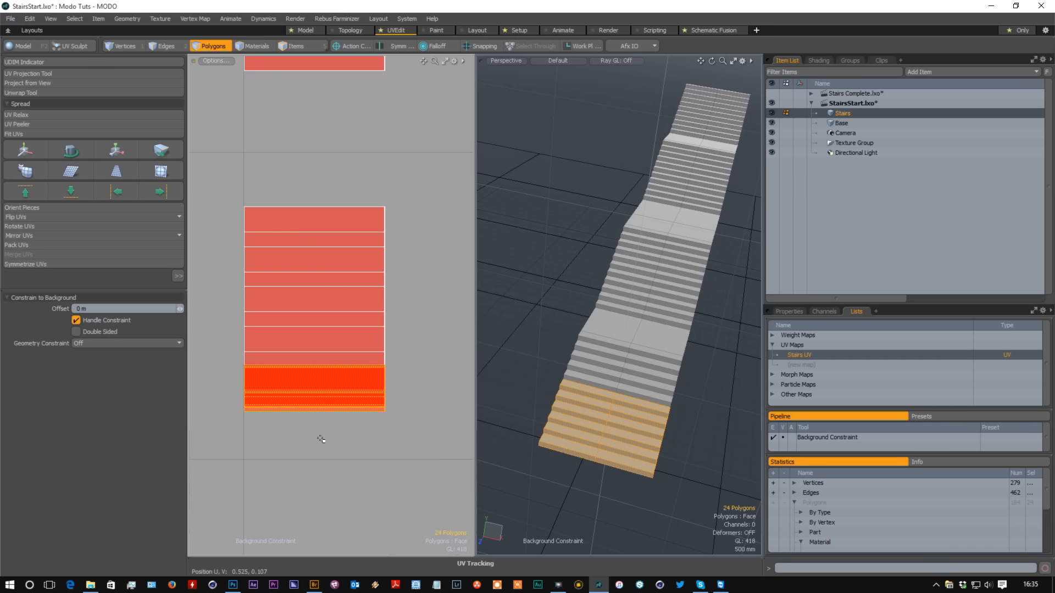
left_click(25, 149)
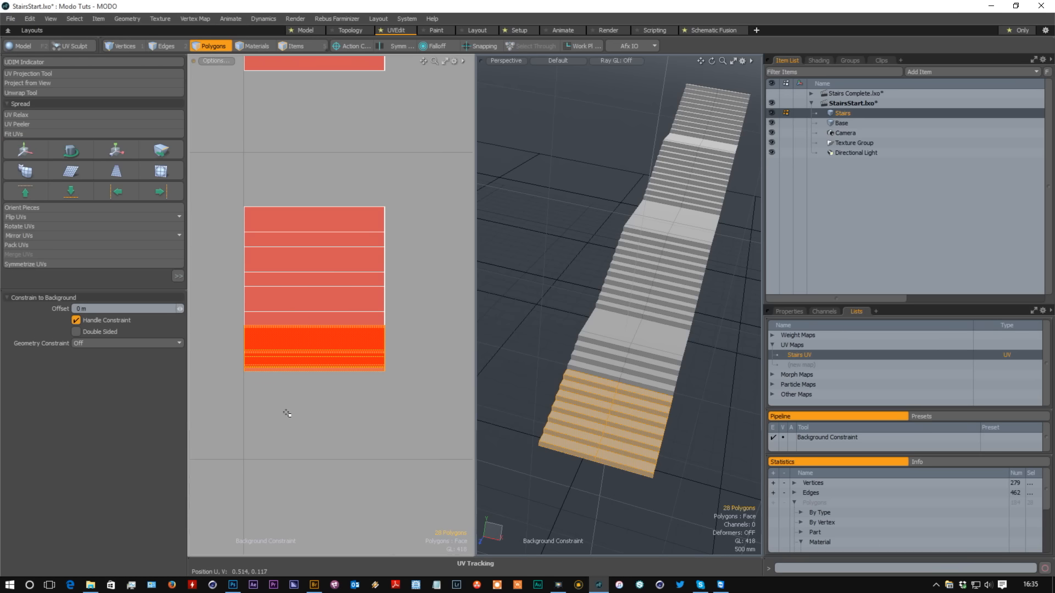
left_click(25, 149)
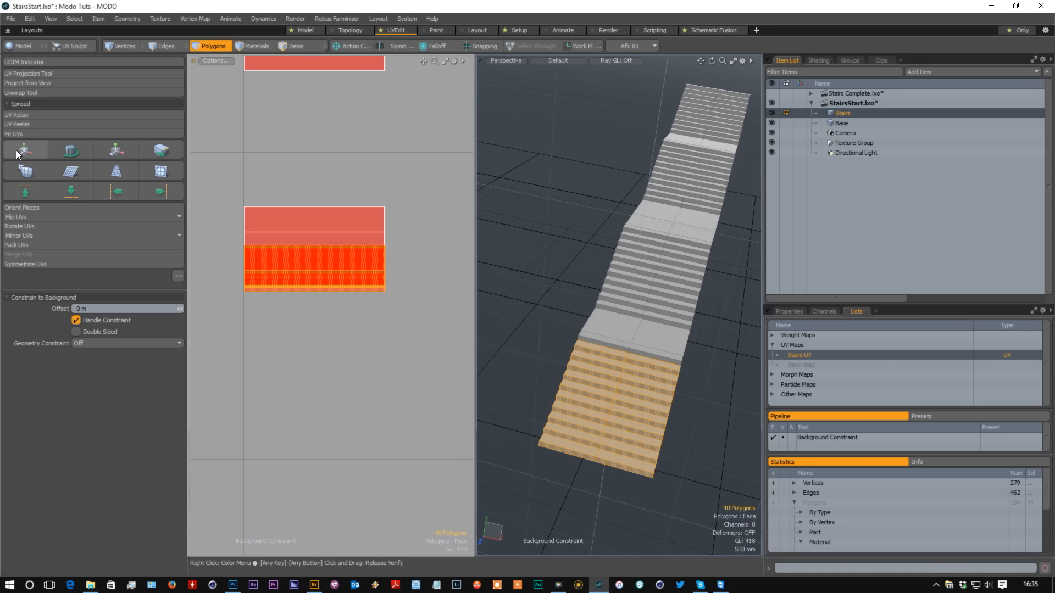
- Add each stair tread's faces to the selection and stack their UVs into one overlapping block
left_click(25, 150)
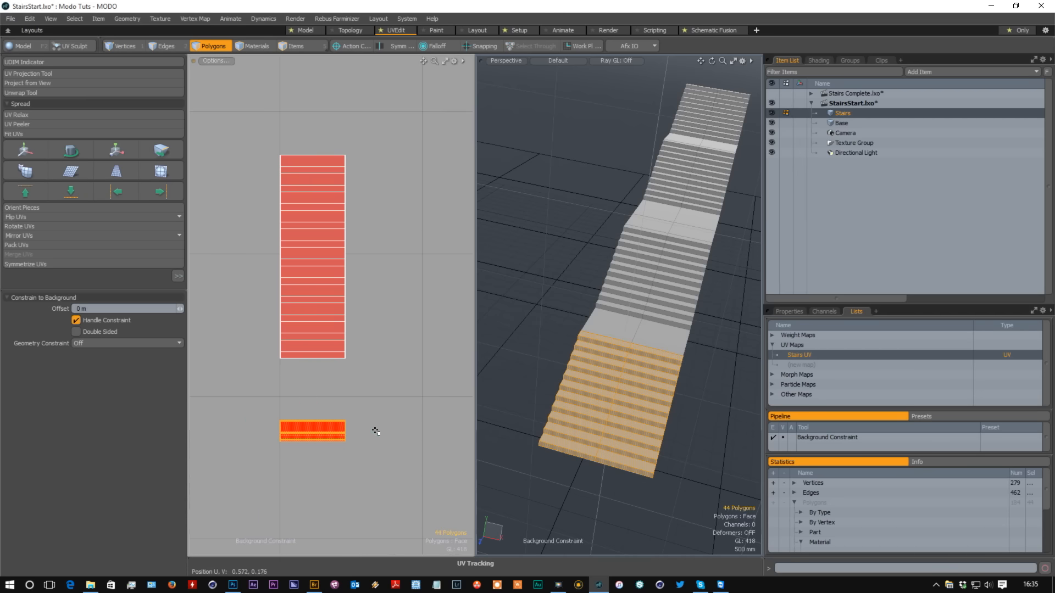
left_click(25, 149)
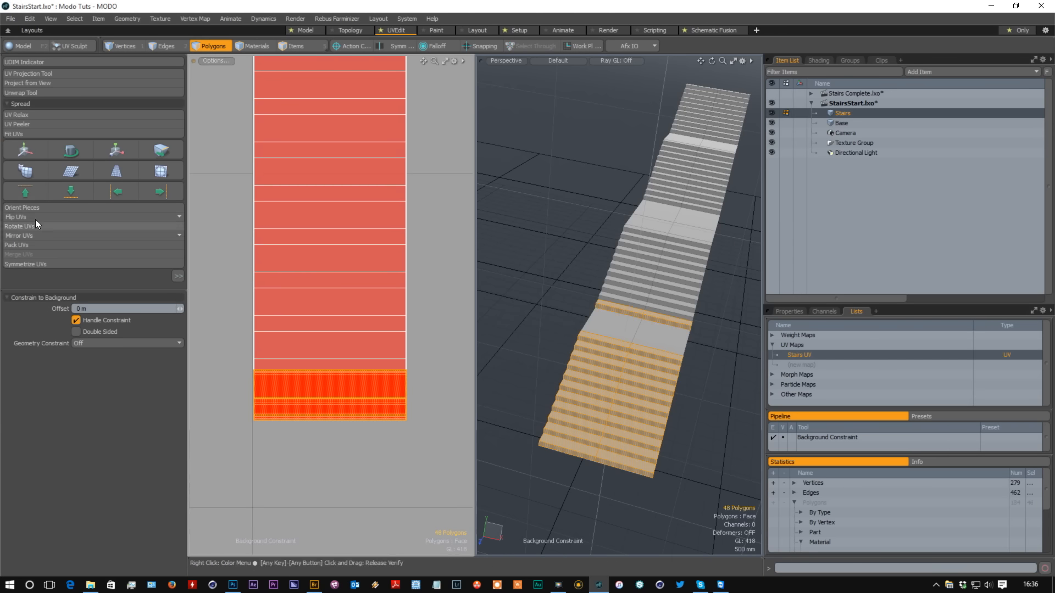
left_click(25, 150)
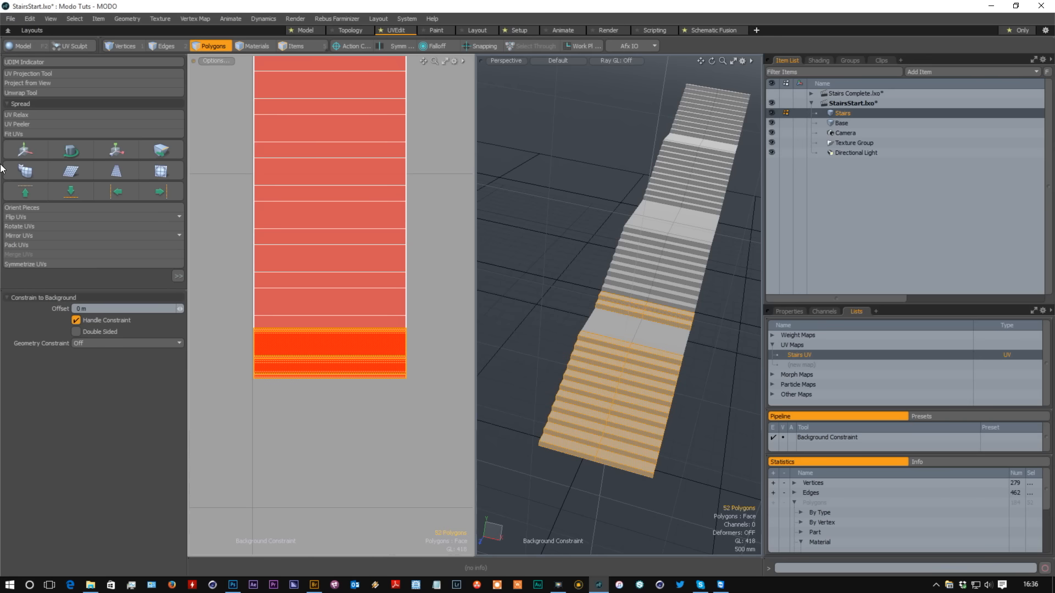
left_click(25, 149)
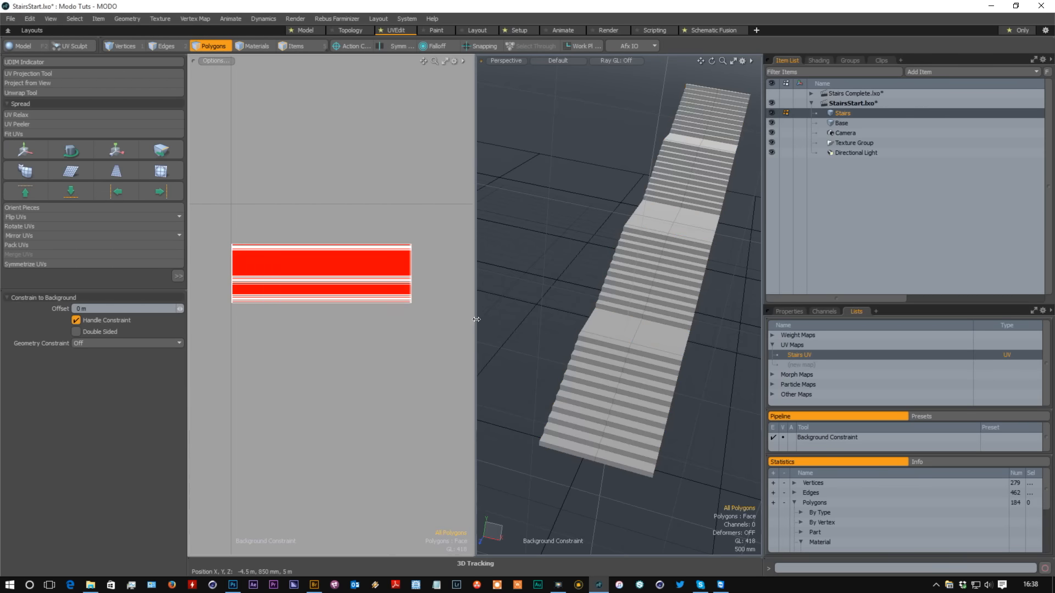
- Align the stacked treads' top edges, then select their outer vertices for the bottom edge
left_click(166, 46)
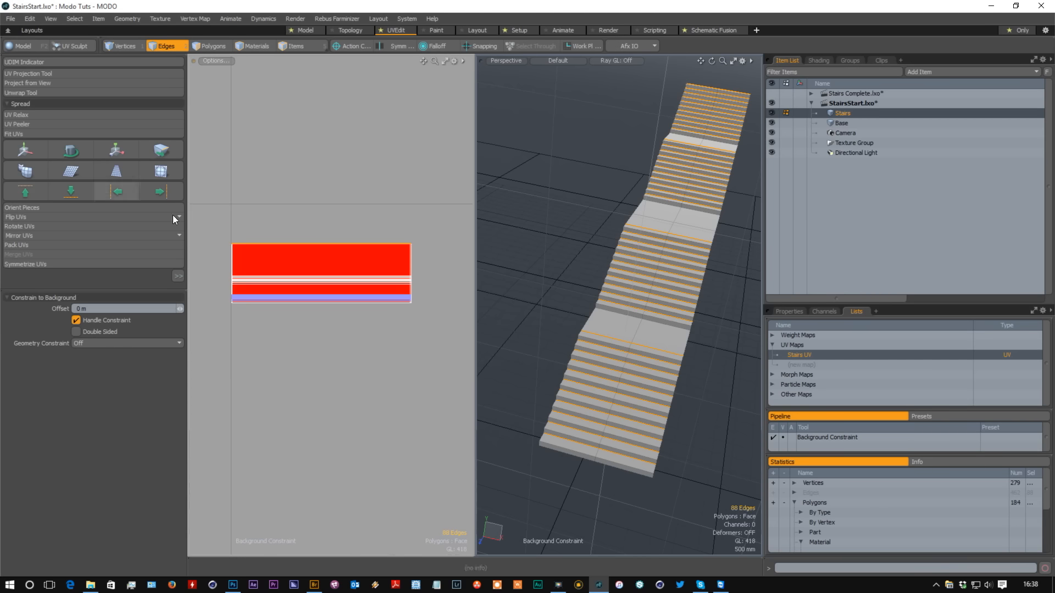
left_click(123, 46)
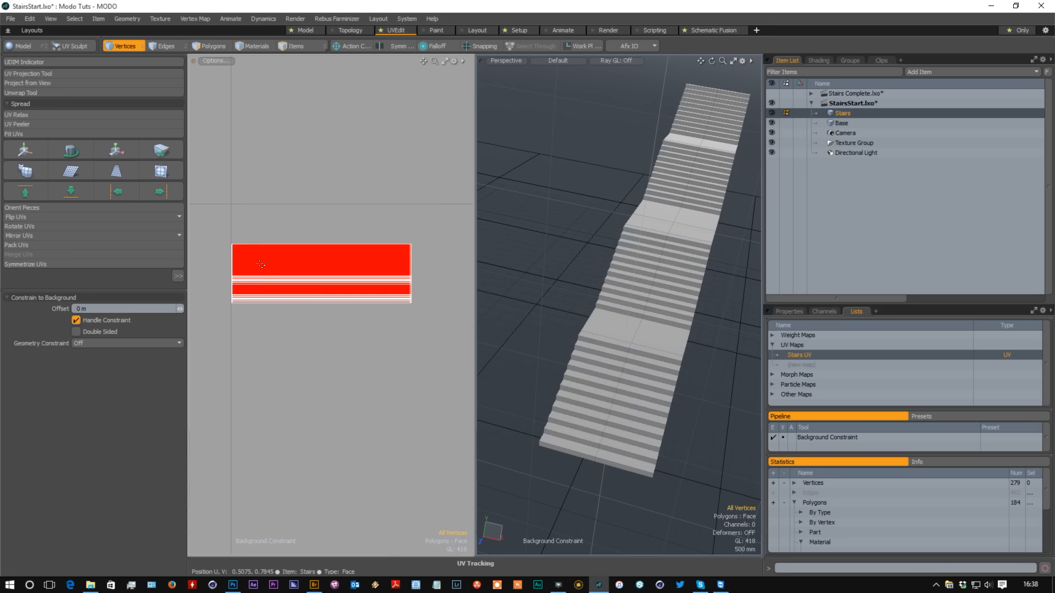
left_click(166, 46)
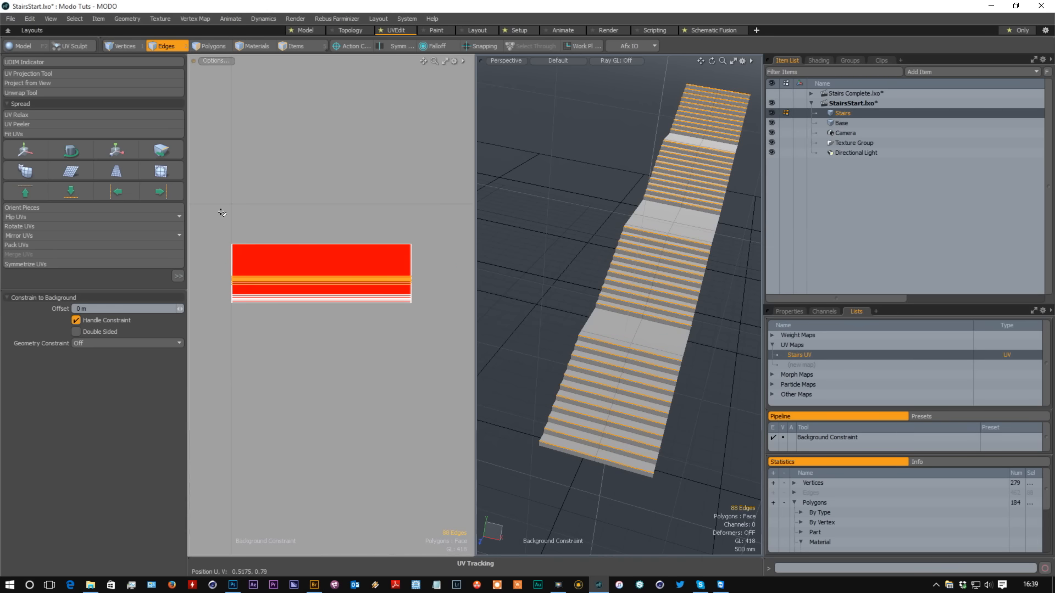
left_click(25, 191)
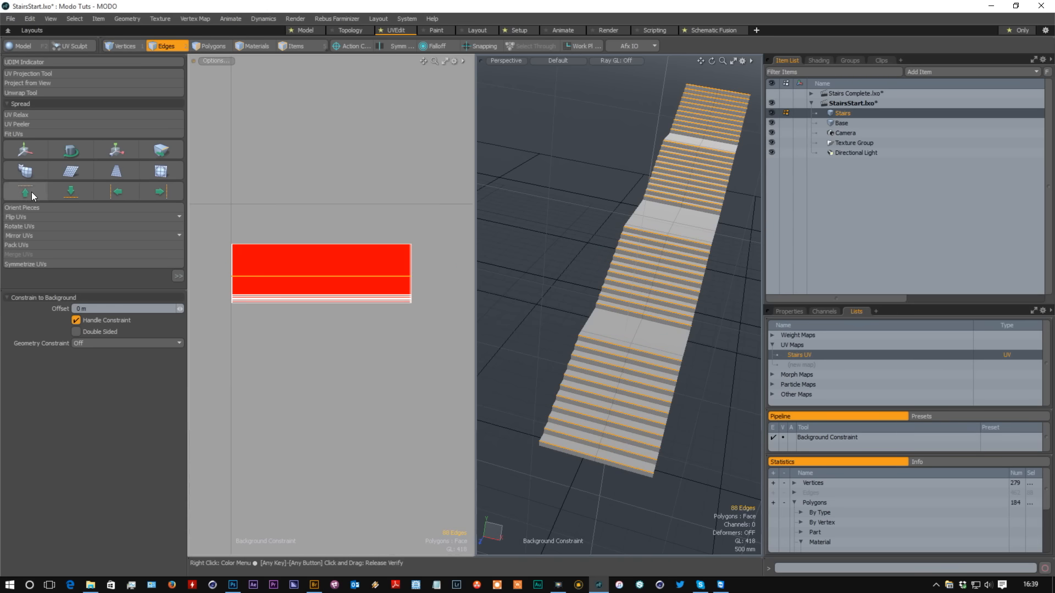
left_click(212, 46)
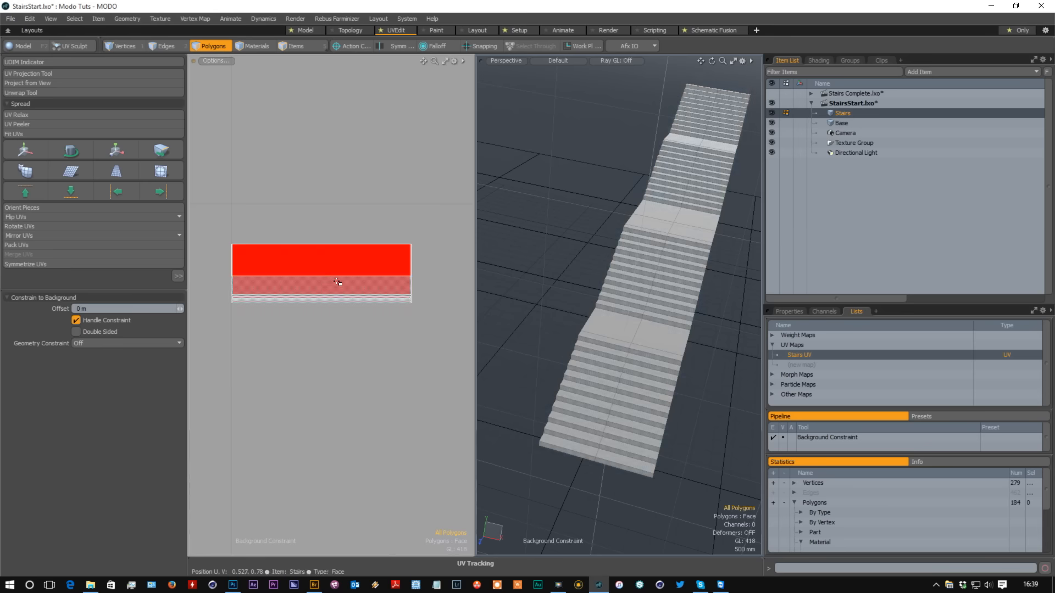
left_click(124, 46)
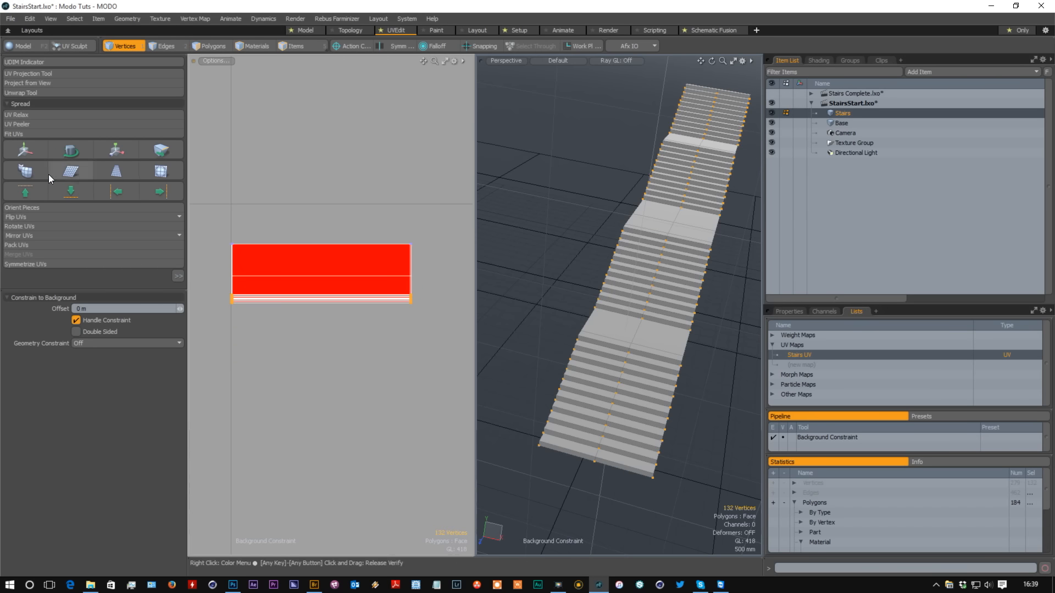
- Align the tread UVs' bottom and side edges so they form one clean two-band rectangle
left_click(70, 191)
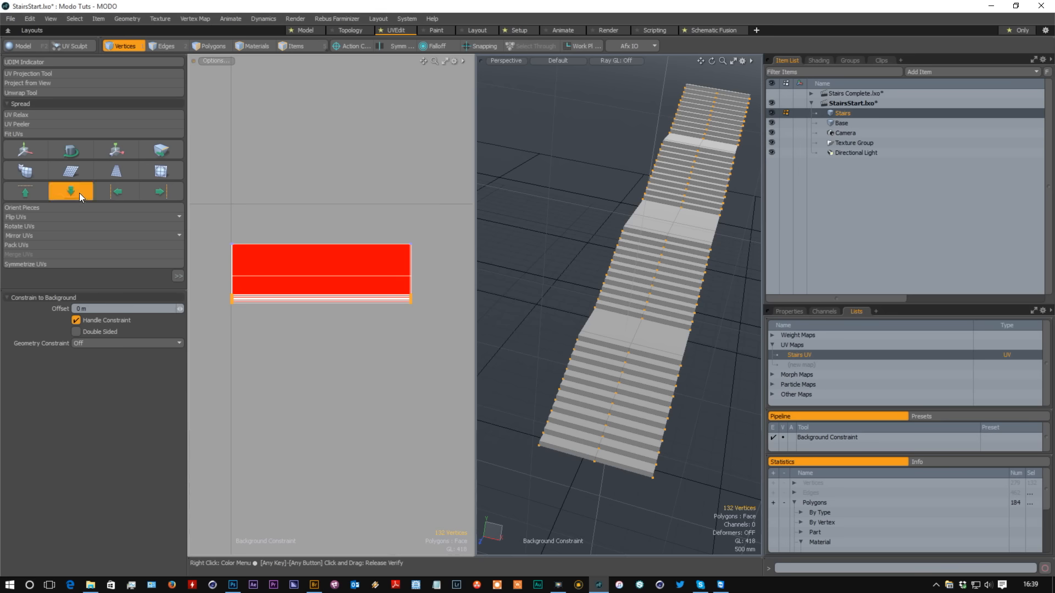
left_click(165, 46)
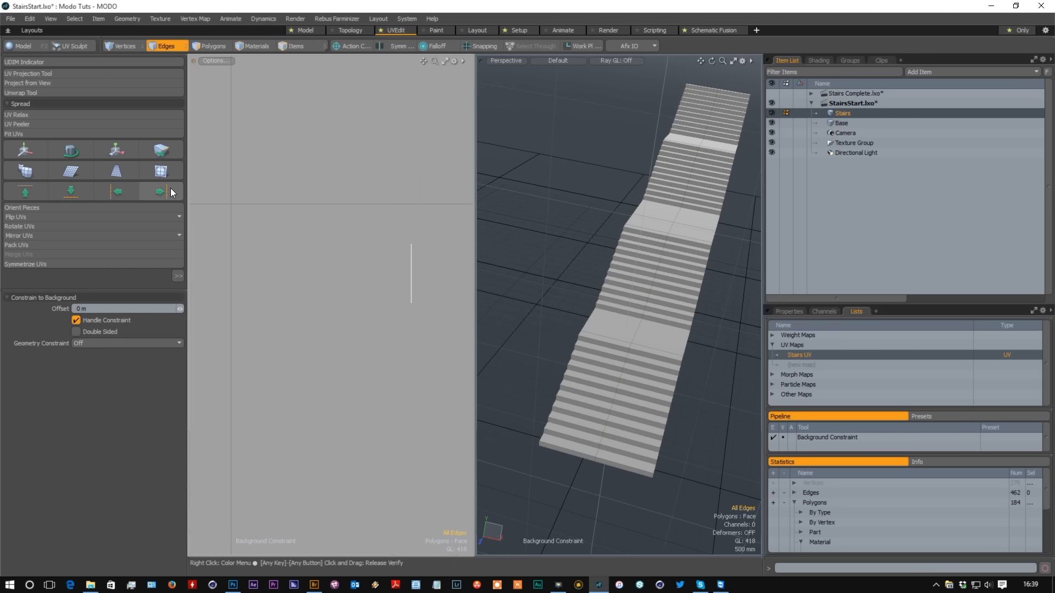
left_click(159, 191)
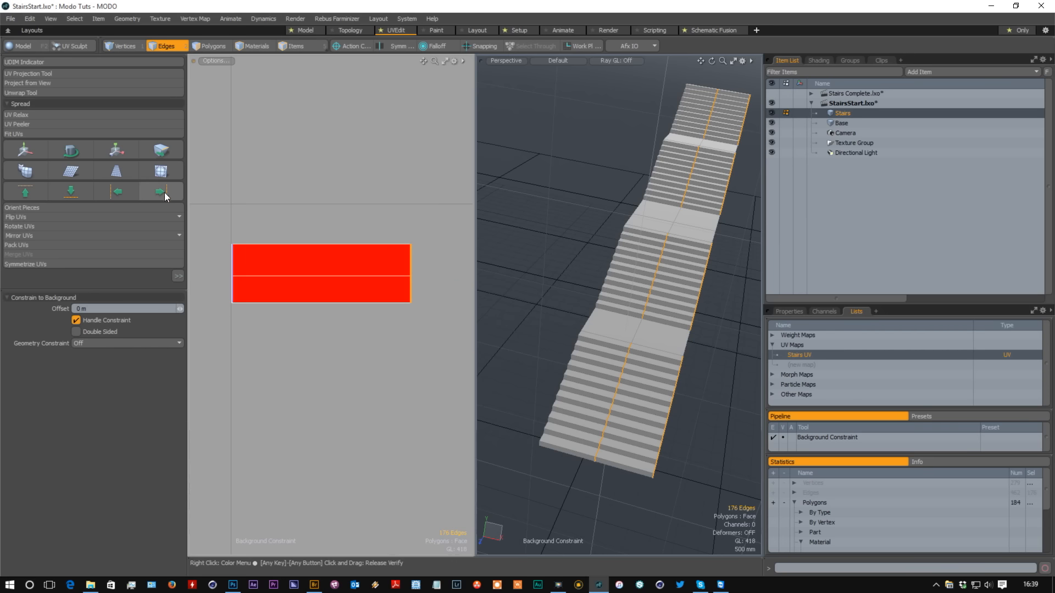
left_click(211, 47)
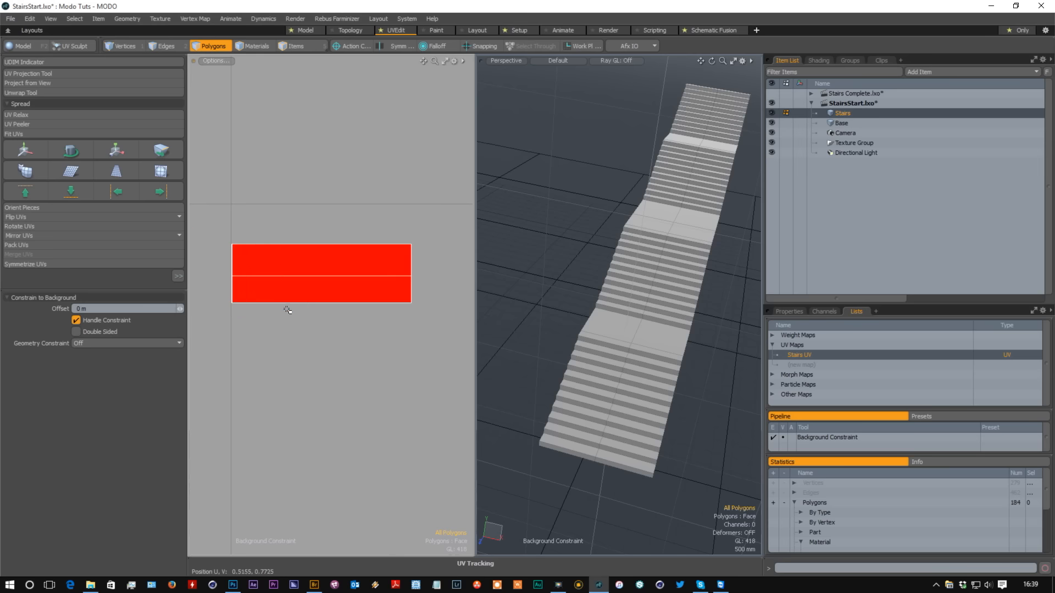
left_click(123, 46)
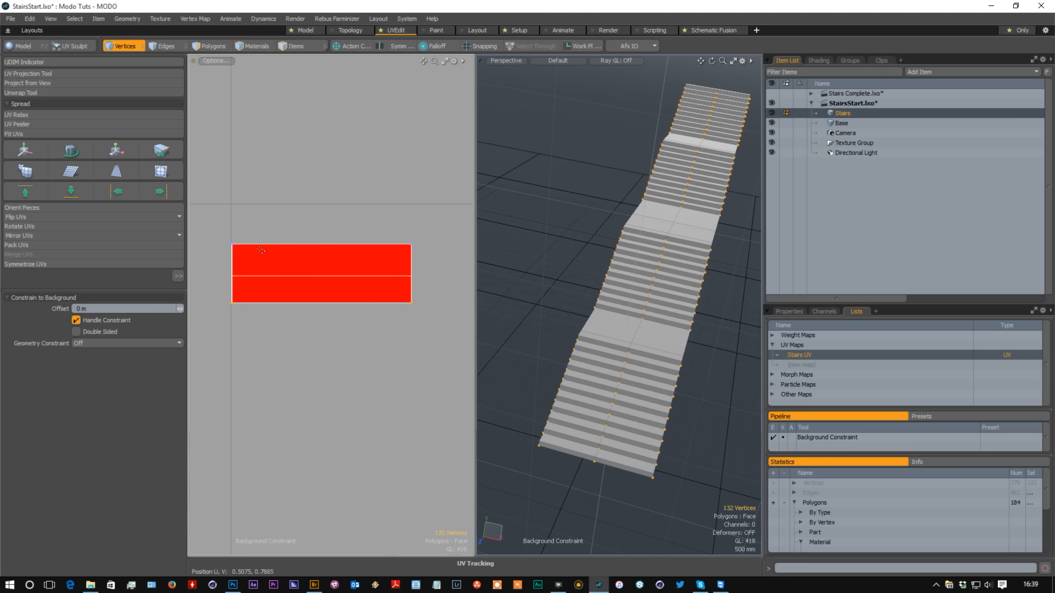
left_click(166, 46)
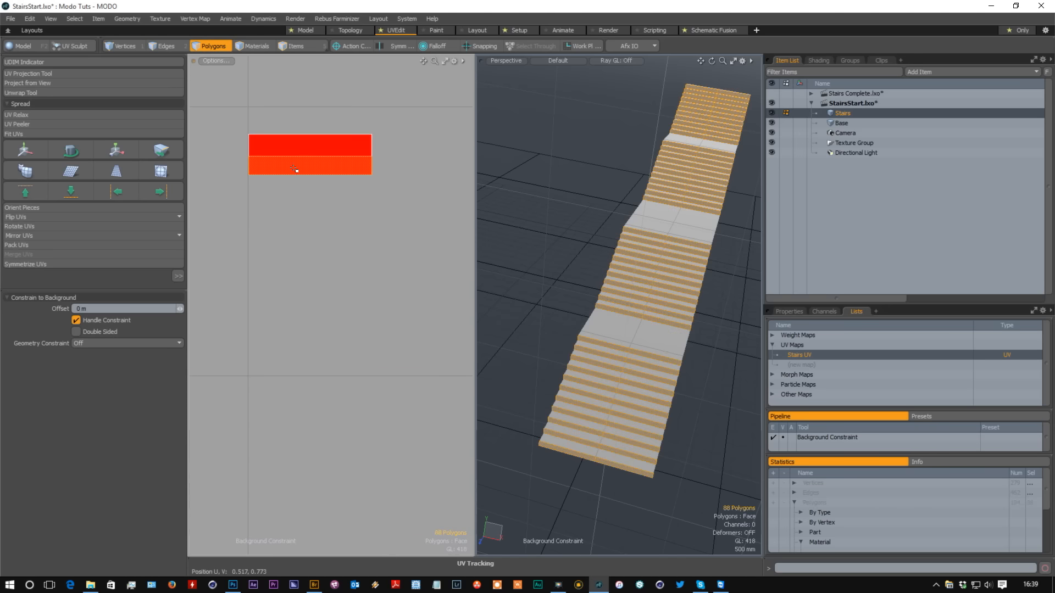
- Shrink the tread rectangle and select the four step-landing top faces in the 3D viewport
left_click(309, 145)
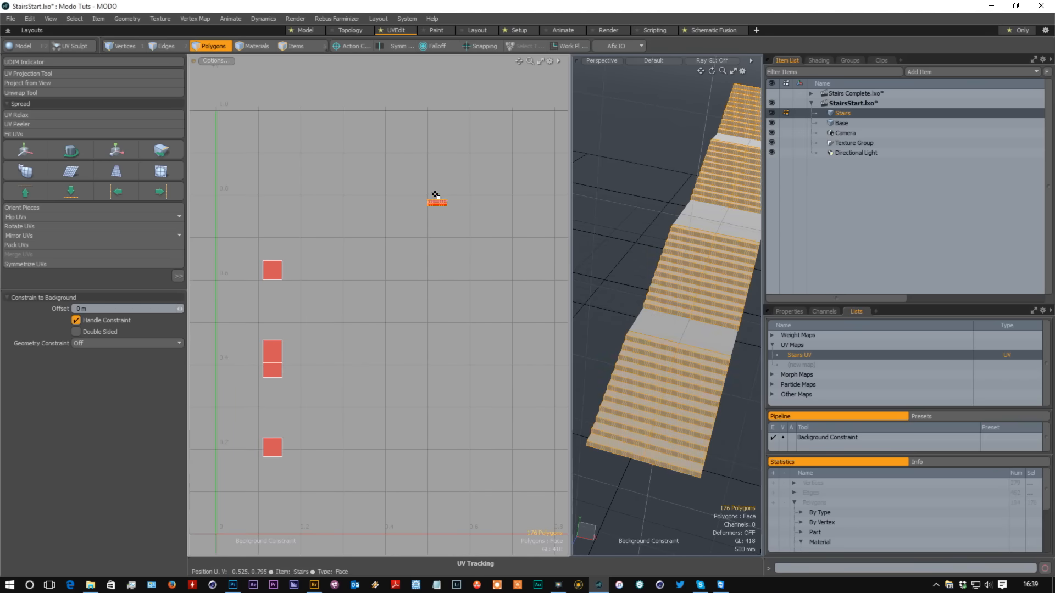
left_click(115, 150)
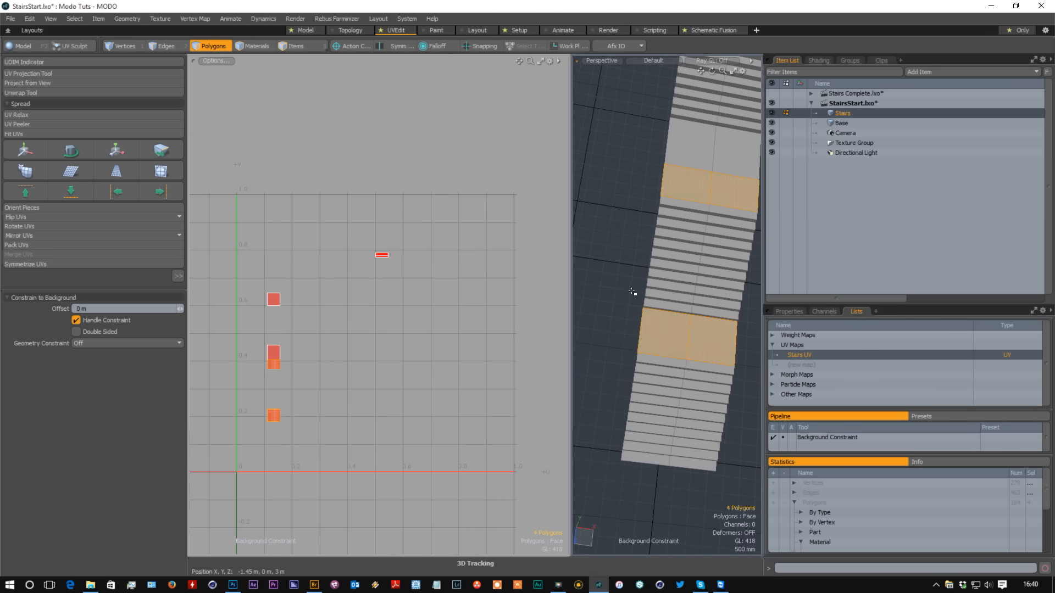
- Project the landing faces from the top view, move their UV islands into place and fit them to the UV range
left_click(707, 160)
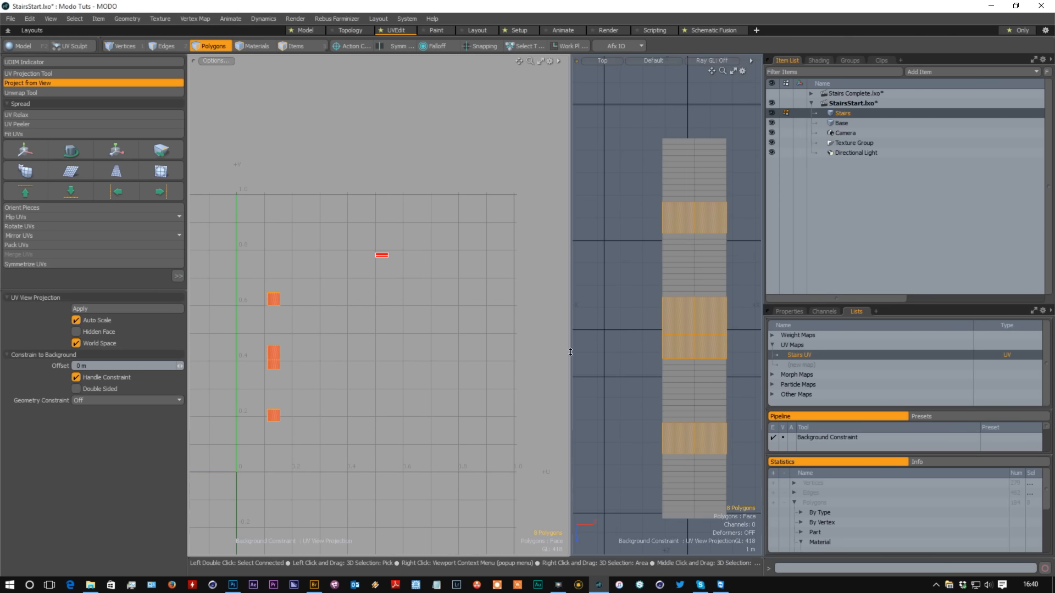
mouse_move(478, 355)
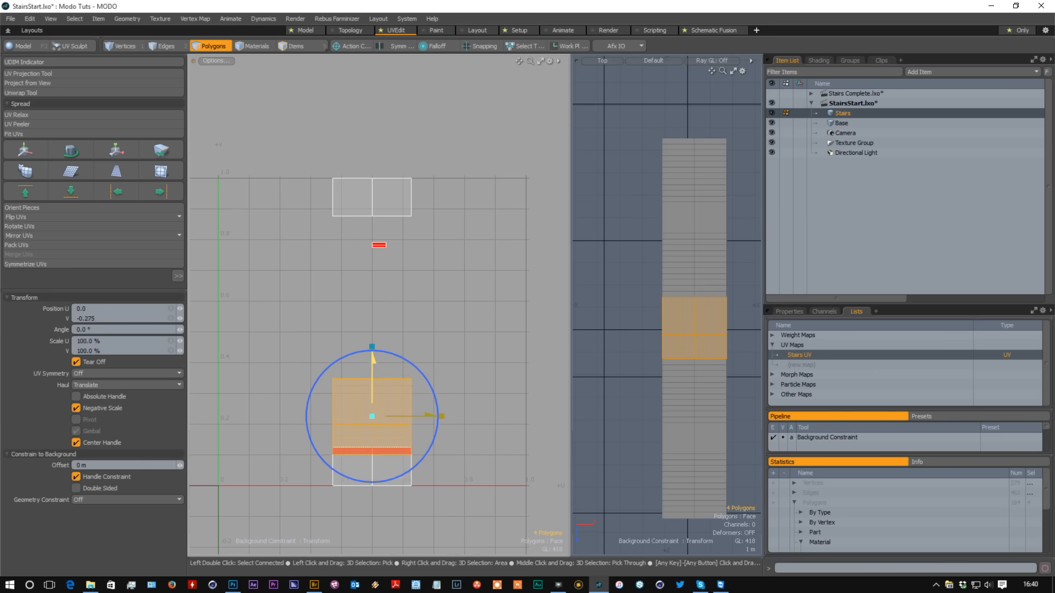
left_click_drag(372, 416, 372, 449)
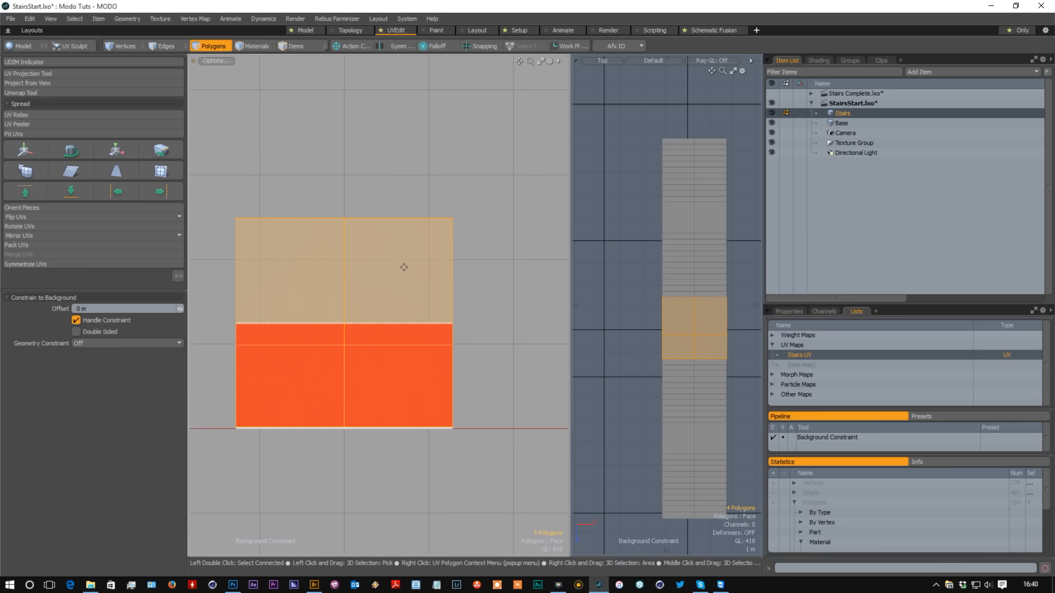
left_click(524, 46)
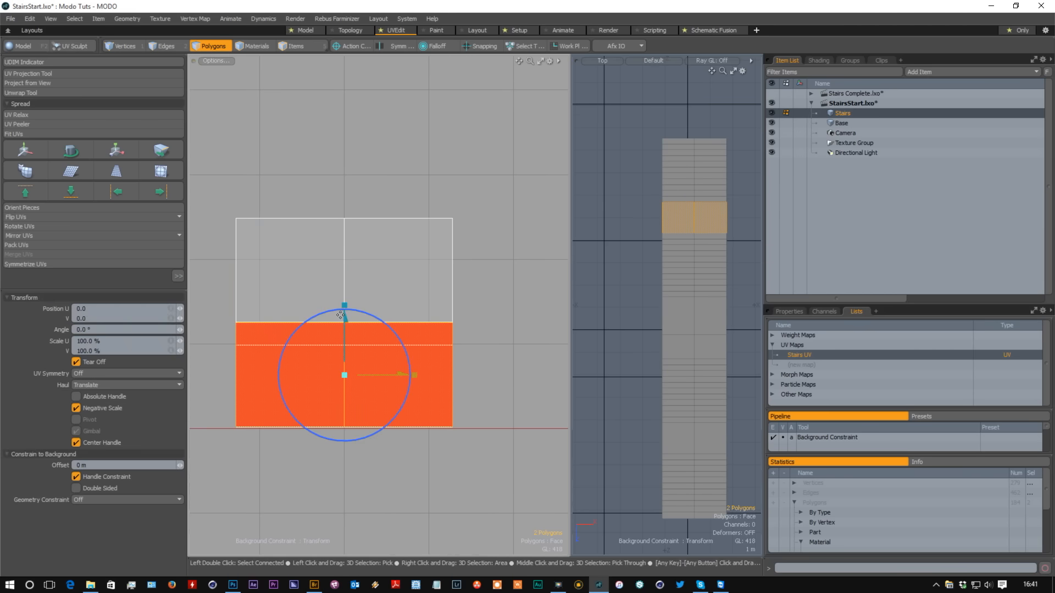
left_click_drag(344, 308, 344, 313)
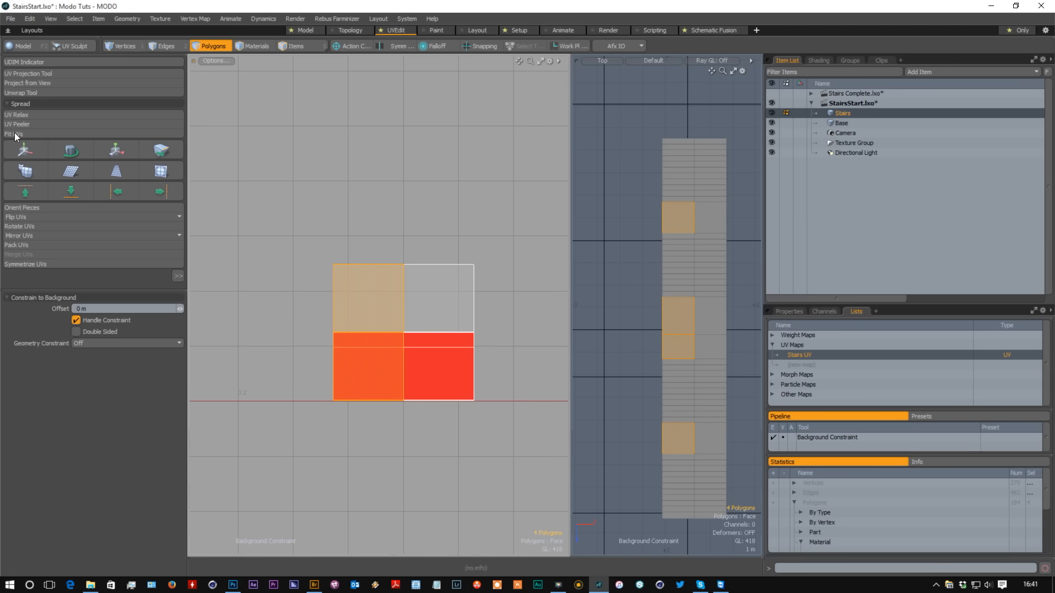
left_click(24, 150)
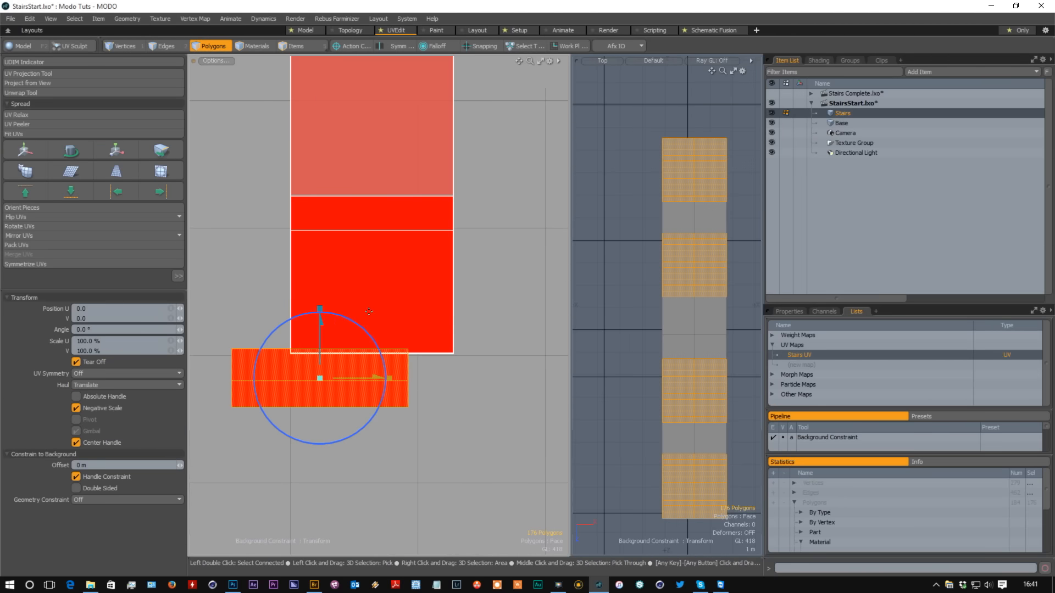
- Move the remaining UV strip up against the other pieces to form one compact column
left_click_drag(319, 310, 318, 316)
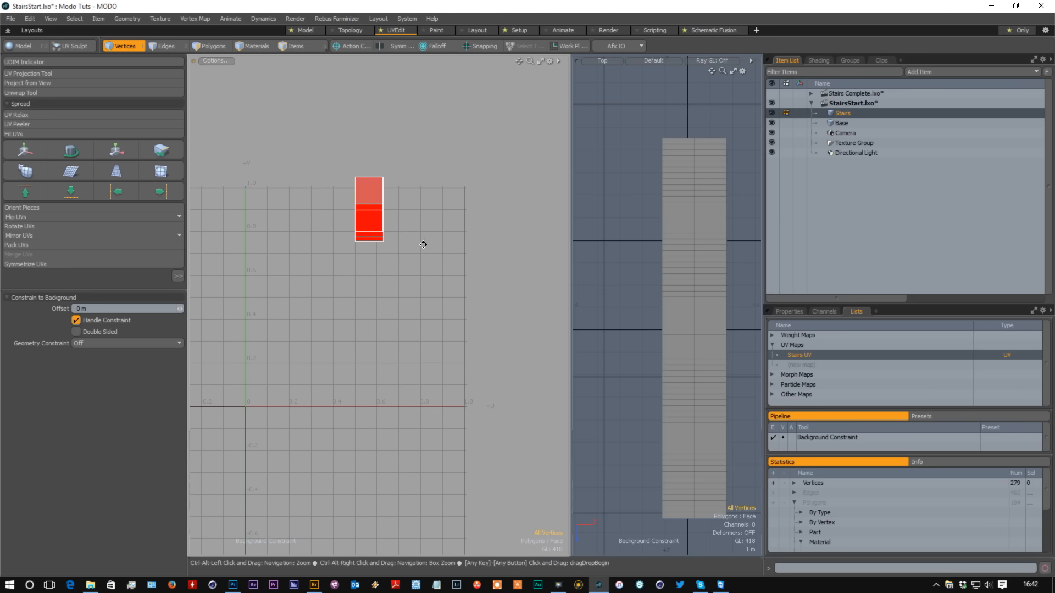
- Scale all stair UVs to fill the square's height, then stretch the right edges out to the UV border
left_click(166, 46)
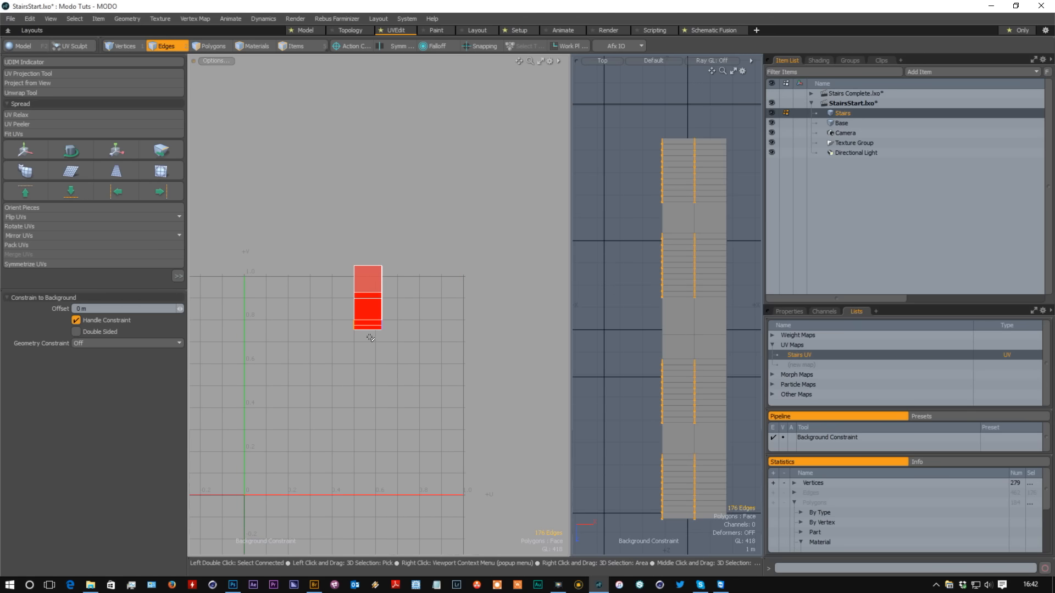
left_click(212, 46)
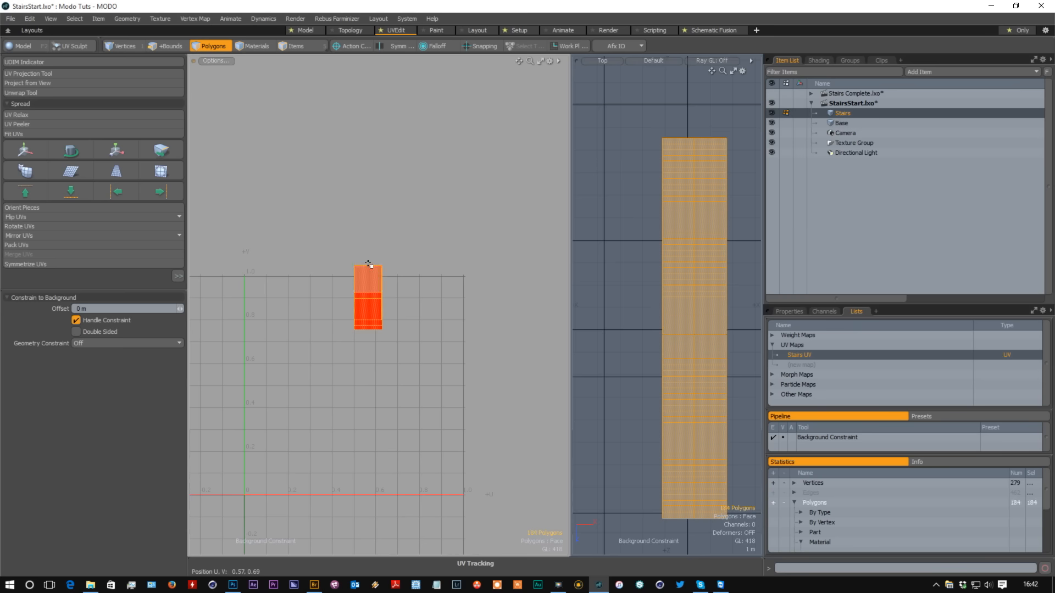
left_click(115, 149)
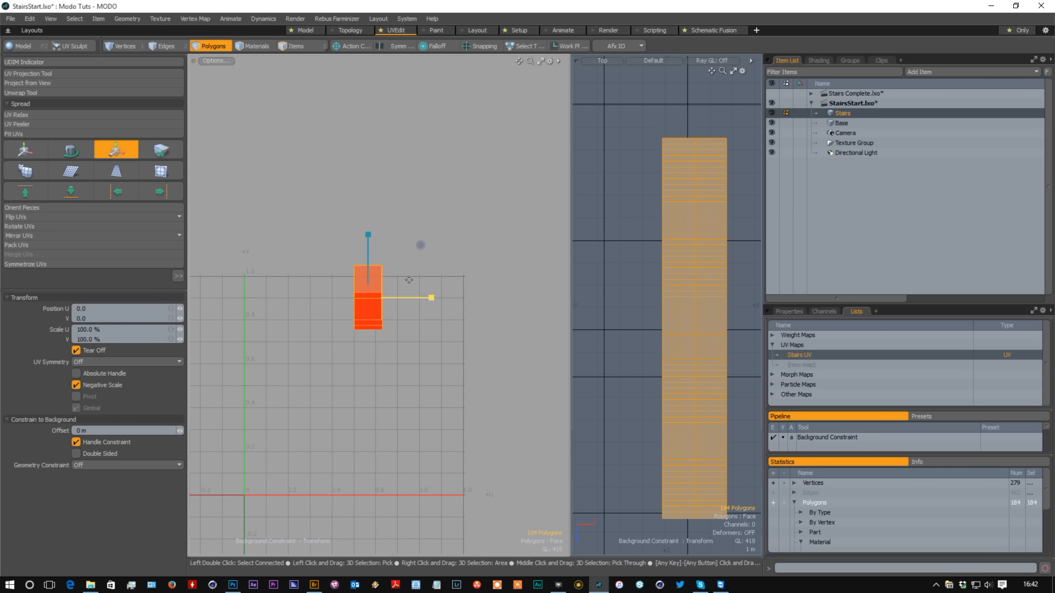
left_click_drag(430, 298, 431, 297)
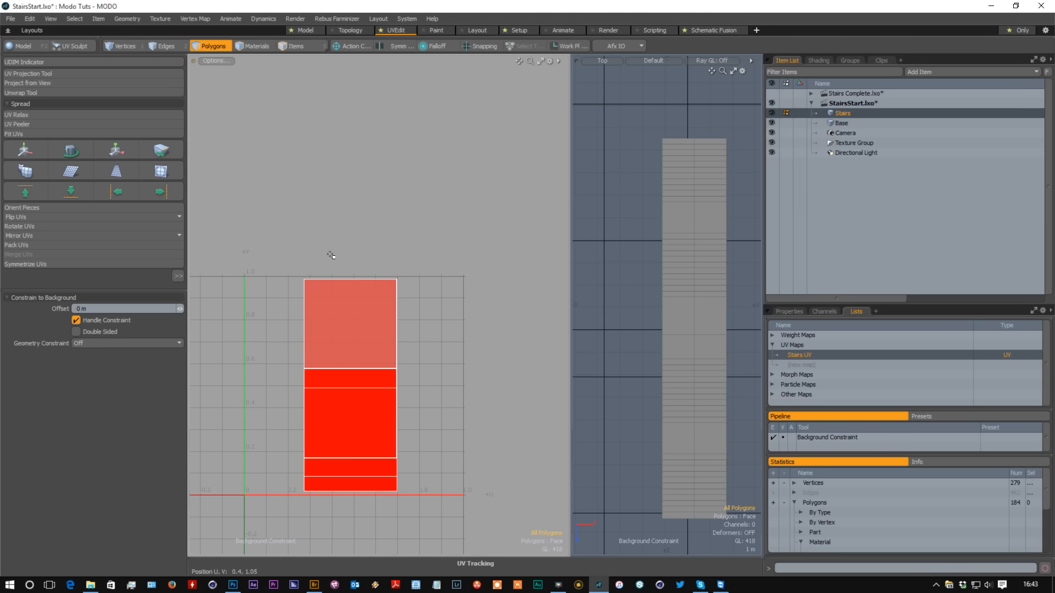
left_click(124, 47)
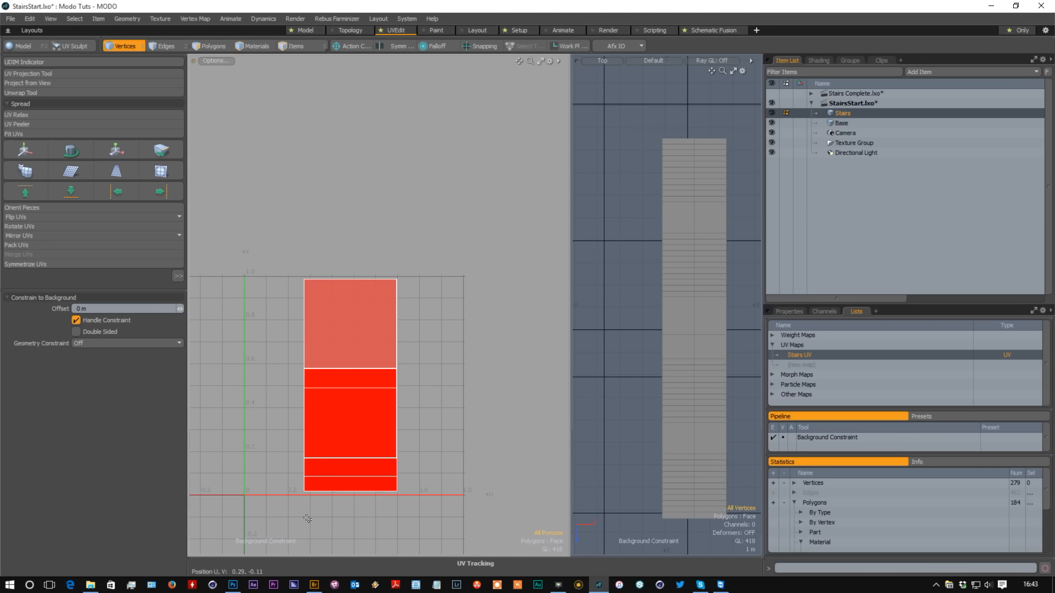
left_click(167, 46)
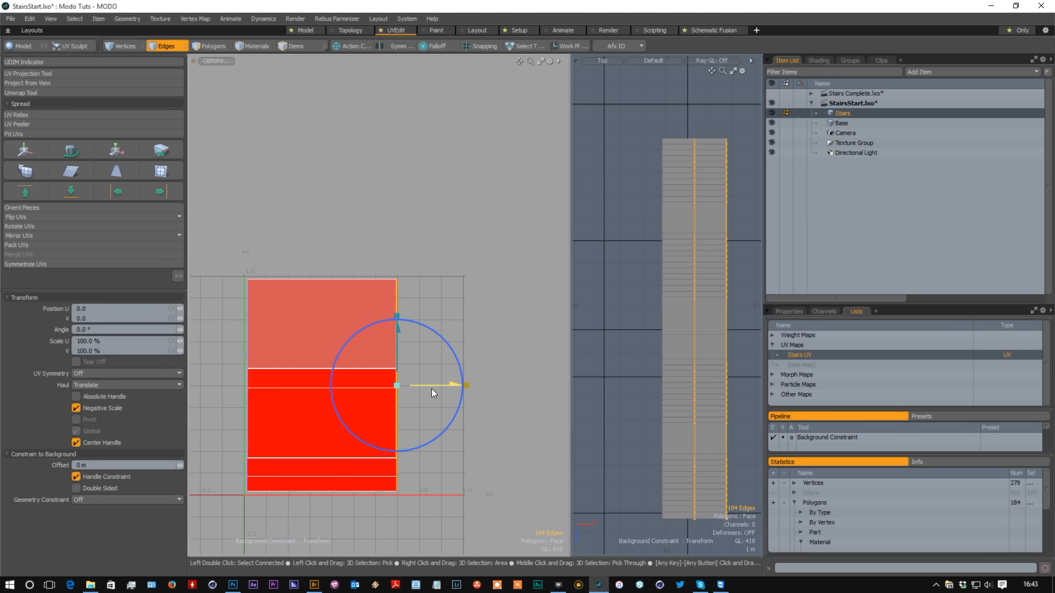
left_click_drag(393, 386, 461, 386)
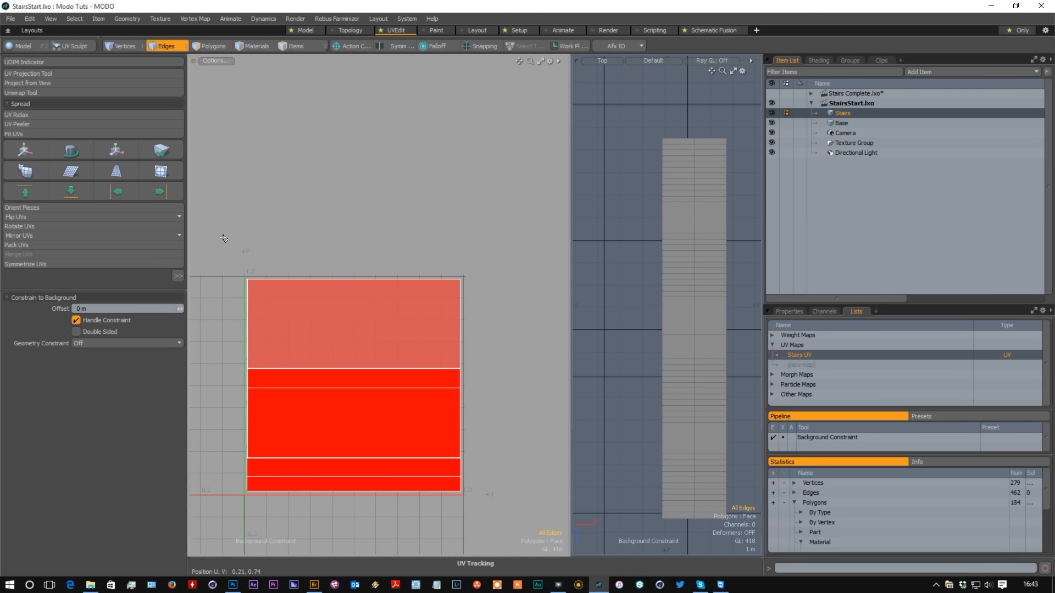
- Export the Stairs UV layout to an EPS file via the Texture menu
left_click(126, 19)
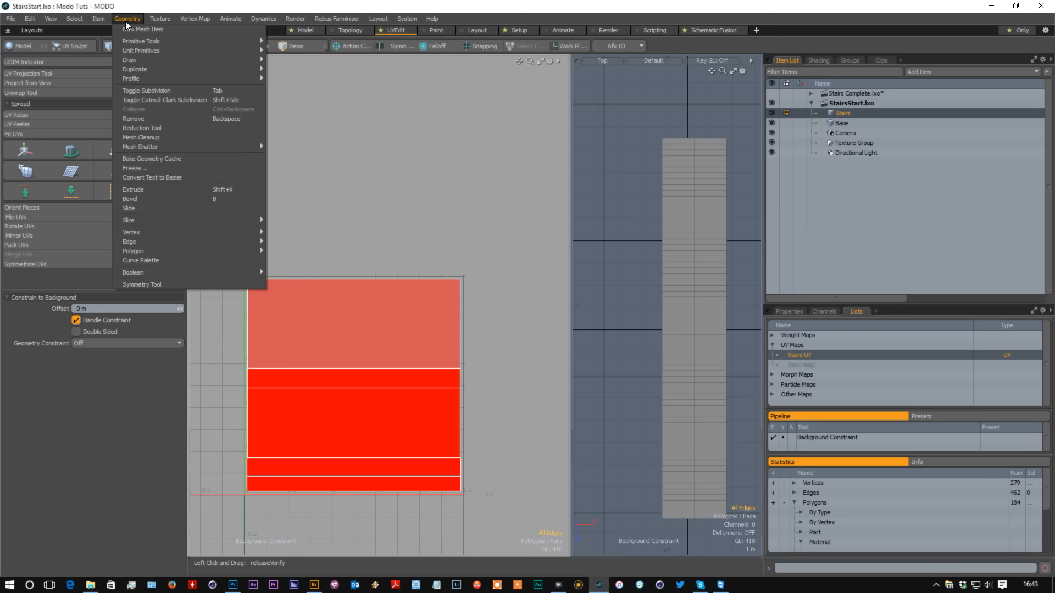
left_click(160, 19)
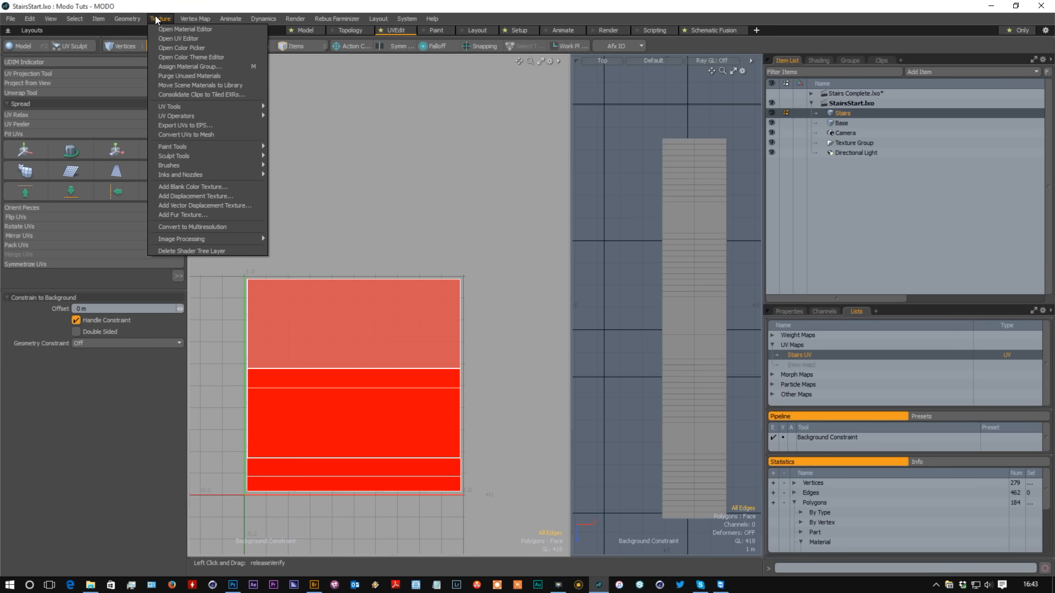
mouse_move(190, 125)
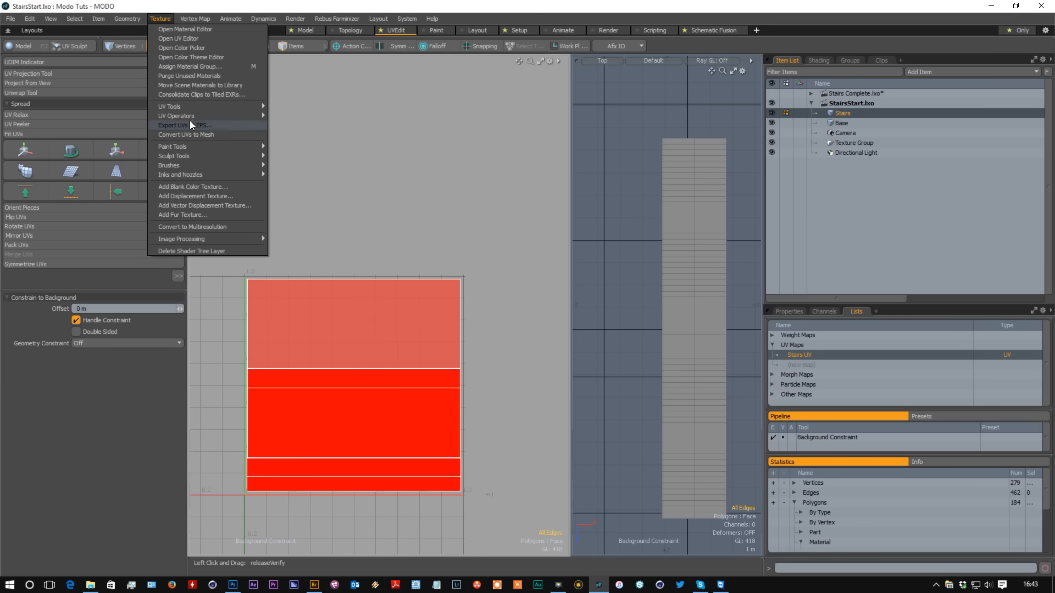
left_click(184, 125)
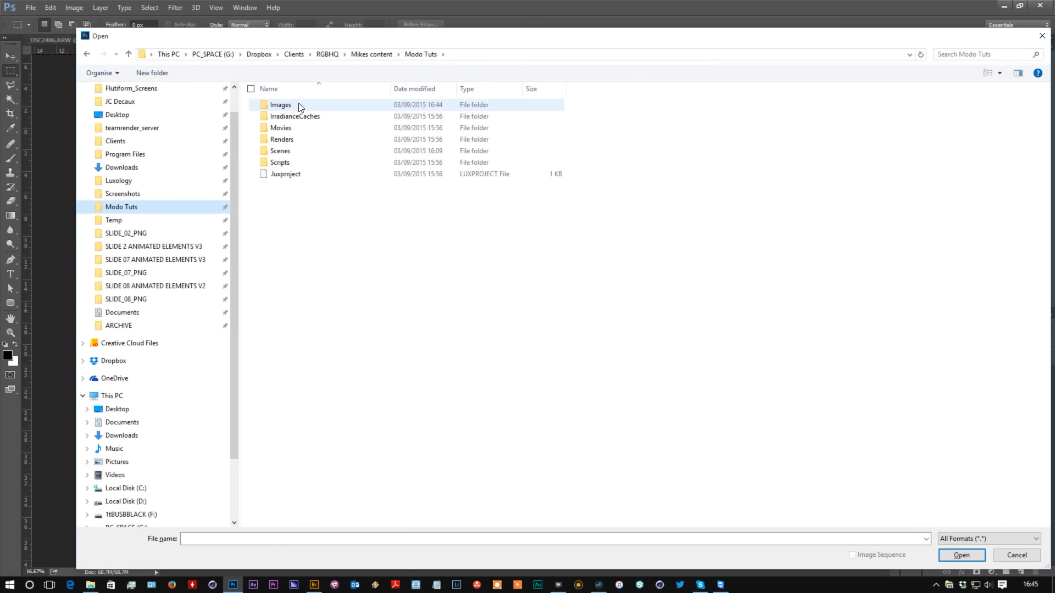
mouse_move(294, 116)
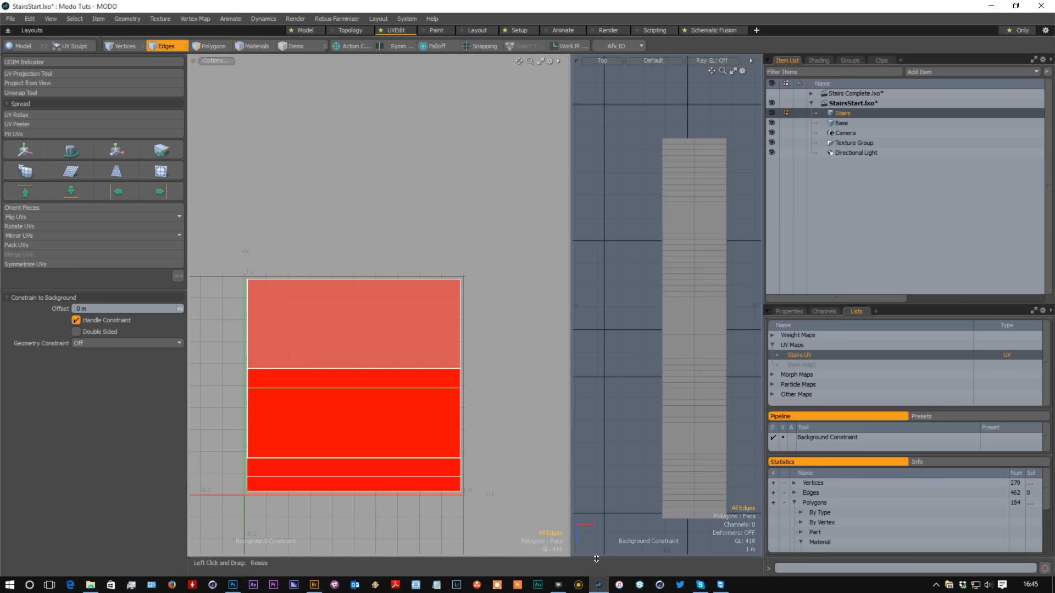
mouse_move(11, 19)
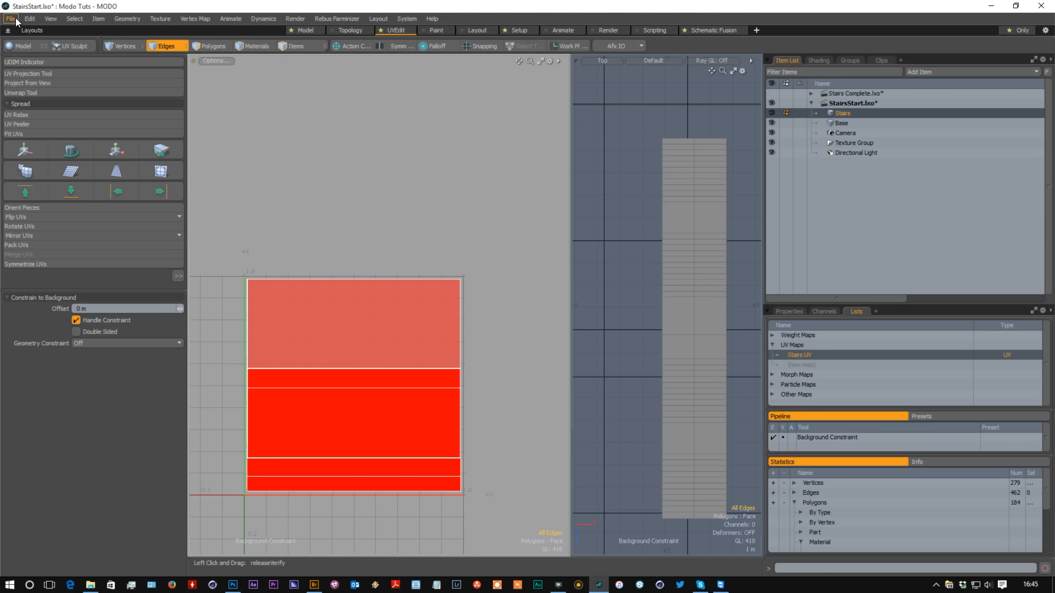
left_click(10, 19)
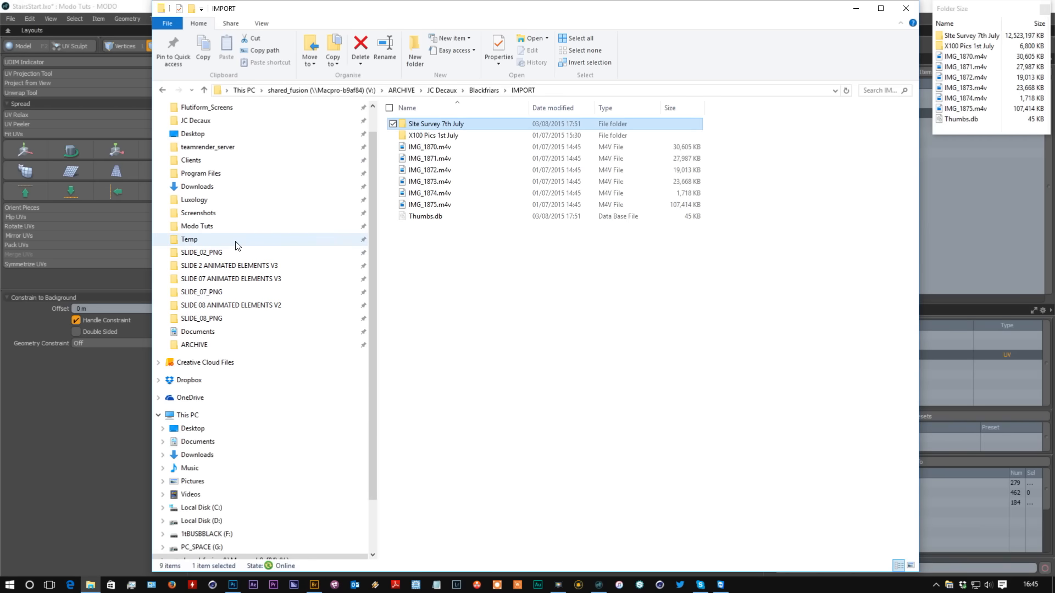
- Browse the Modo Tuts folder to confirm StairsEPS.EPS is in Images, then close the Folder Size window
left_click(196, 225)
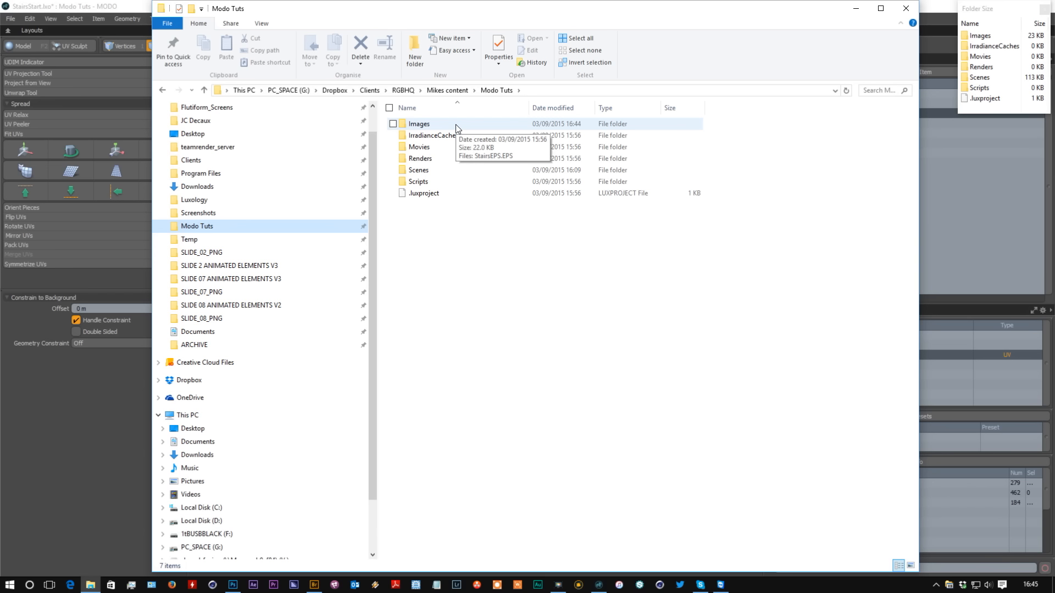
mouse_move(764, 158)
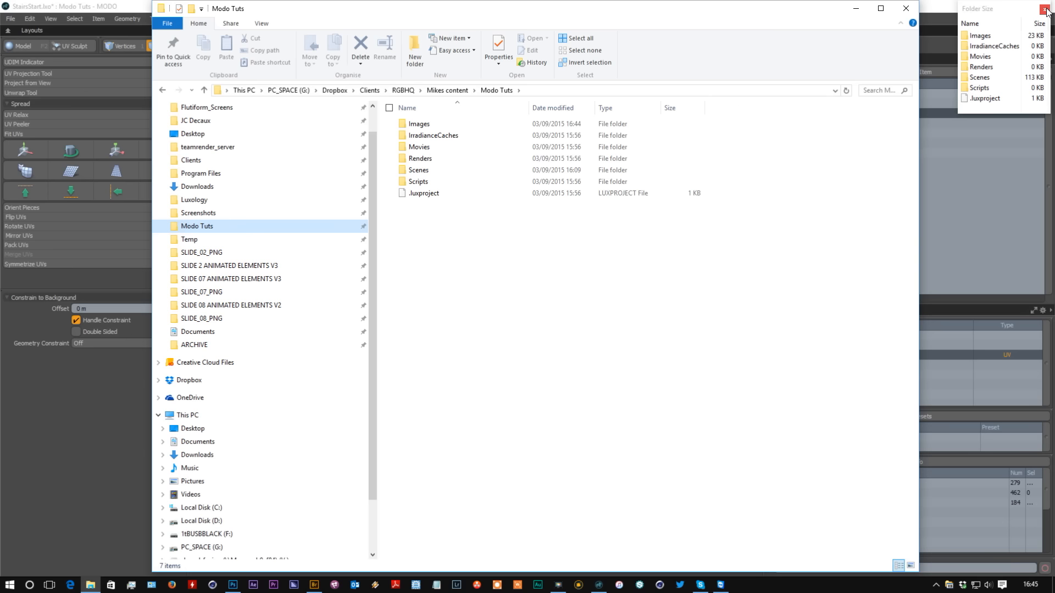
left_click(1047, 8)
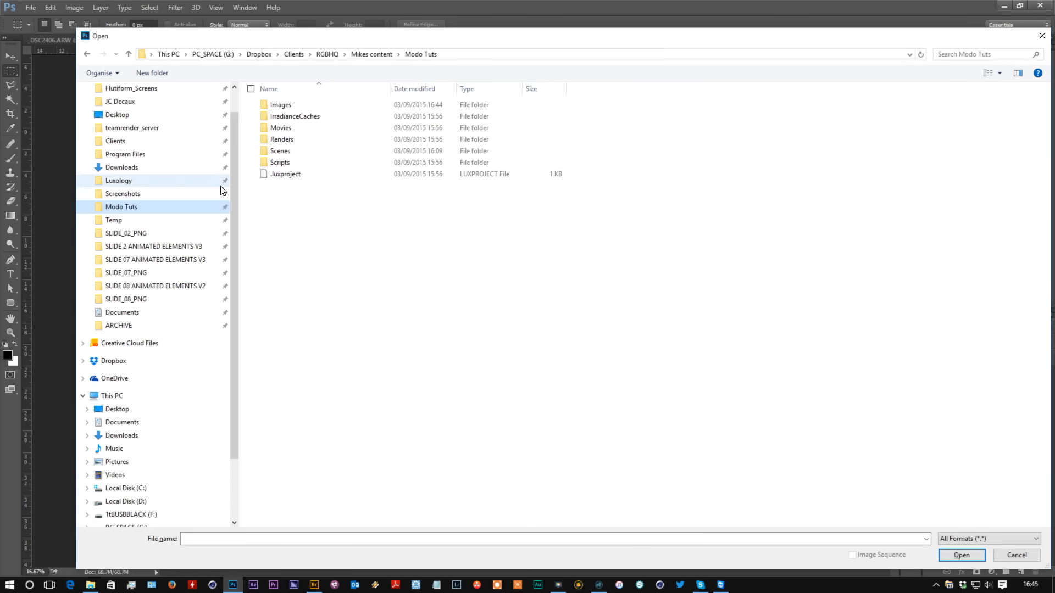
- Open StairsEPS.EPS from the Images folder, rasterized at 2048 pixels wide
left_click(280, 105)
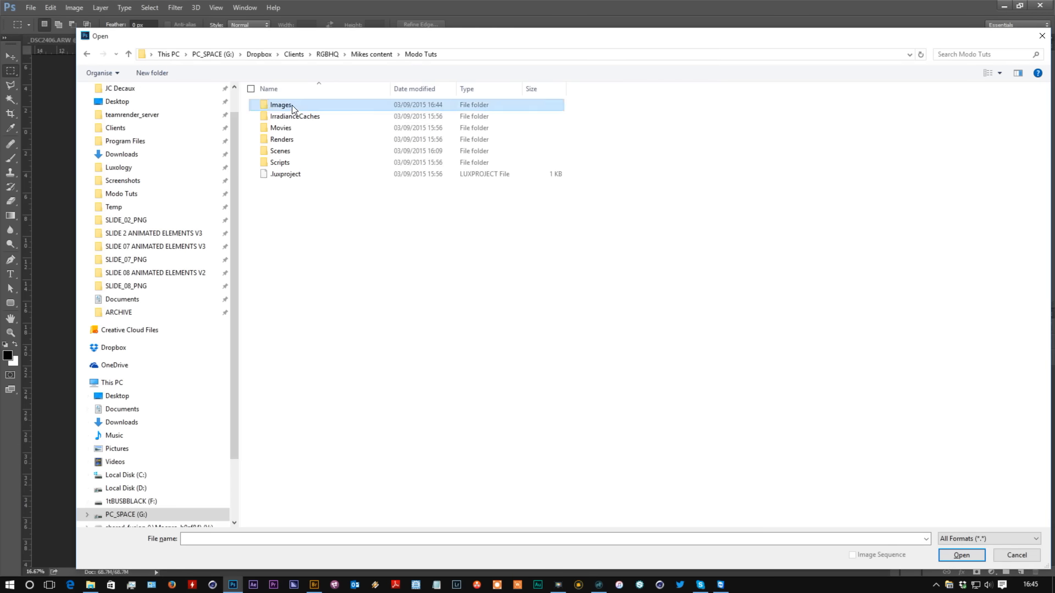
double_click(278, 104)
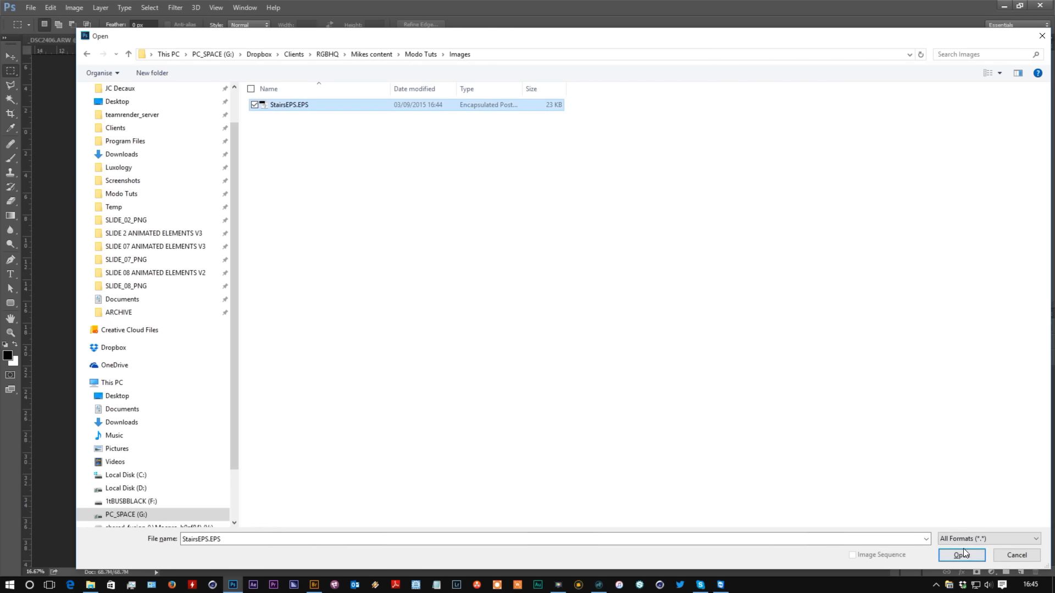
left_click(962, 555)
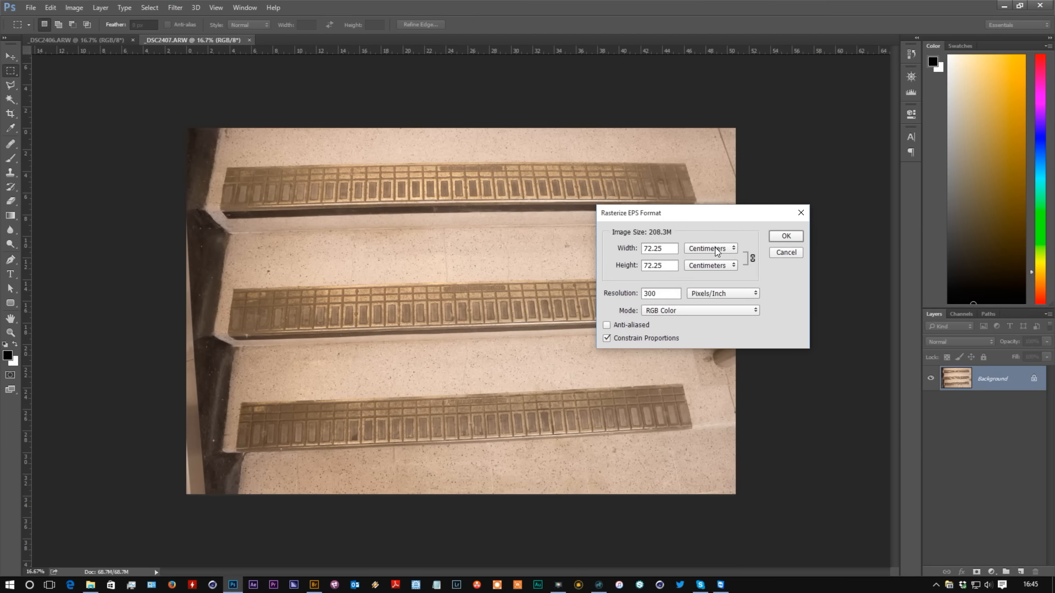
left_click(710, 249)
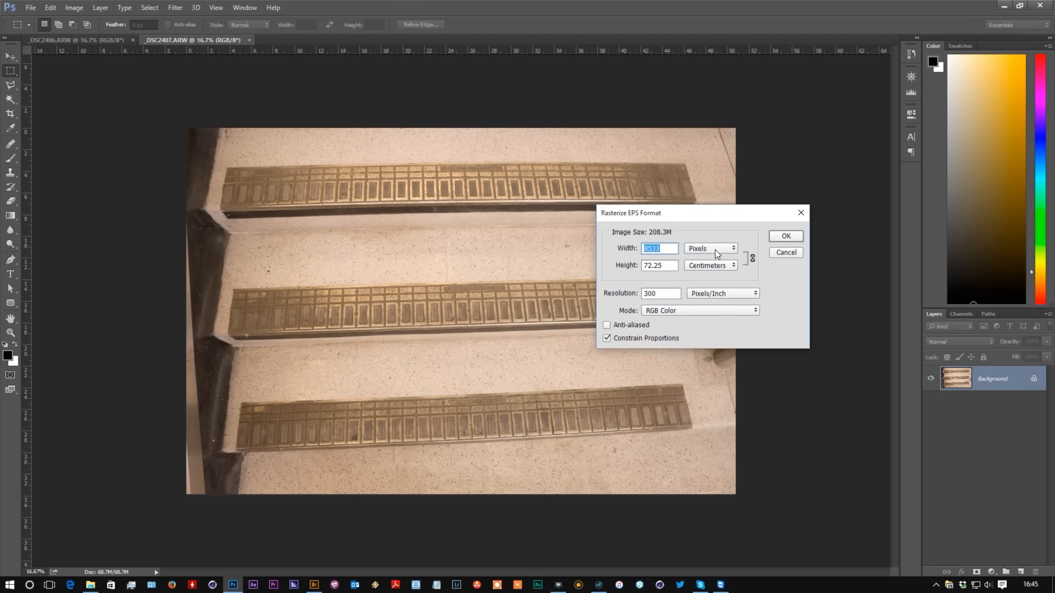
type("2048")
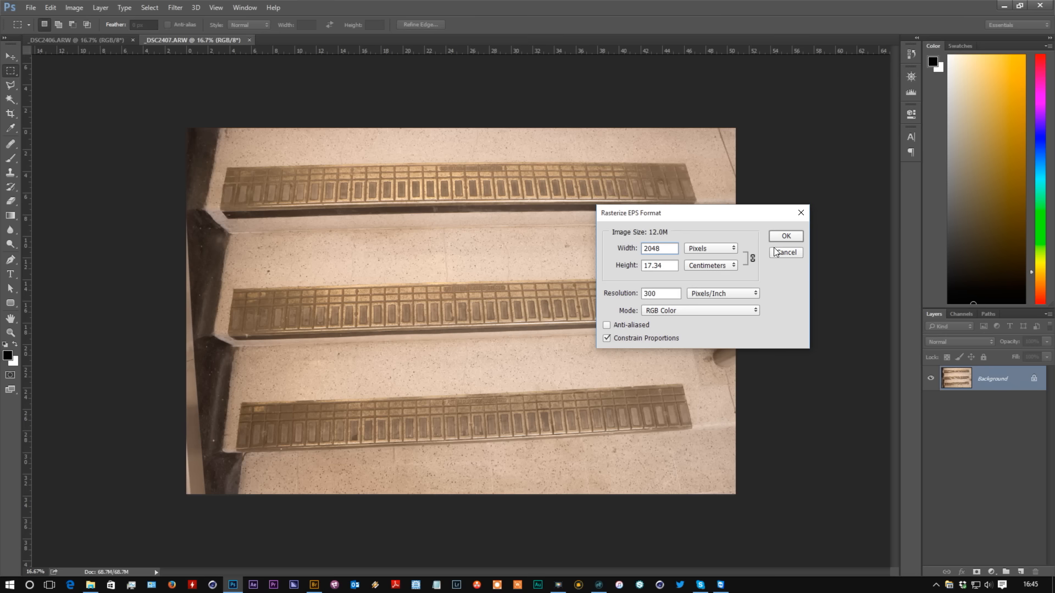
left_click(785, 236)
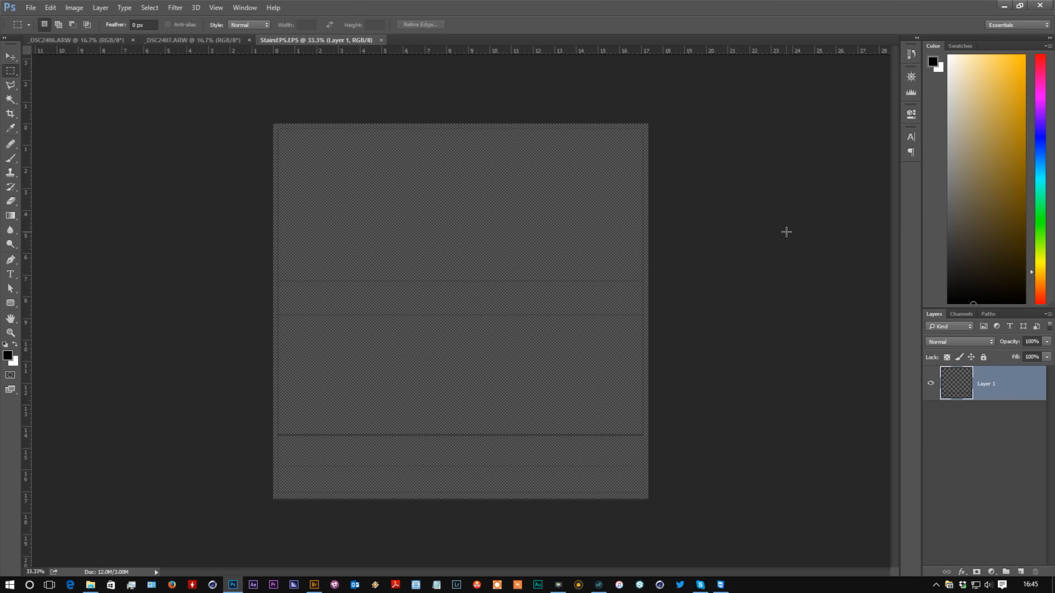
mouse_move(538, 358)
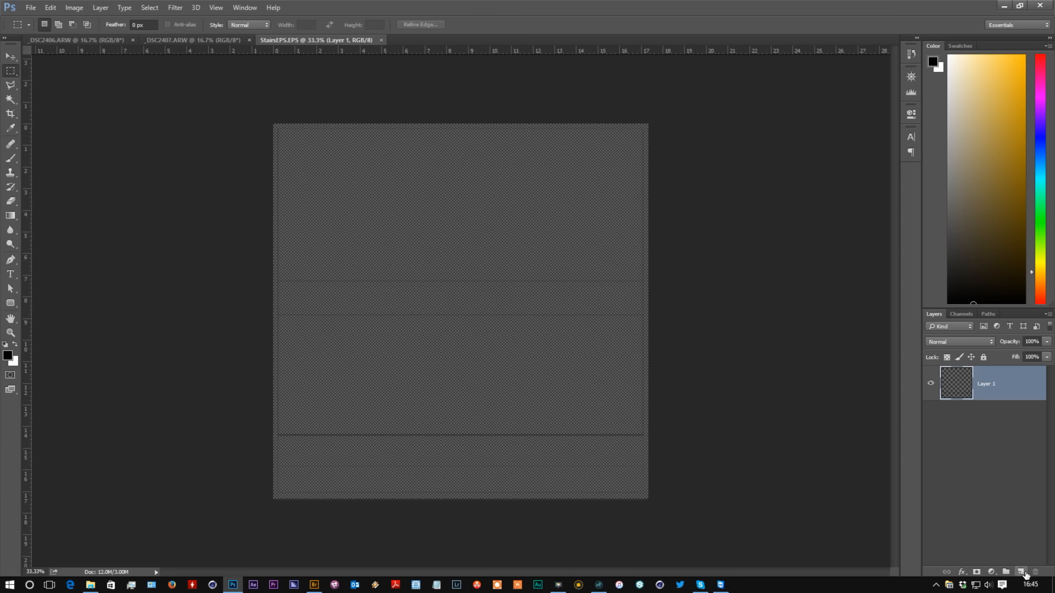
- Add a white-filled layer, rename the layout layer 'UV Layer', and switch to the DSC2406 floor photo
left_click(50, 7)
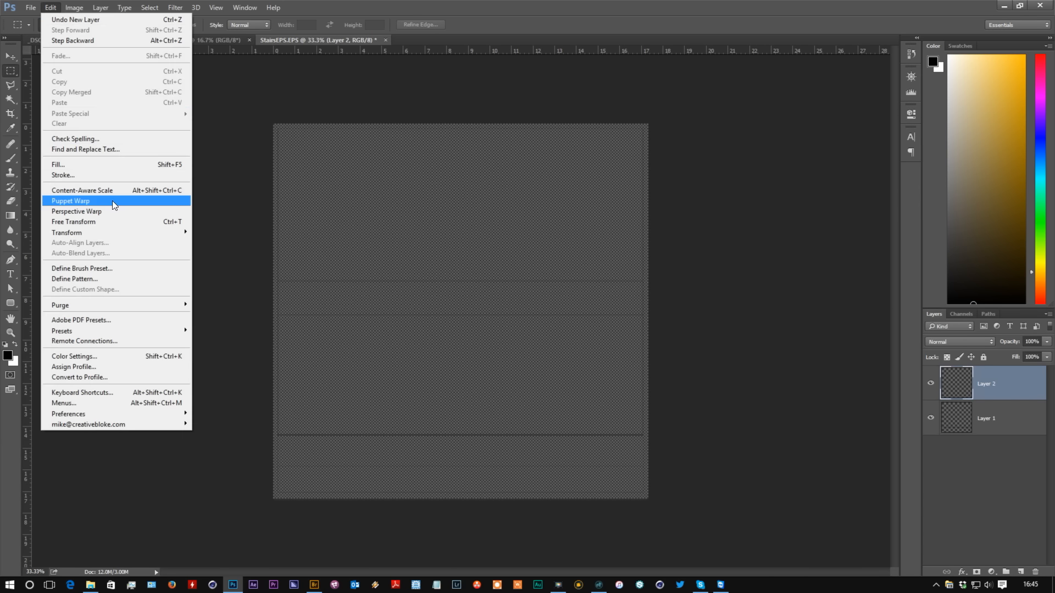
left_click(57, 164)
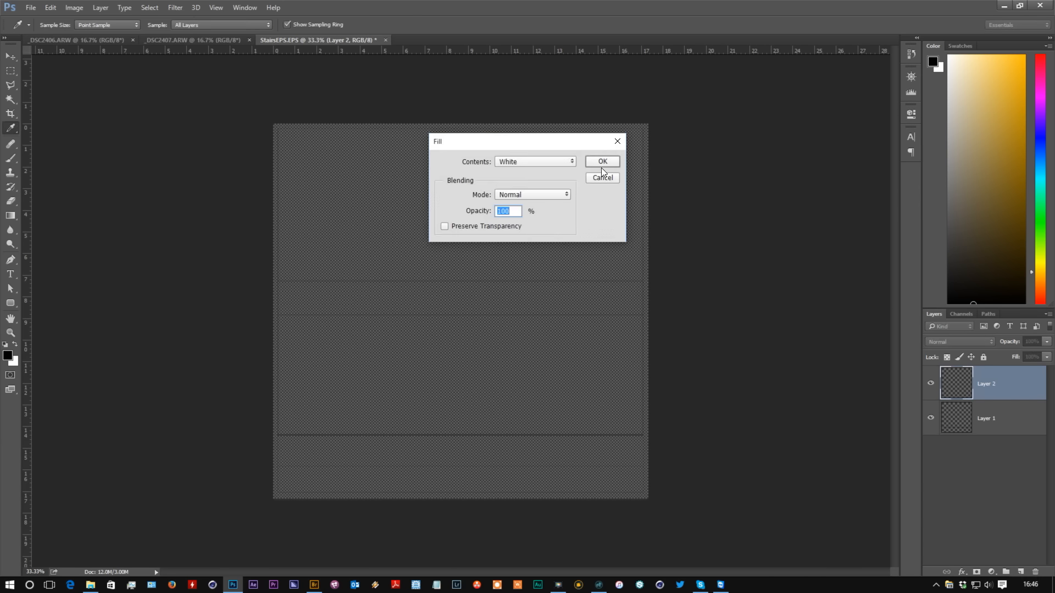
left_click(602, 162)
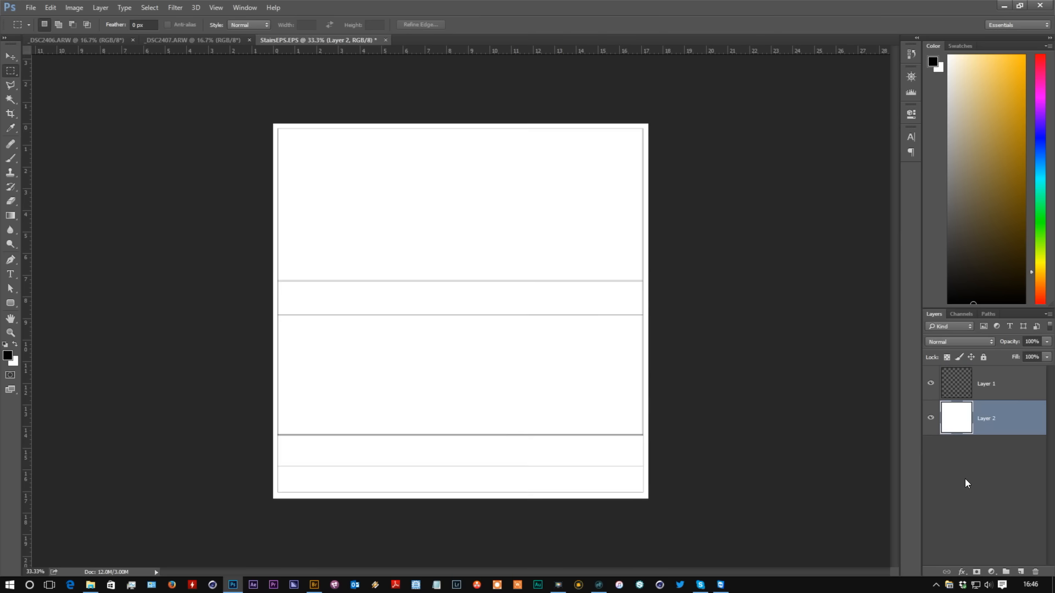
double_click(987, 383)
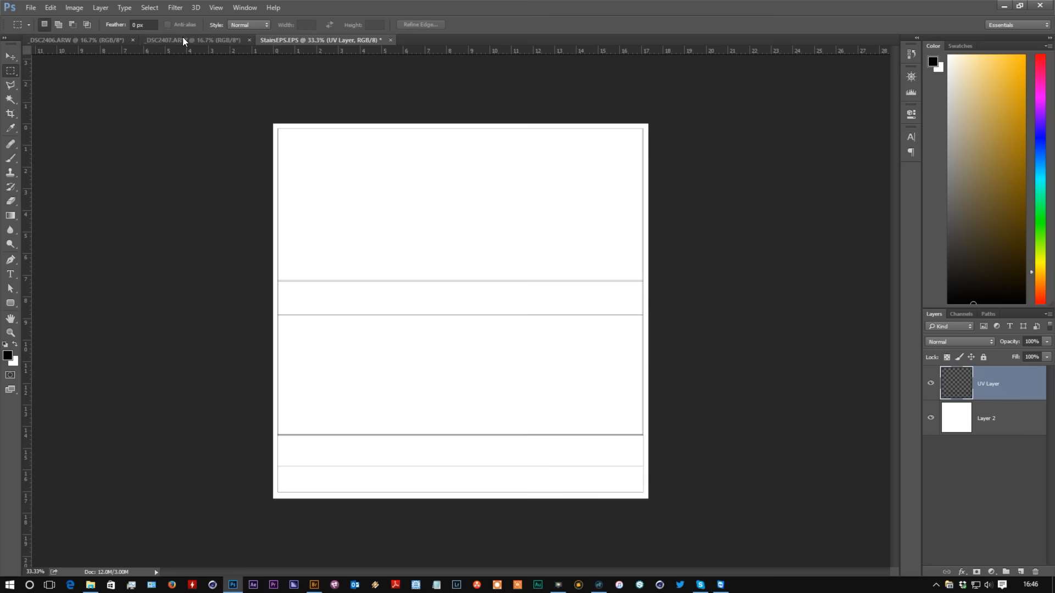
left_click(74, 39)
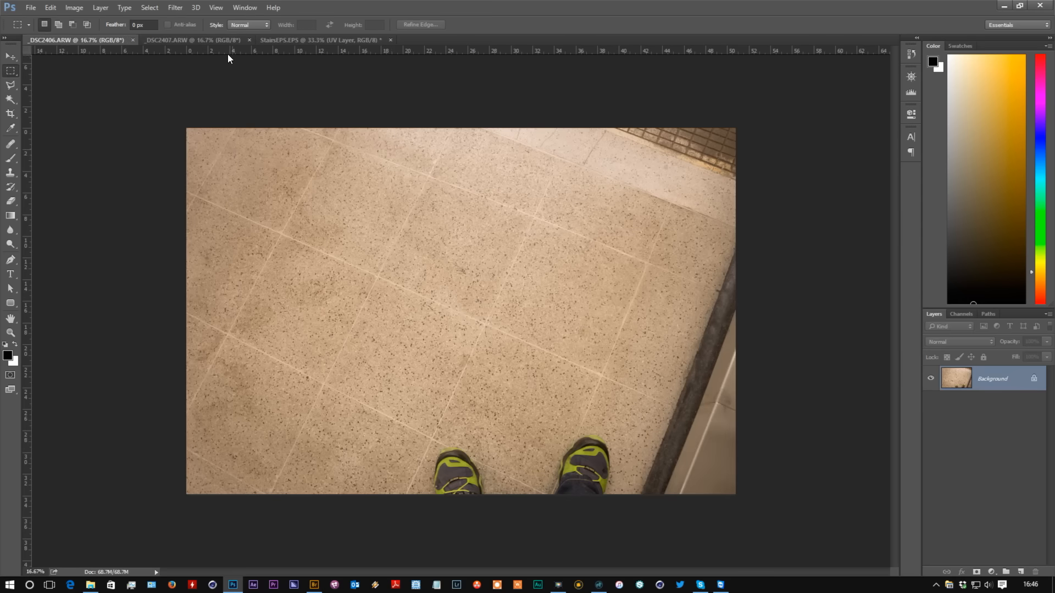
- Lasso the top step out of the DSC2407 photo and paste it into StairsEPS as a new layer
left_click(191, 40)
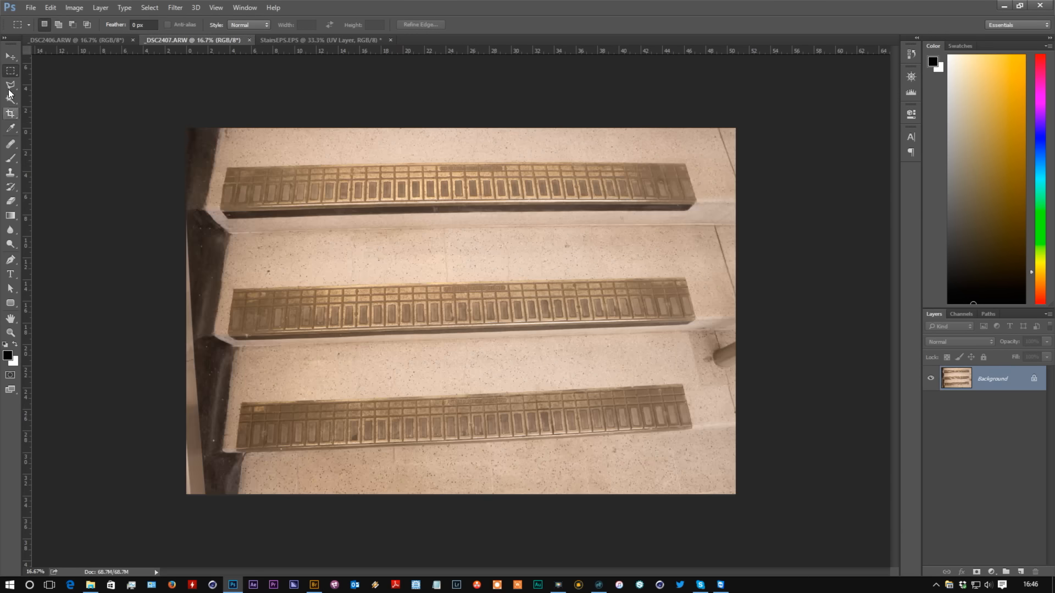
left_click(11, 85)
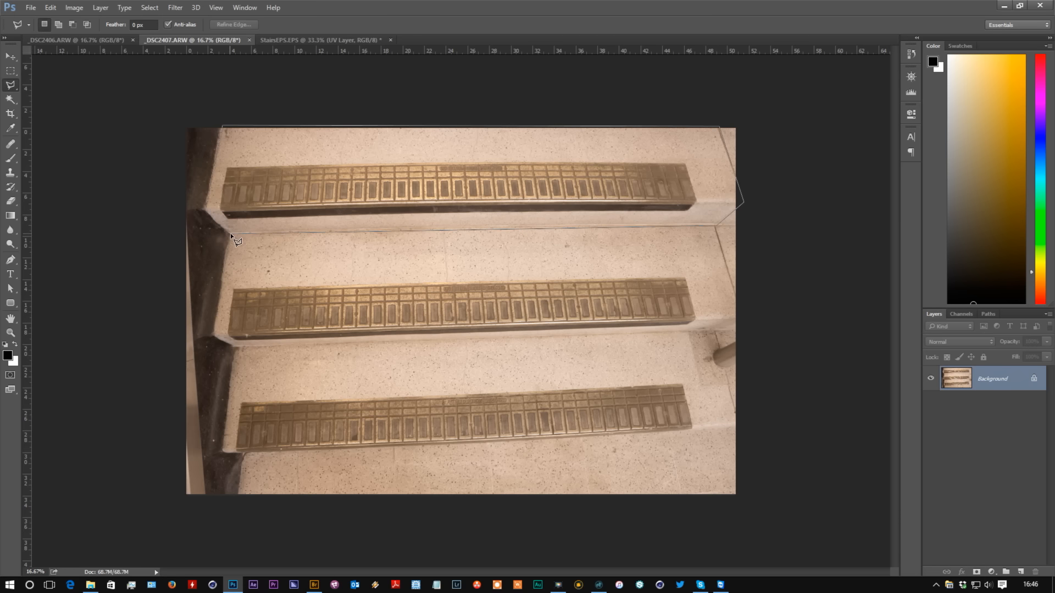
mouse_move(226, 131)
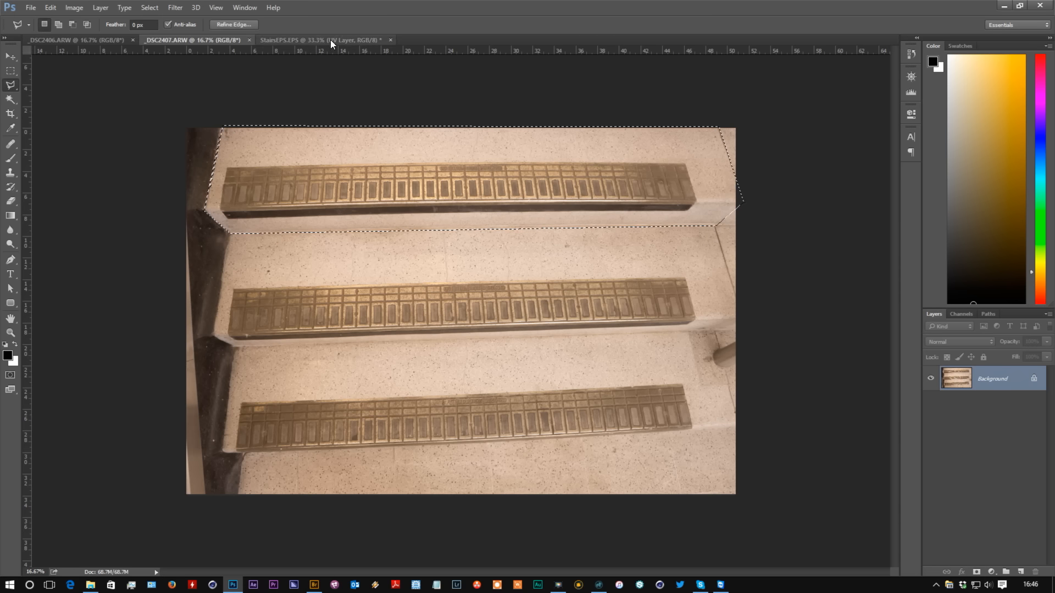
left_click(322, 39)
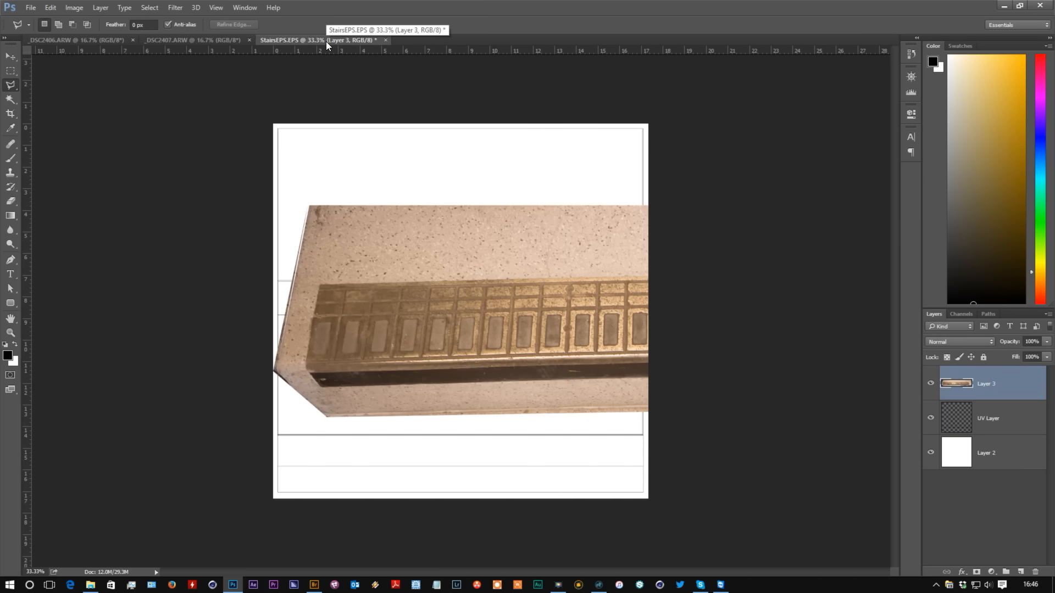
key("ctrl+shift+s")
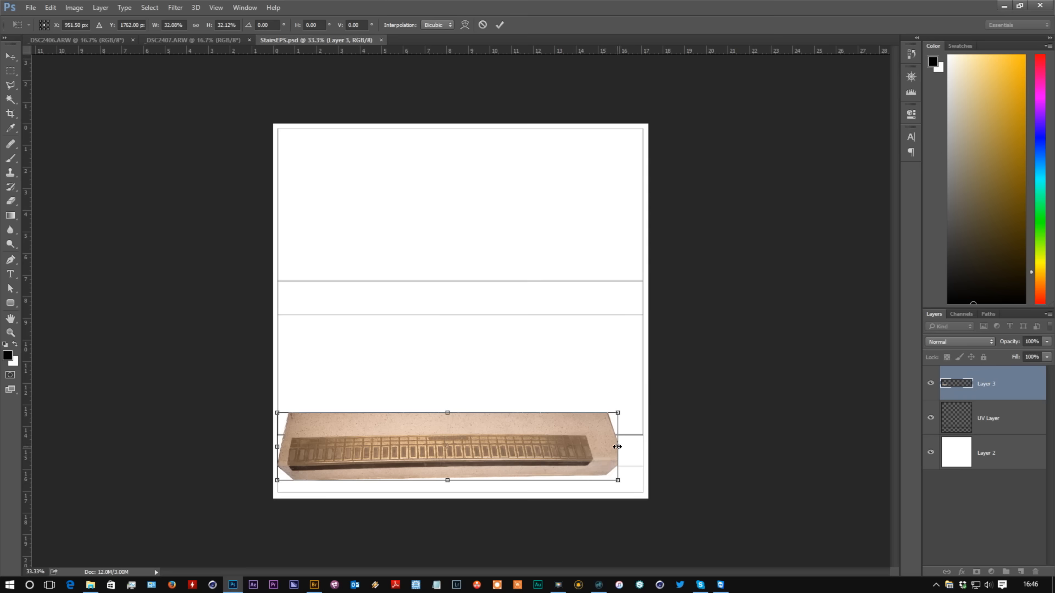
- Scale and tilt the pasted step so it spans the bottom strip of the UV layout
left_click_drag(618, 448, 625, 450)
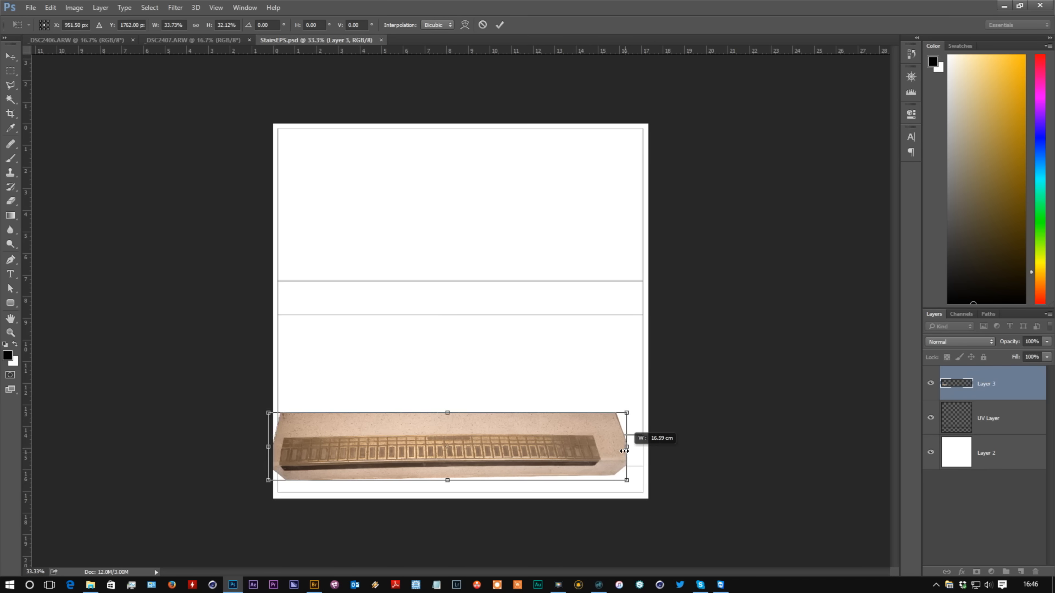
left_click_drag(625, 446, 574, 466)
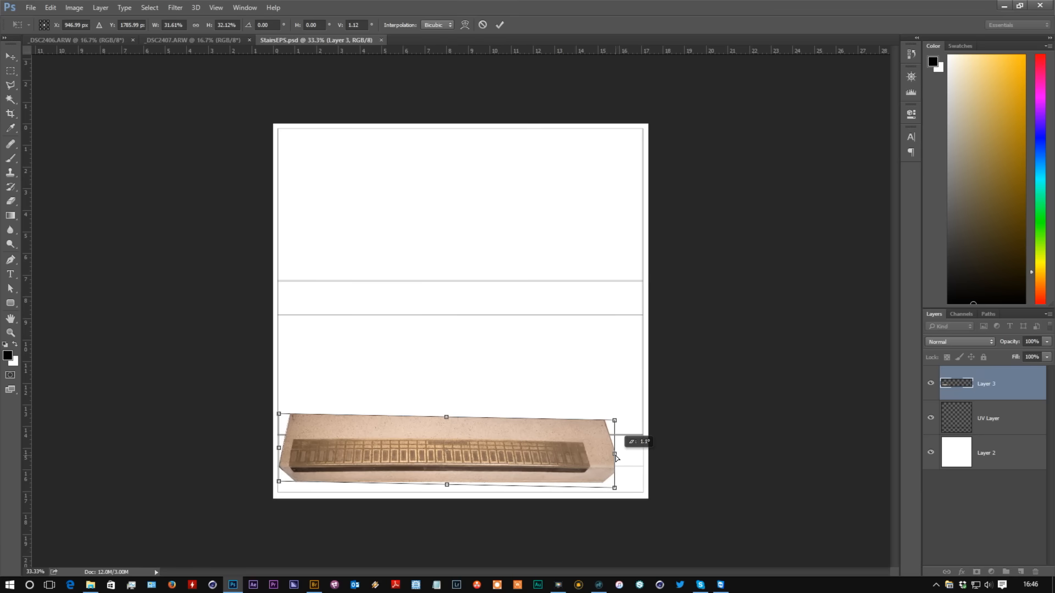
left_click_drag(613, 451, 639, 451)
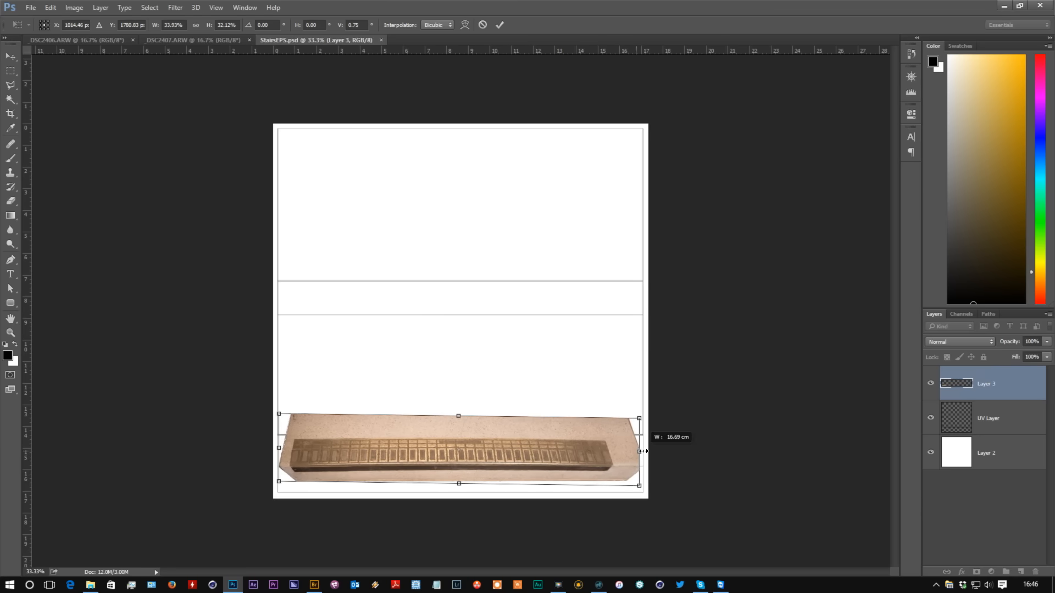
left_click_drag(637, 452, 643, 452)
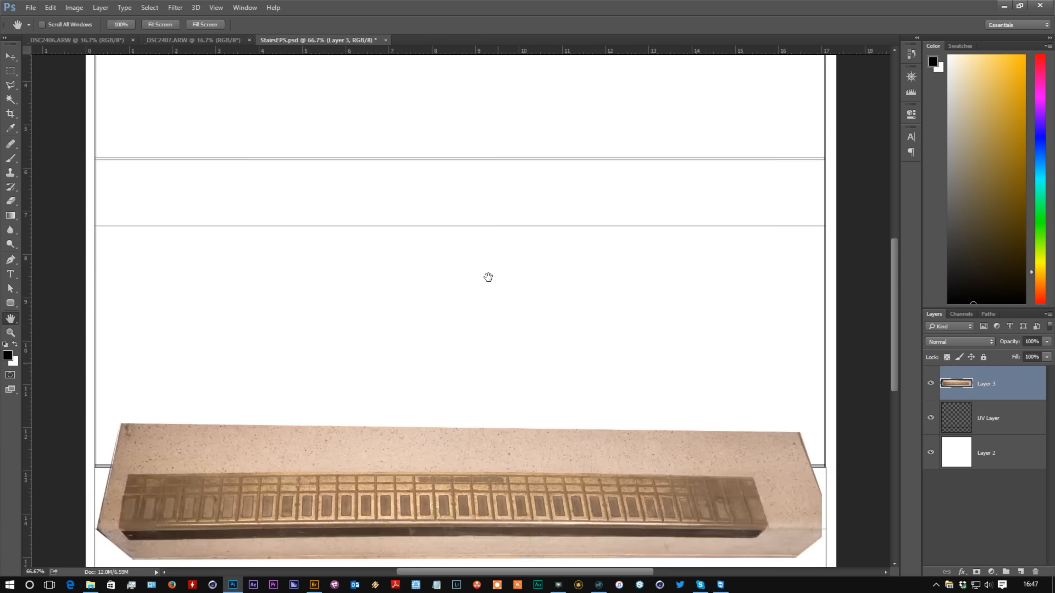
- Distort the step with Edit > Transform so its shape matches the layout strip
left_click(50, 8)
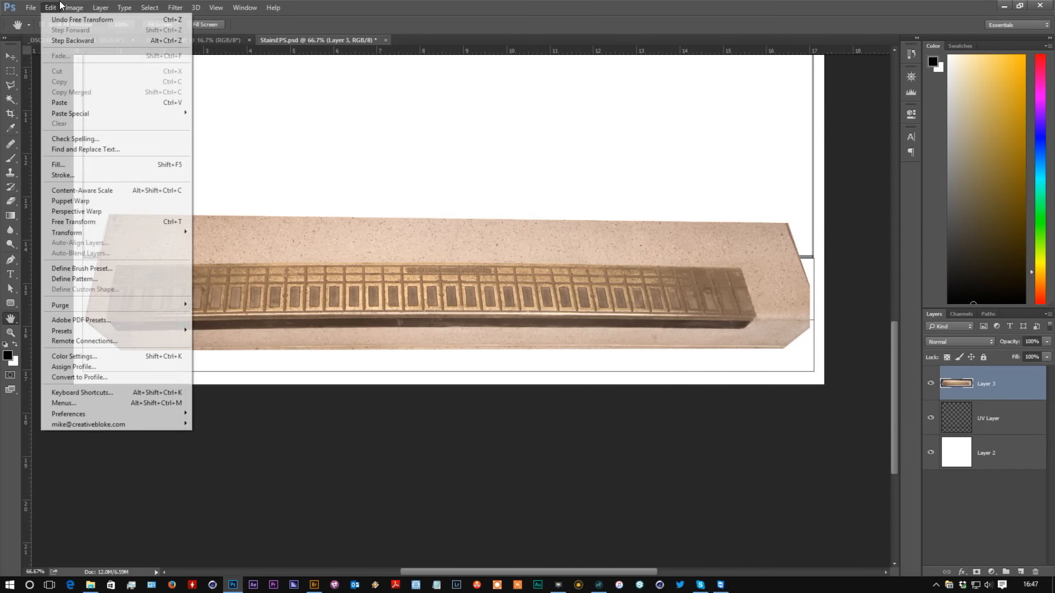
mouse_move(67, 231)
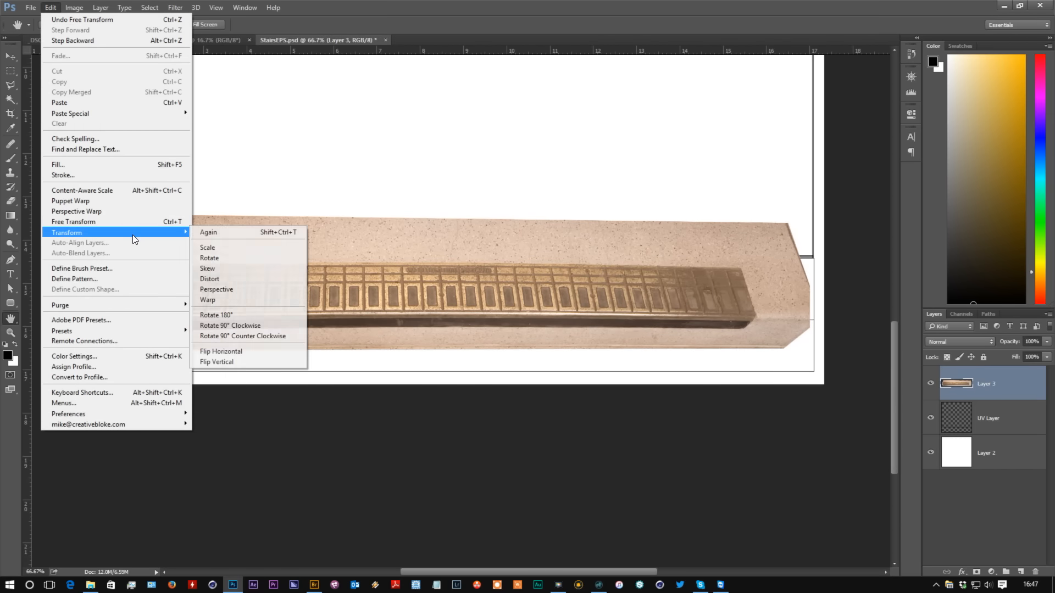
left_click(208, 299)
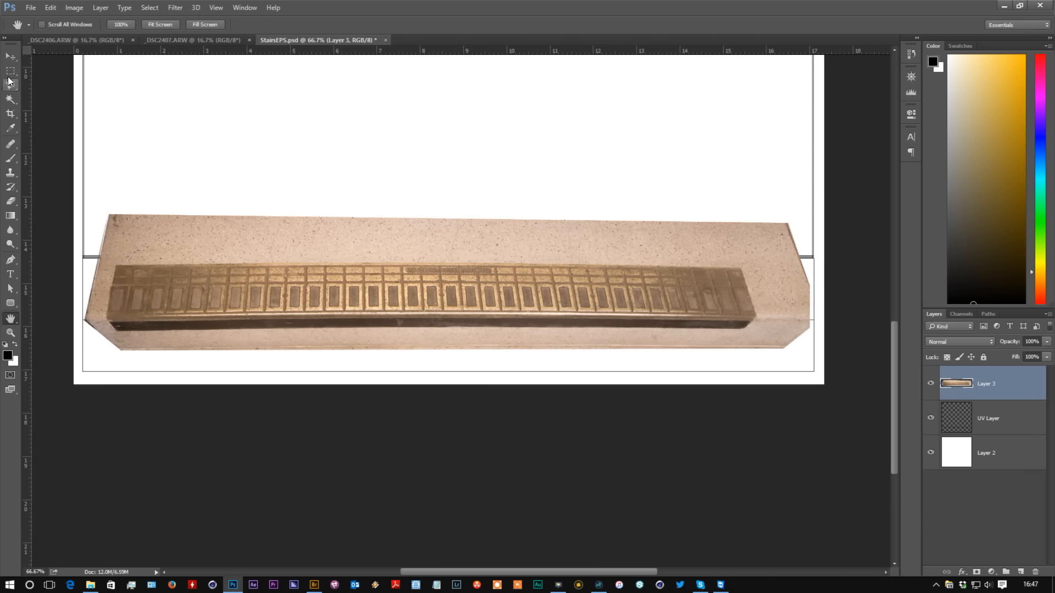
left_click_drag(79, 186, 799, 319)
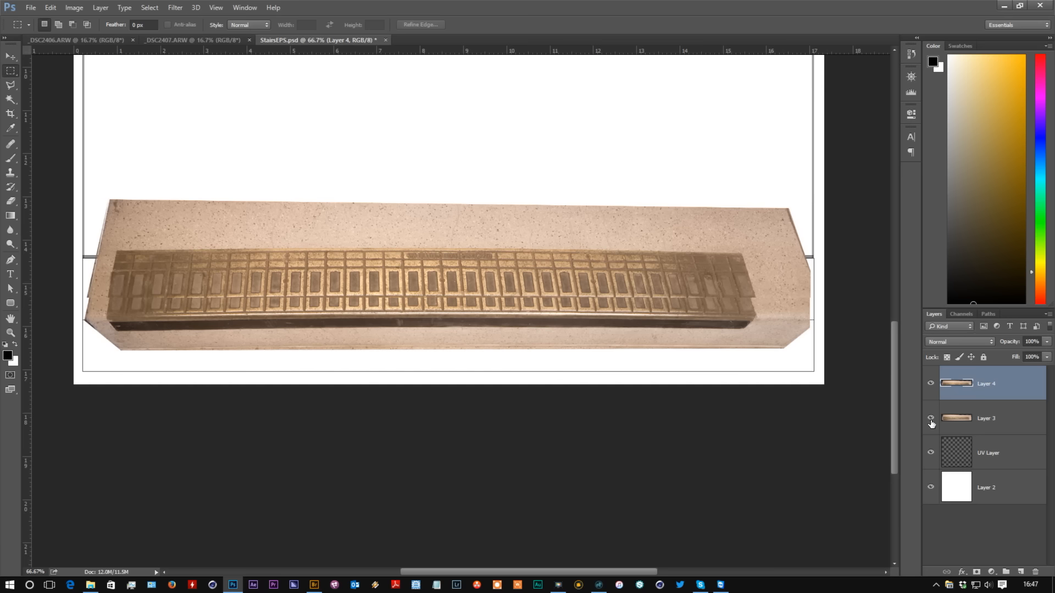
- Hide Layer 3 and stretch Layer 4's top face across the strip from left to right
left_click(931, 418)
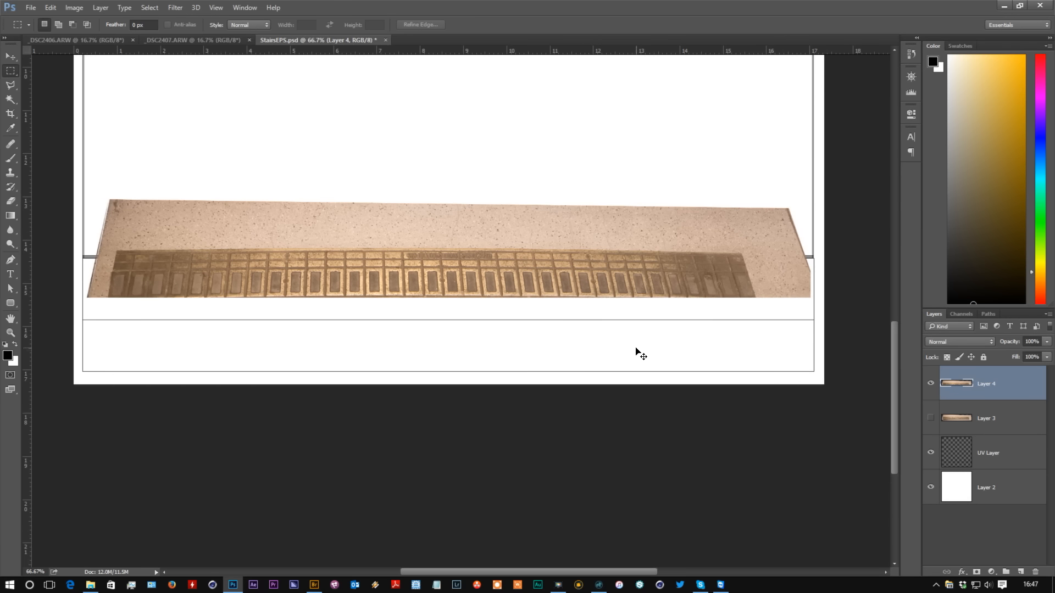
key("Ctrl+t")
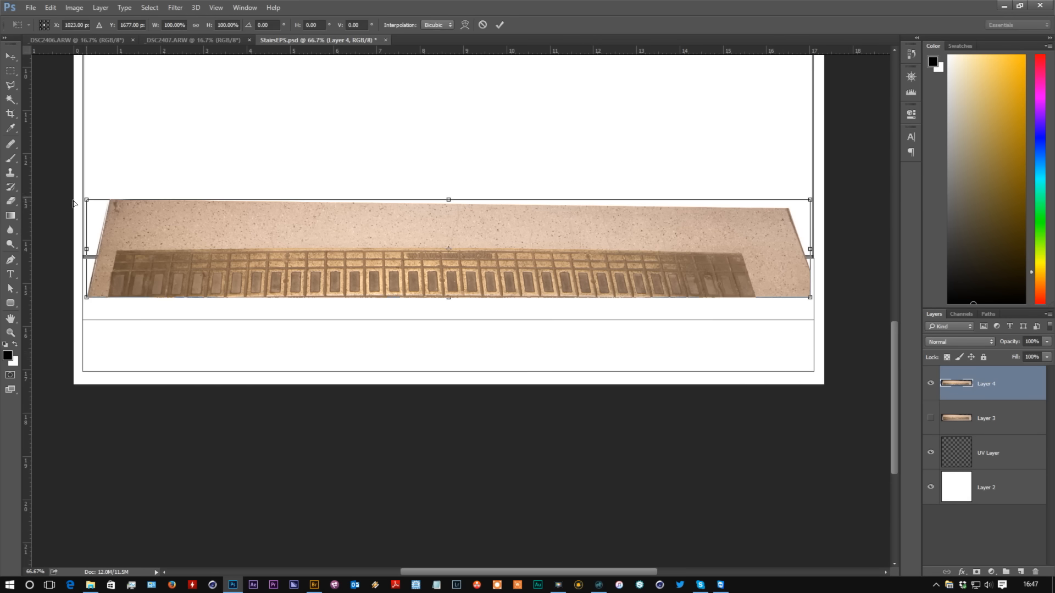
left_click_drag(86, 296, 86, 299)
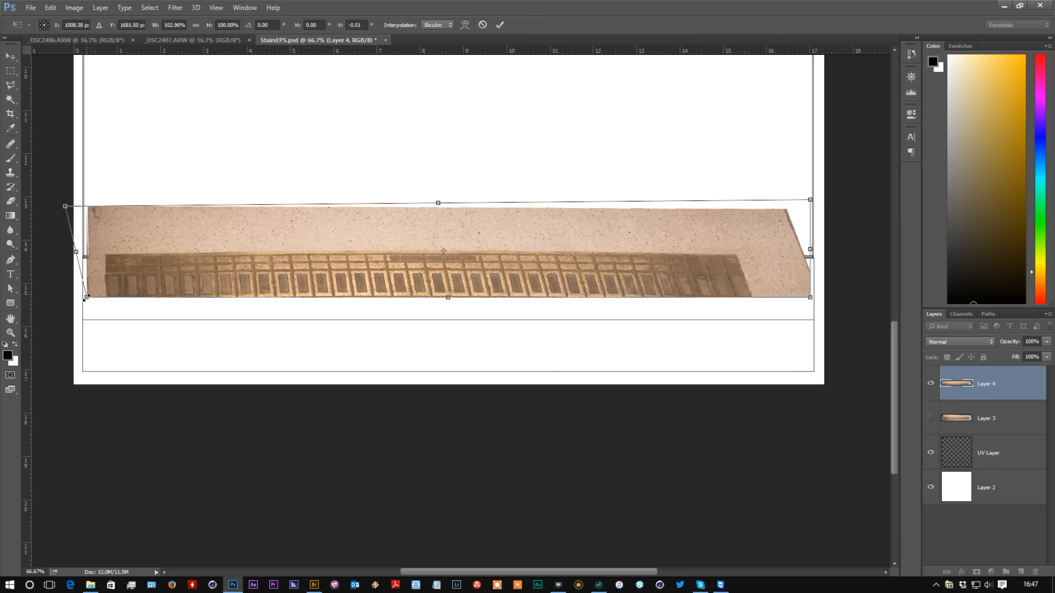
left_click_drag(86, 296, 80, 320)
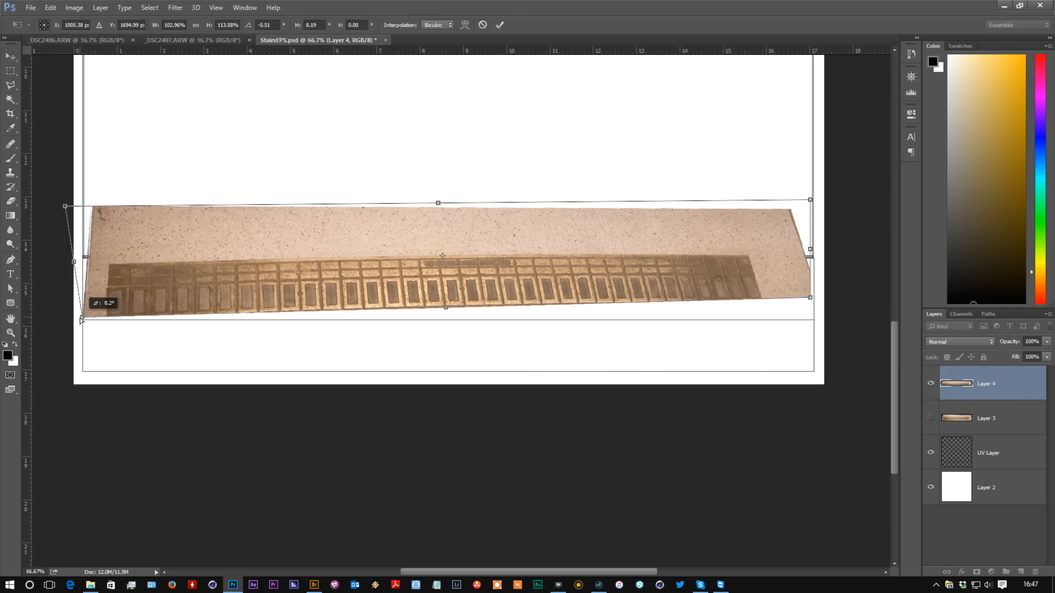
left_click_drag(64, 206, 69, 247)
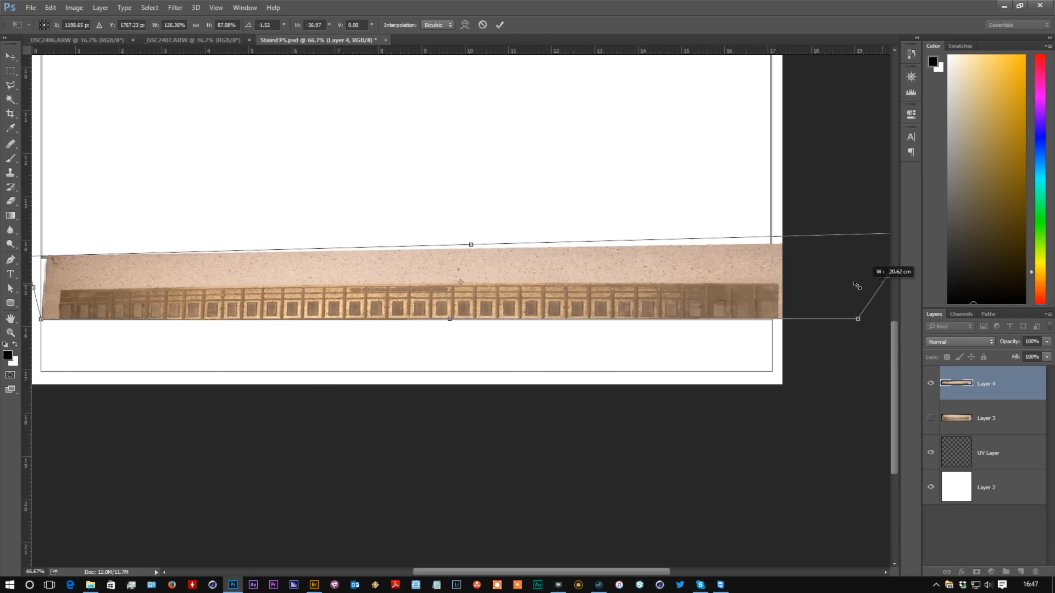
left_click_drag(859, 319, 823, 318)
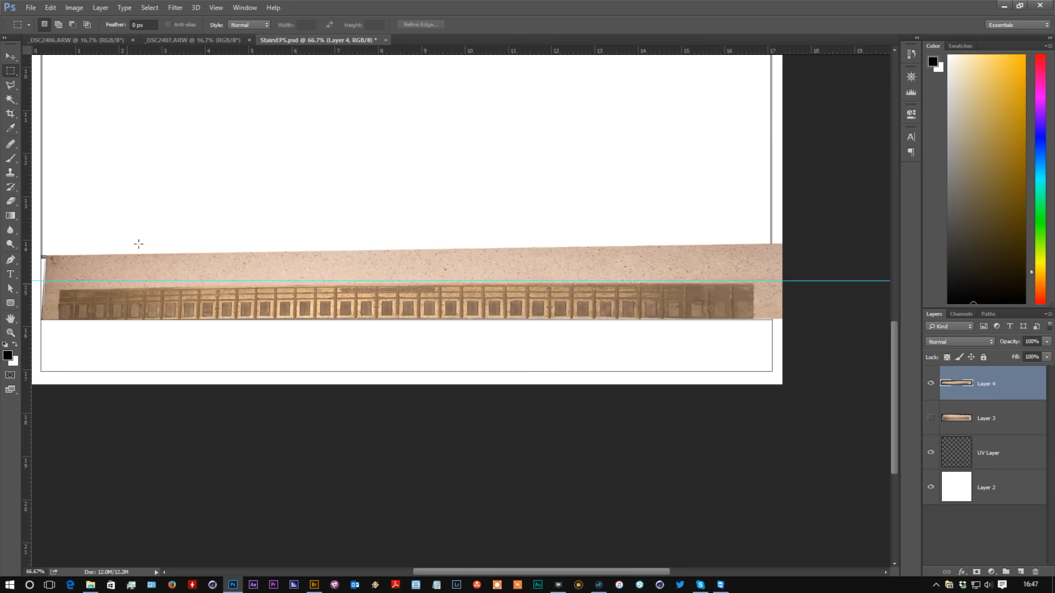
- Skew Layer 4's left edge into final position and bring the UV Layer above it
key("Ctrl+t")
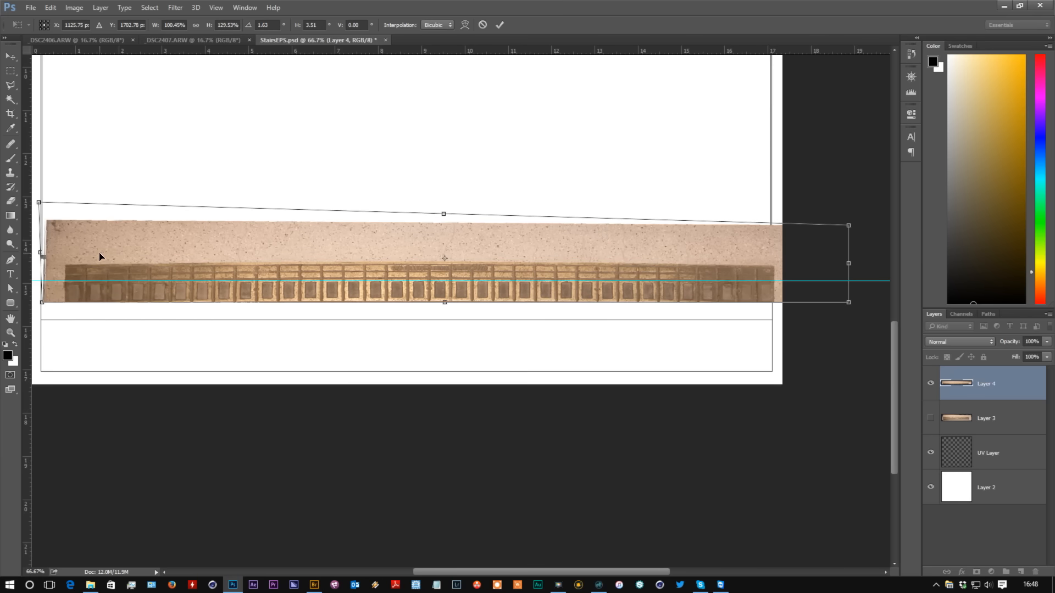
mouse_move(92, 256)
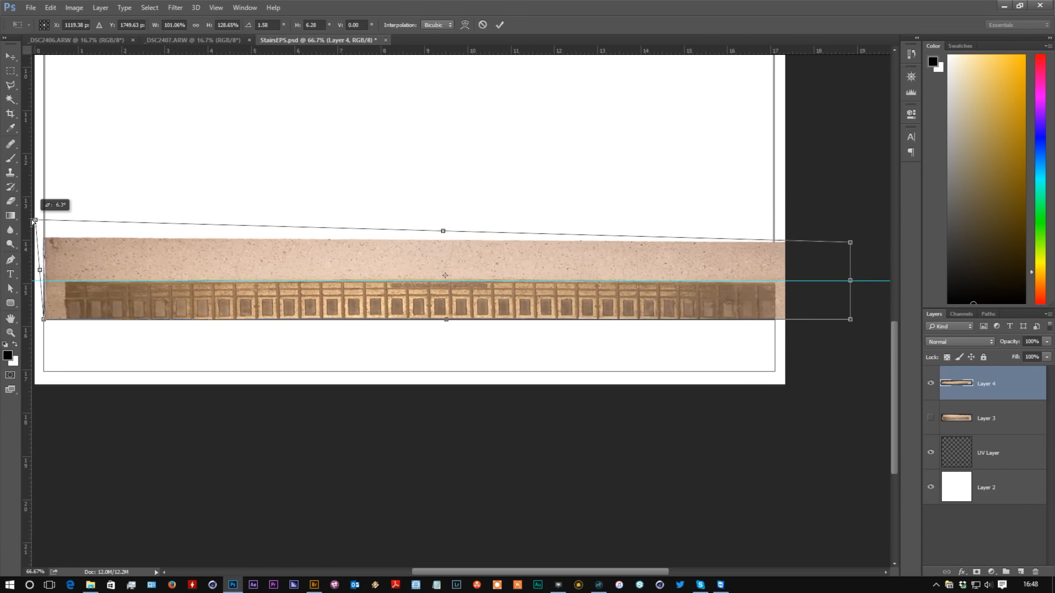
left_click_drag(33, 221, 38, 217)
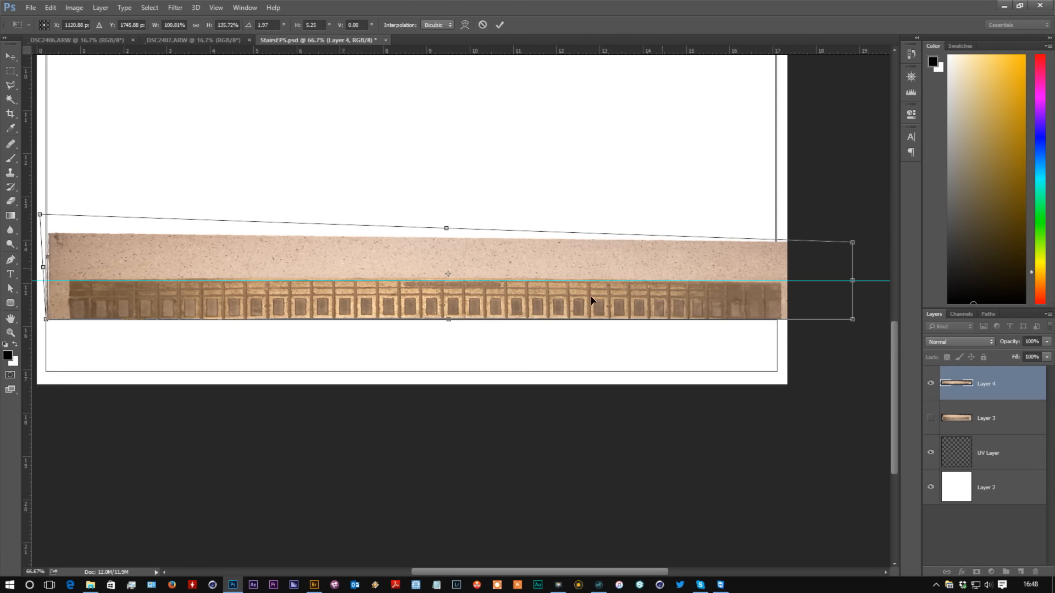
left_click_drag(853, 280, 817, 280)
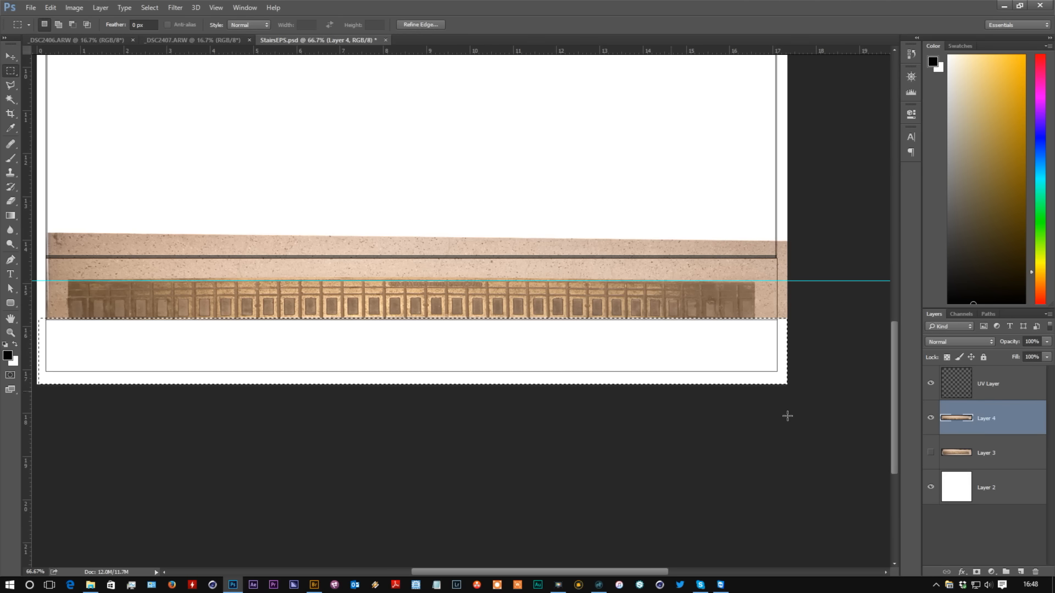
left_click(986, 452)
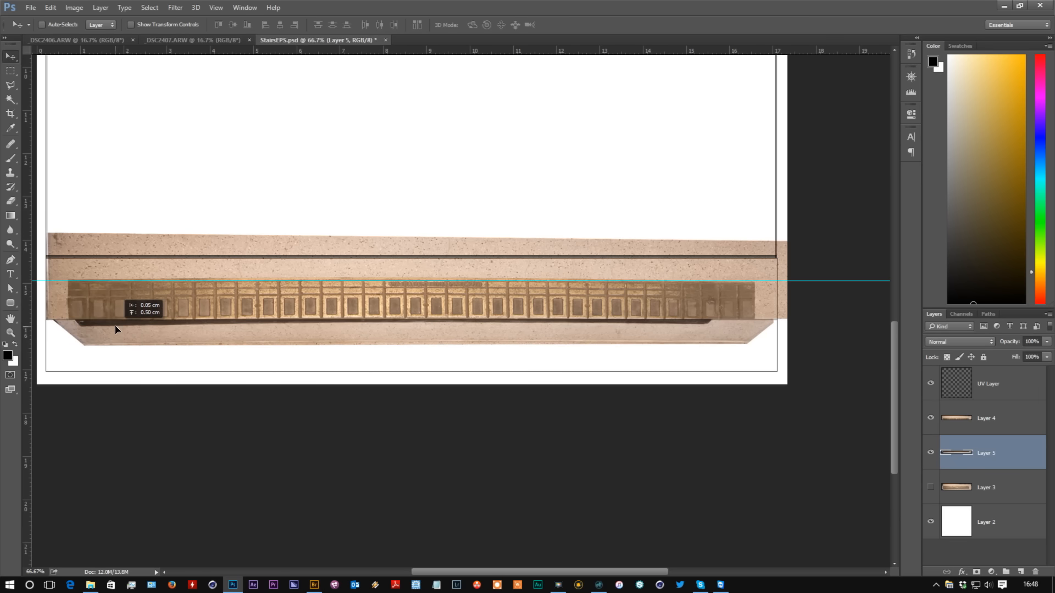
- Move Layer 5's dark edge strip below the tread, widen it full width and slant its left end
left_click_drag(121, 330, 256, 339)
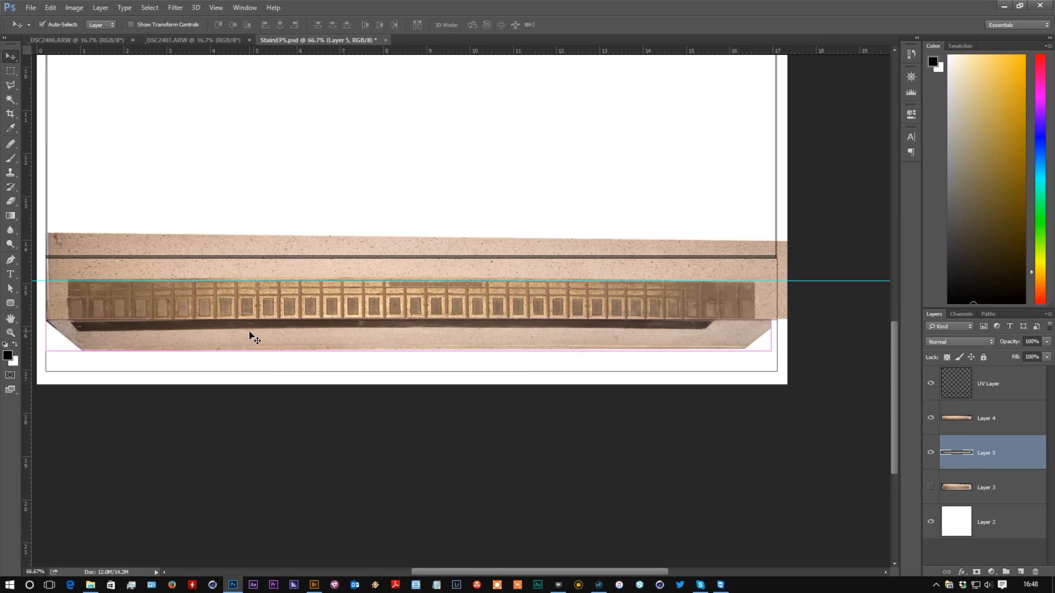
key("ctrl+t")
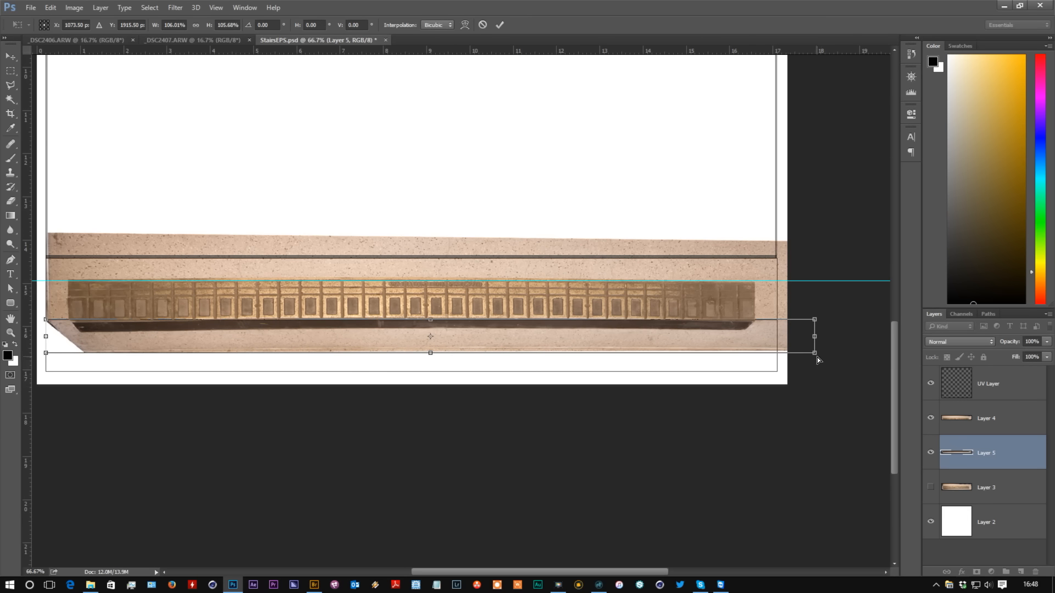
left_click_drag(814, 351, 859, 356)
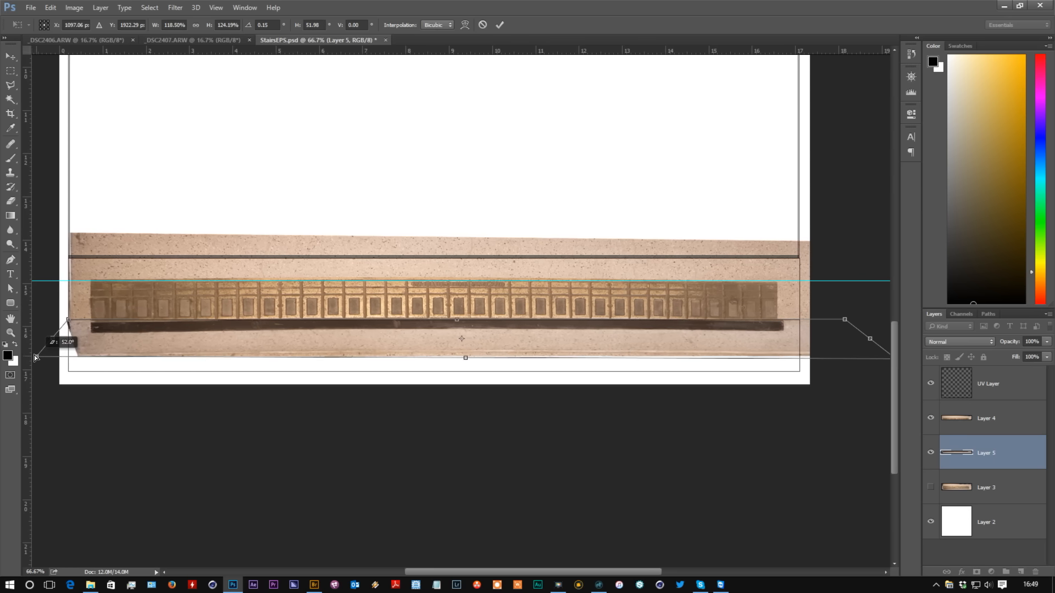
left_click_drag(67, 319, 47, 336)
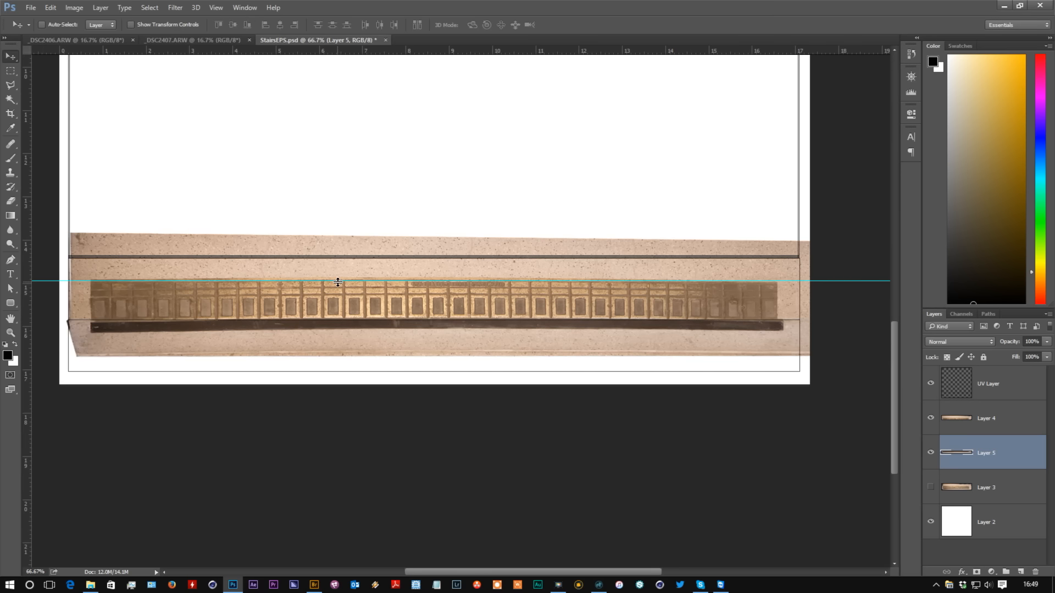
key("ctrl+t")
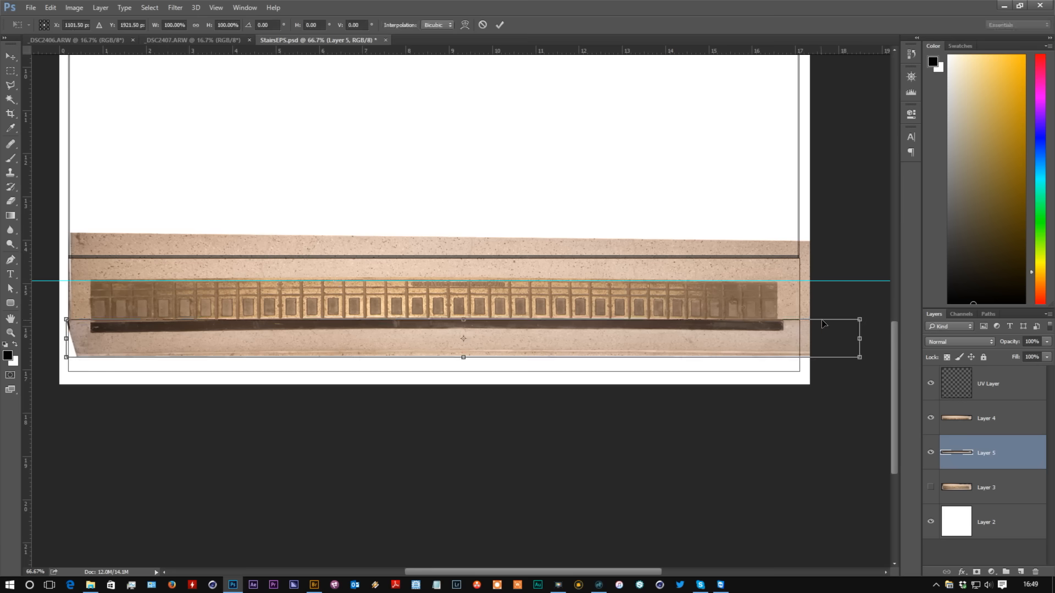
left_click_drag(858, 338, 853, 339)
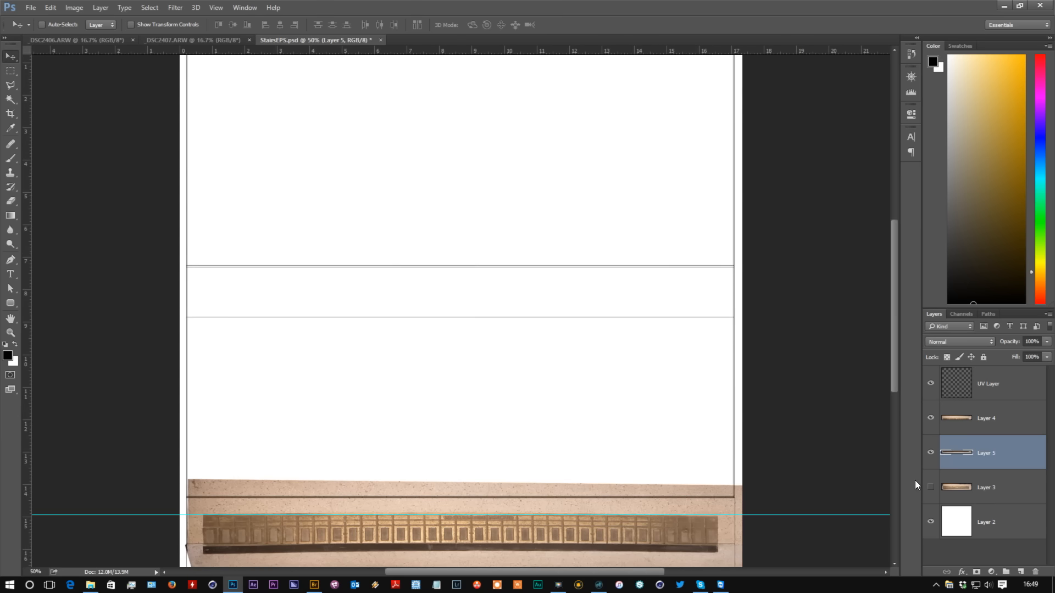
- Warp Layer 4's tread texture via Edit > Transform > Warp and apply the transformation
left_click(985, 417)
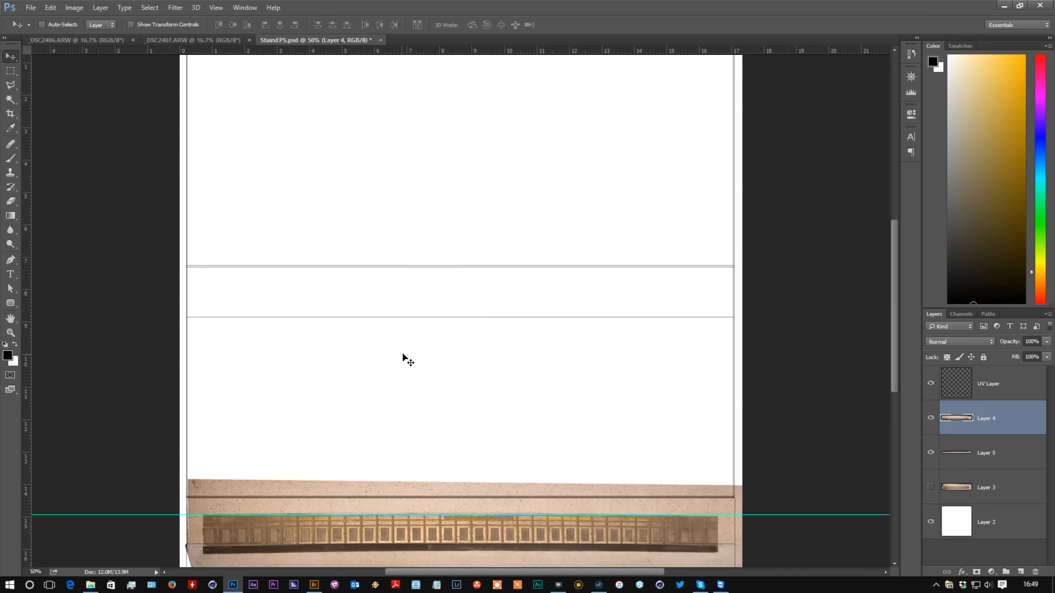
left_click(49, 7)
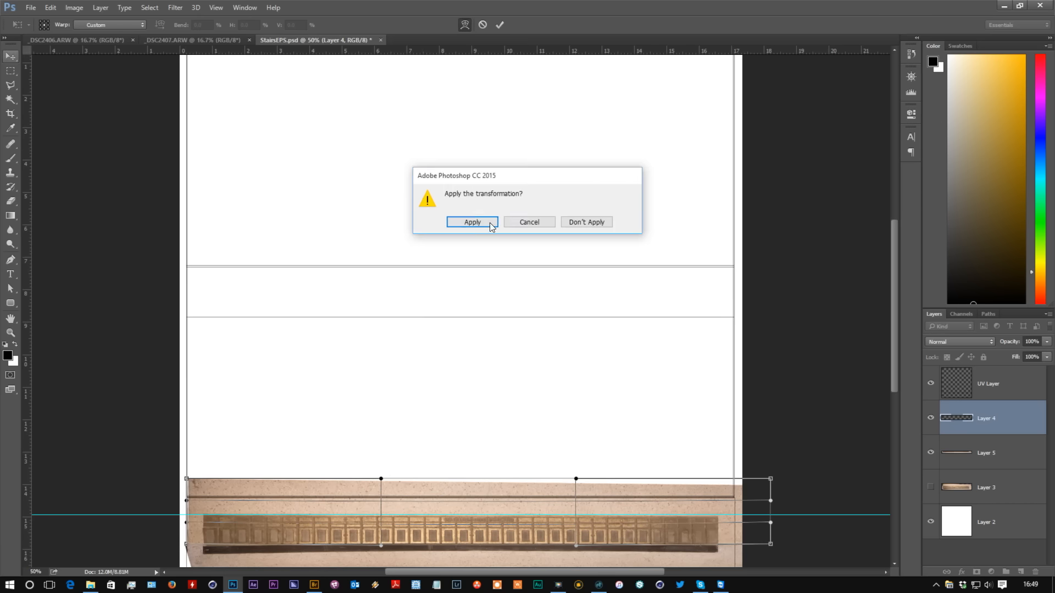
left_click(472, 222)
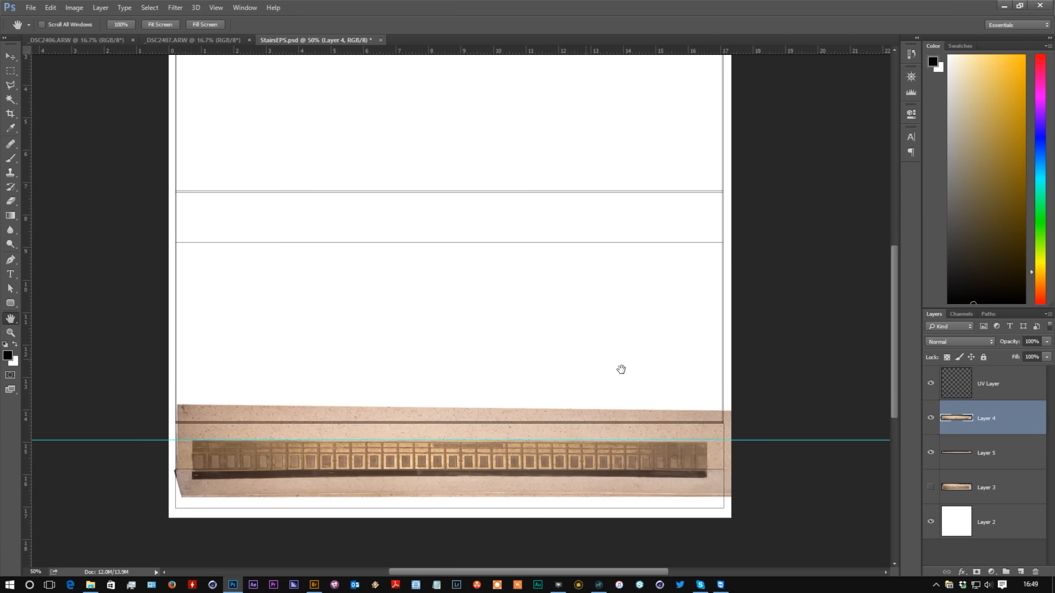
- Stretch Layer 5's strip taller to fill the step bottom and clone texture over its left end
left_click(986, 452)
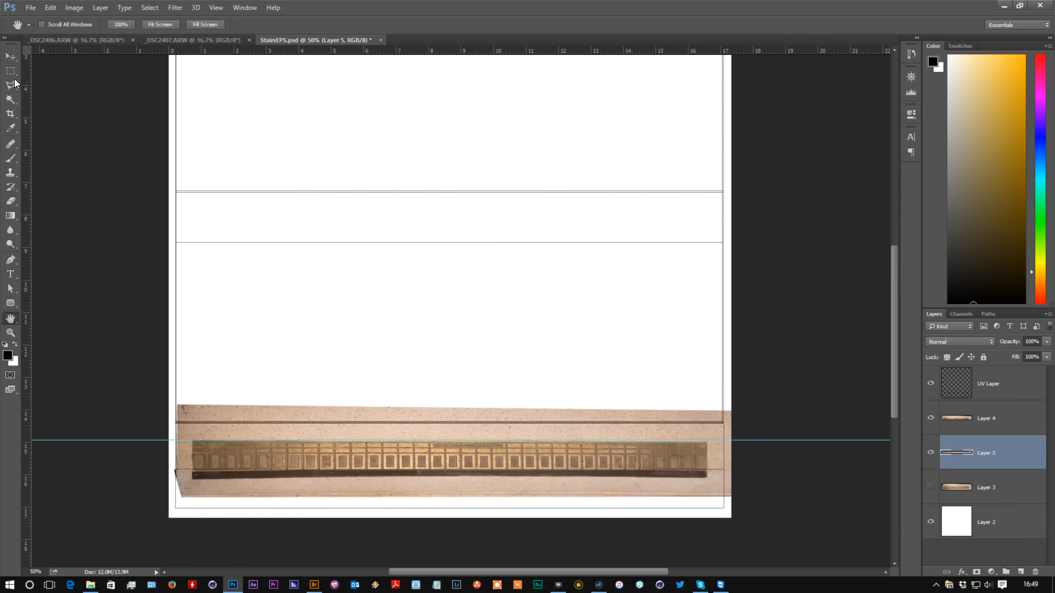
left_click(11, 70)
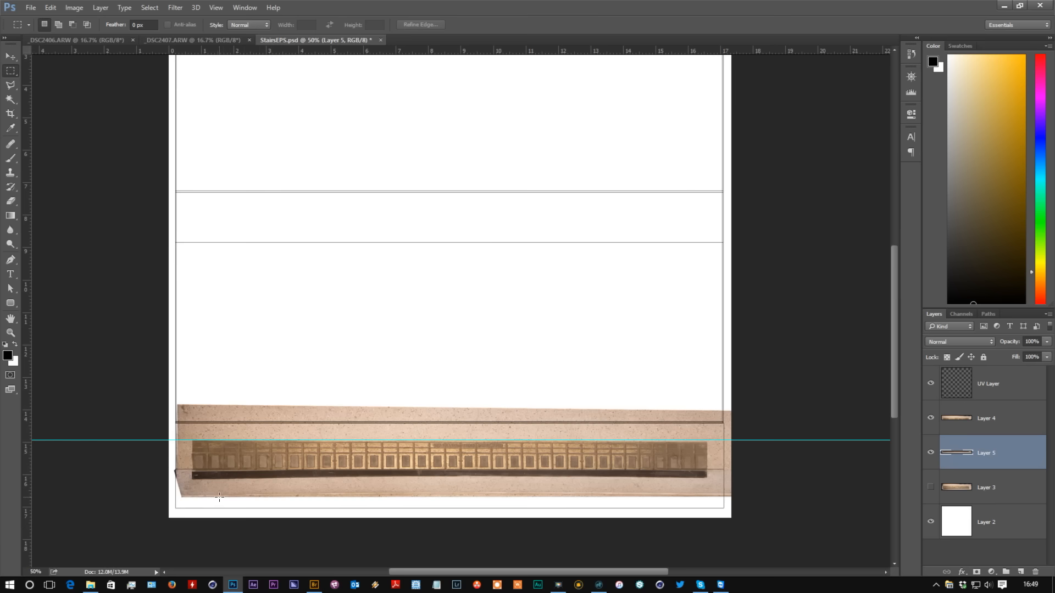
mouse_move(1, 203)
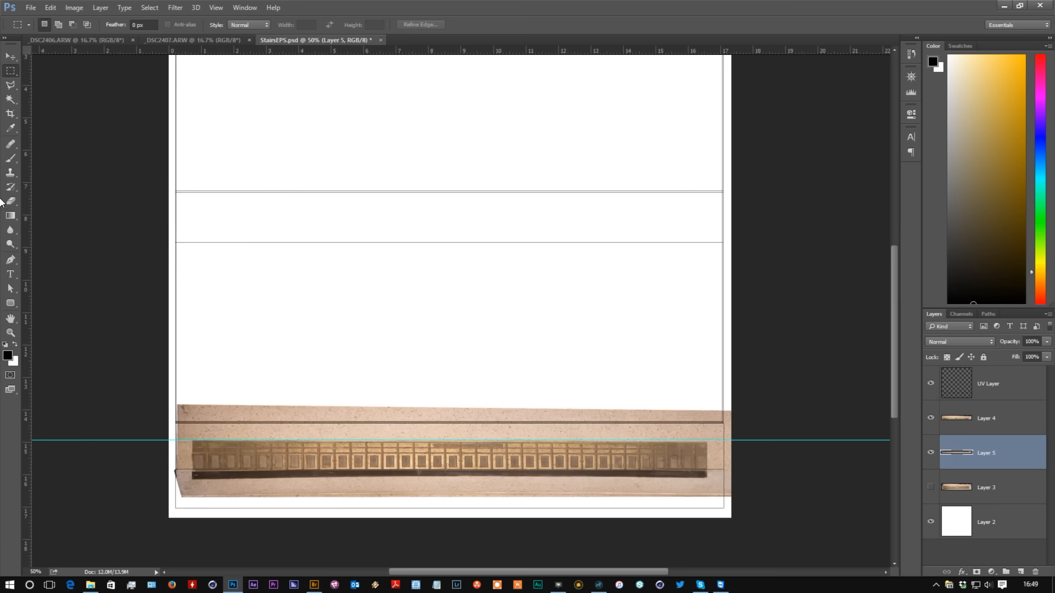
left_click(10, 158)
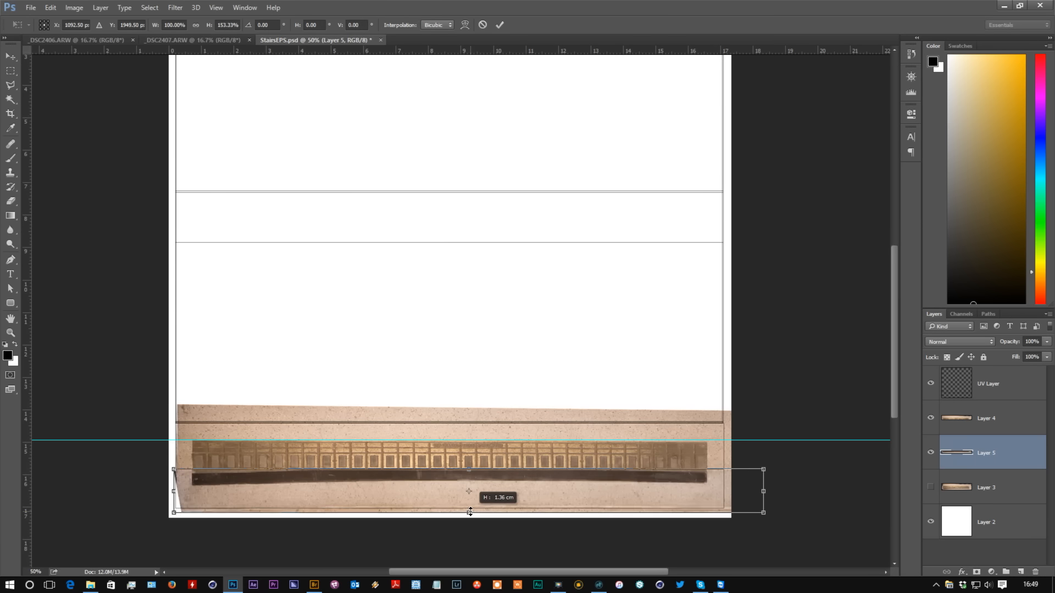
left_click_drag(470, 511, 469, 508)
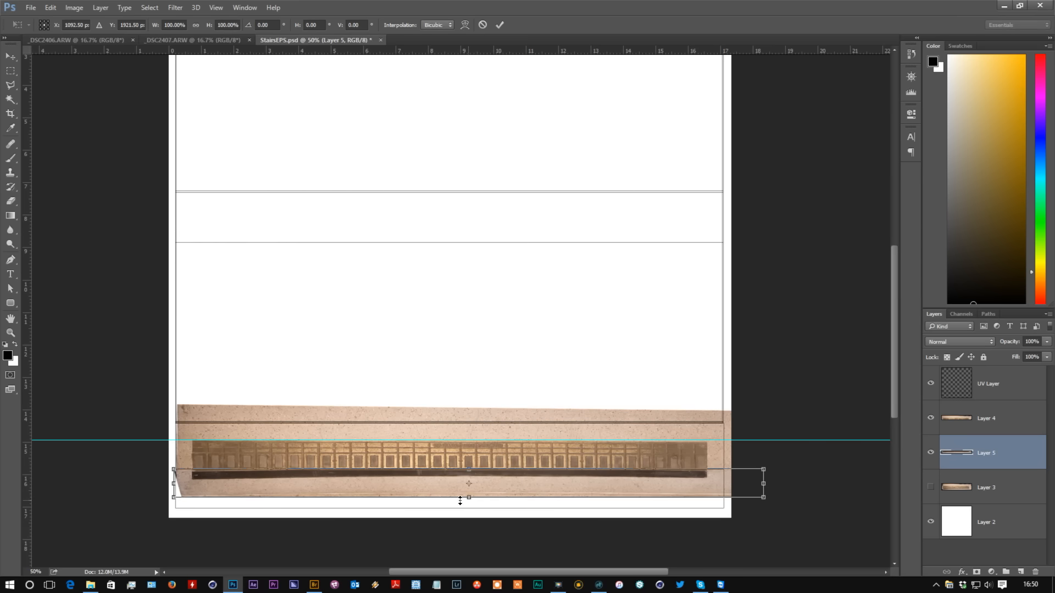
left_click_drag(468, 498, 469, 514)
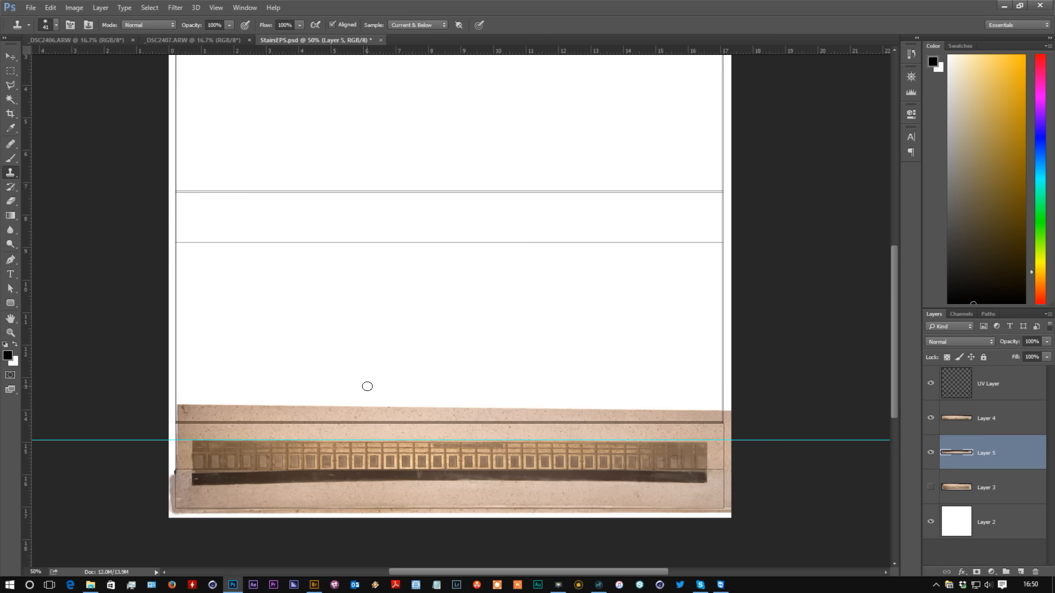
left_click(191, 39)
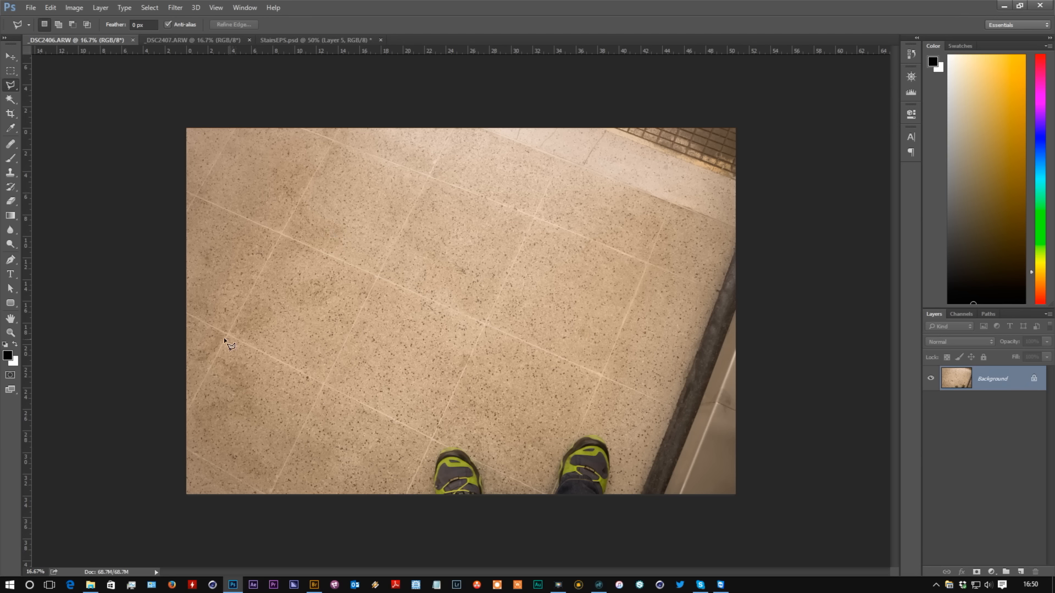
mouse_move(336, 148)
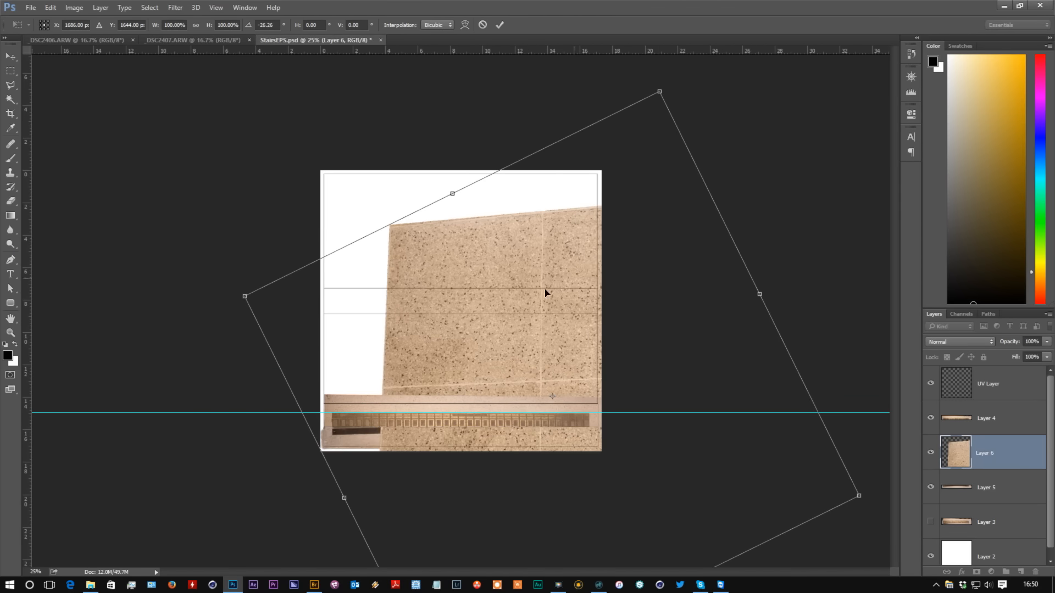
- Move, rotate and shrink Layer 6's tile photo into one level square tile patch above the tread
left_click_drag(545, 293, 460, 253)
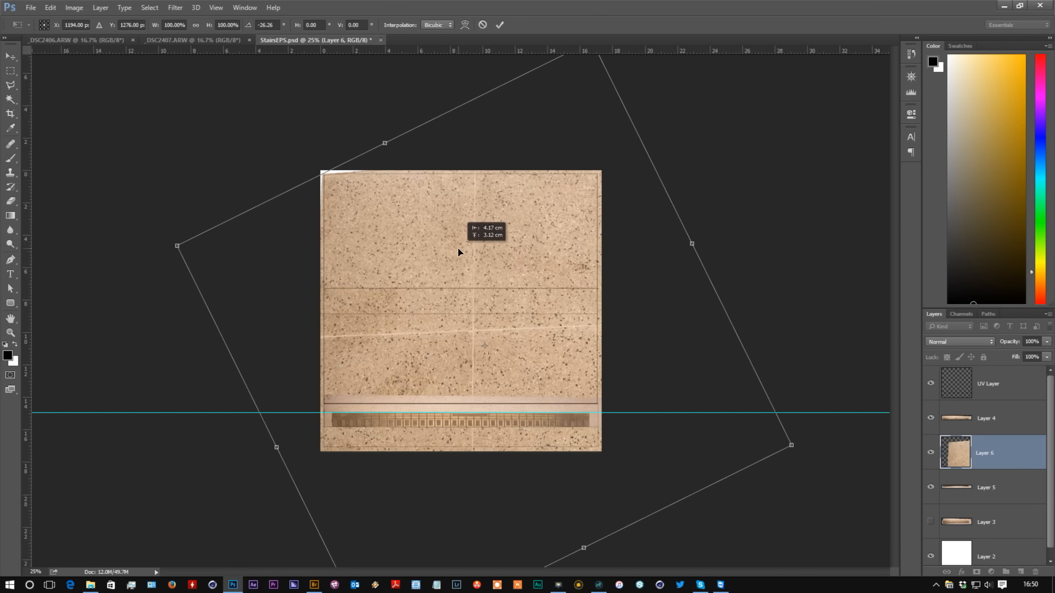
left_click_drag(790, 444, 552, 368)
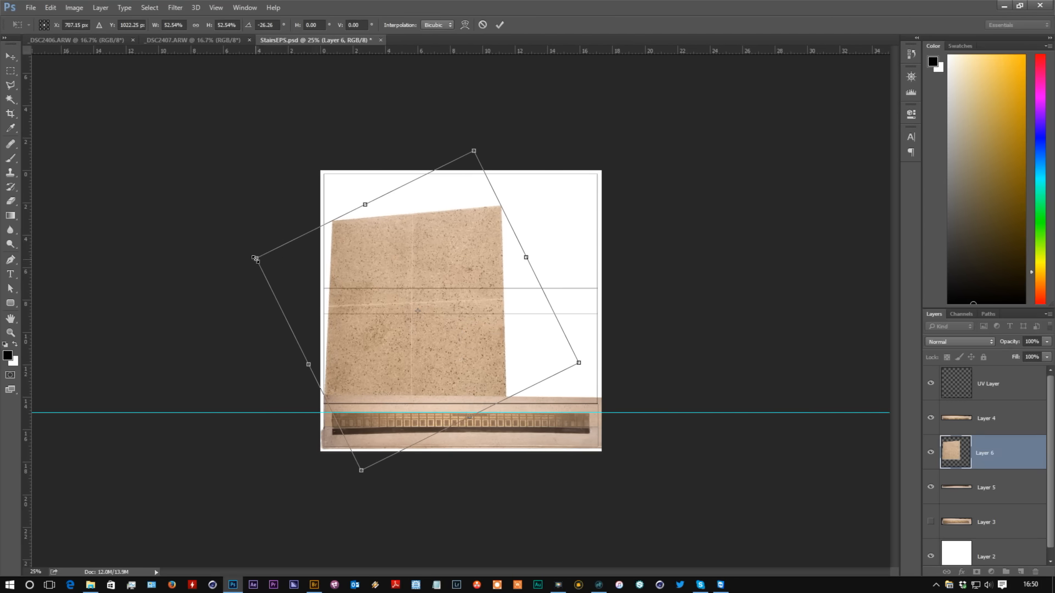
left_click_drag(254, 258, 263, 263)
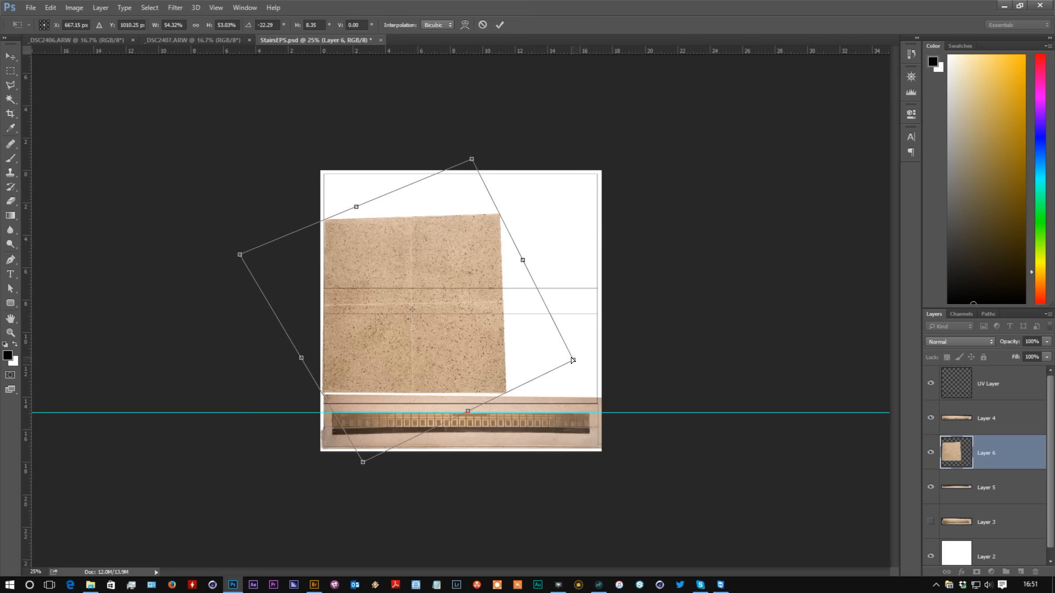
left_click_drag(571, 361, 563, 367)
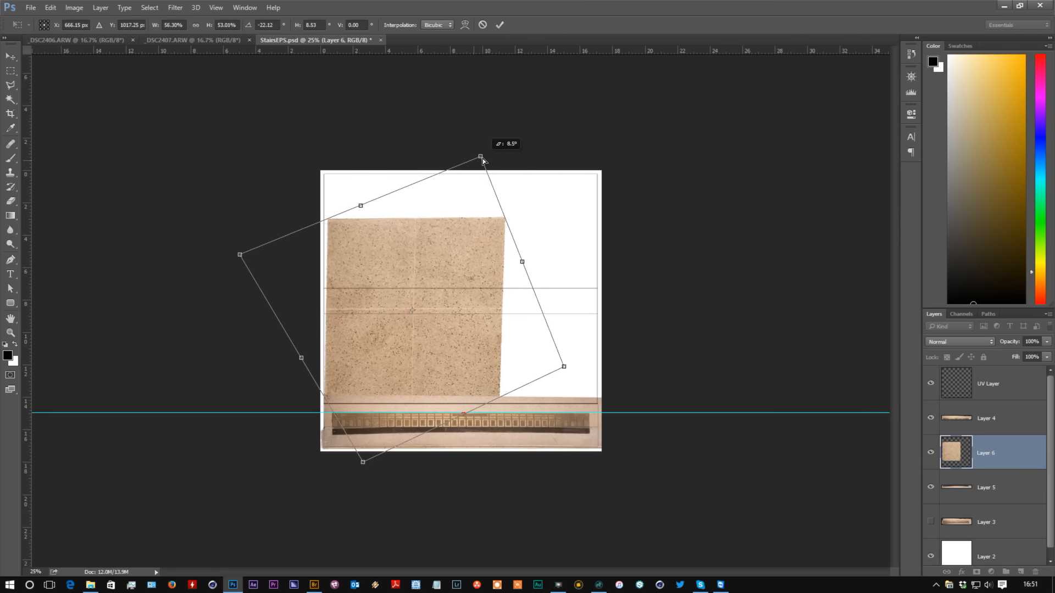
left_click_drag(481, 158, 473, 159)
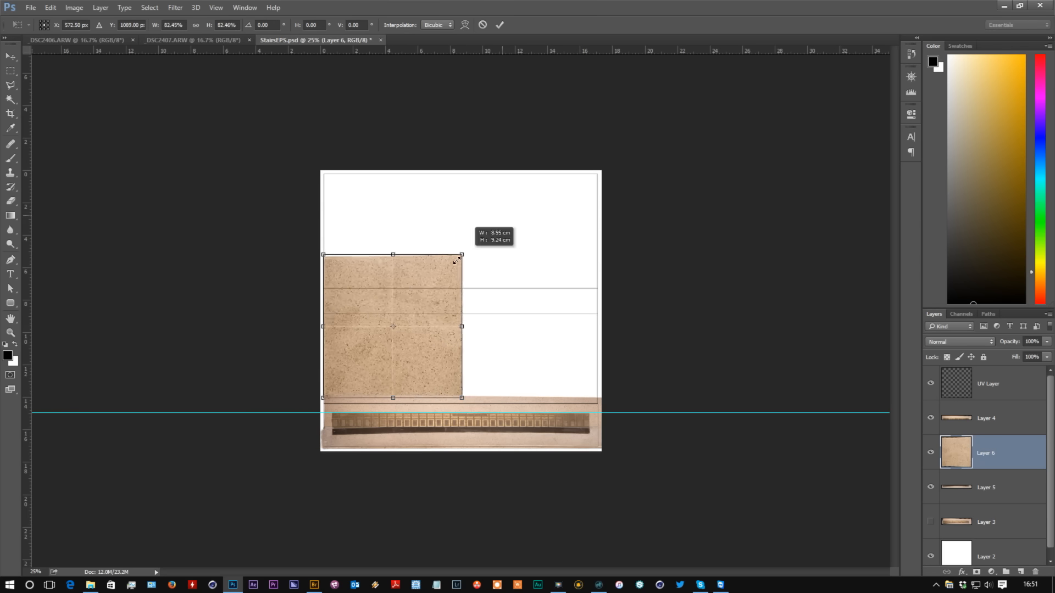
left_click_drag(460, 255, 414, 304)
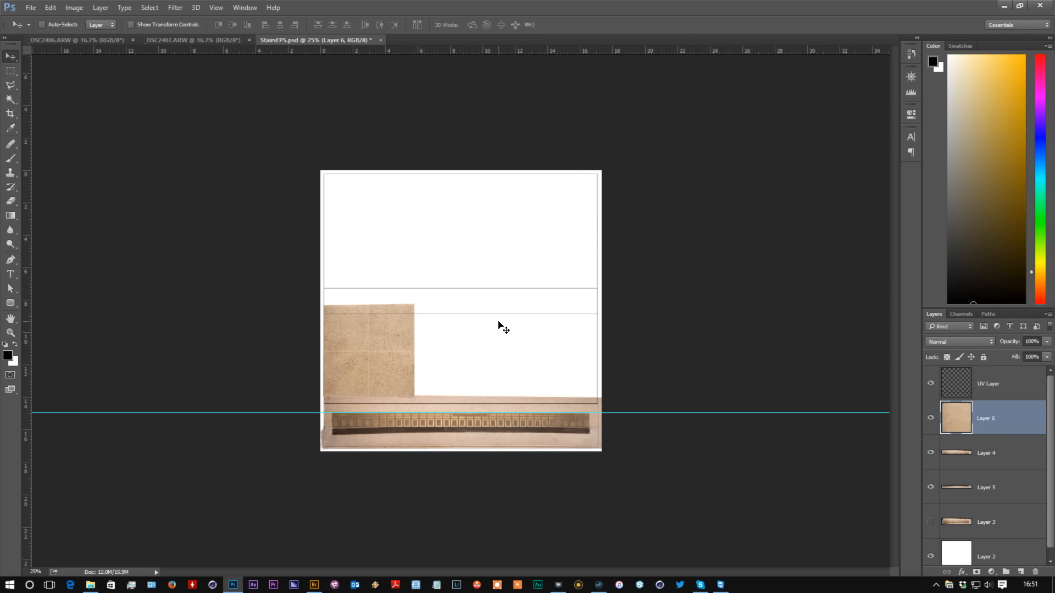
- Zoom to 50% and place guides along the tile patch's top edge and centre lines
key("ctrl+plus")
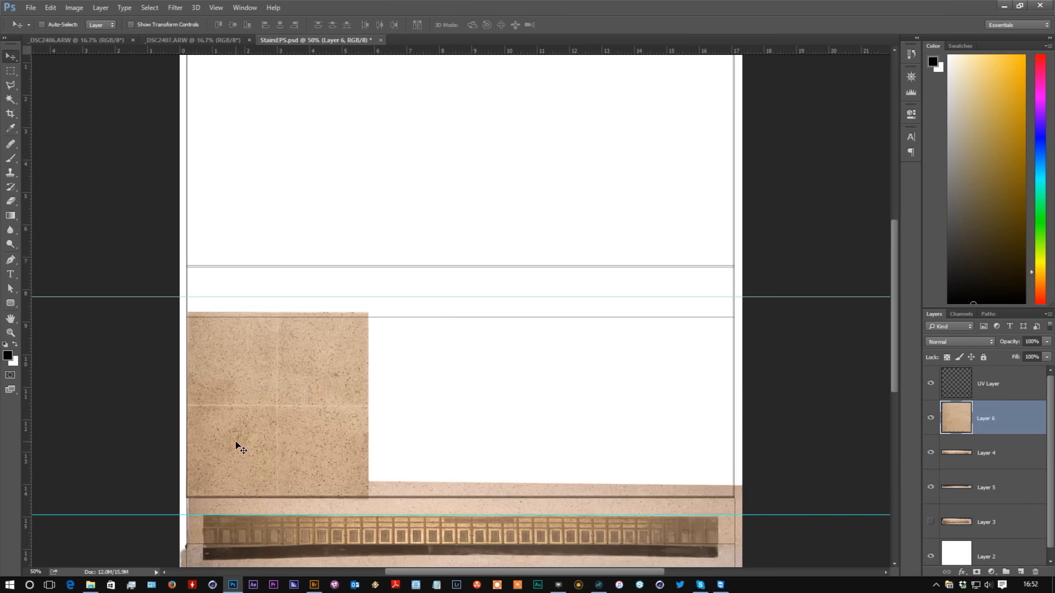
key("ctrl+t")
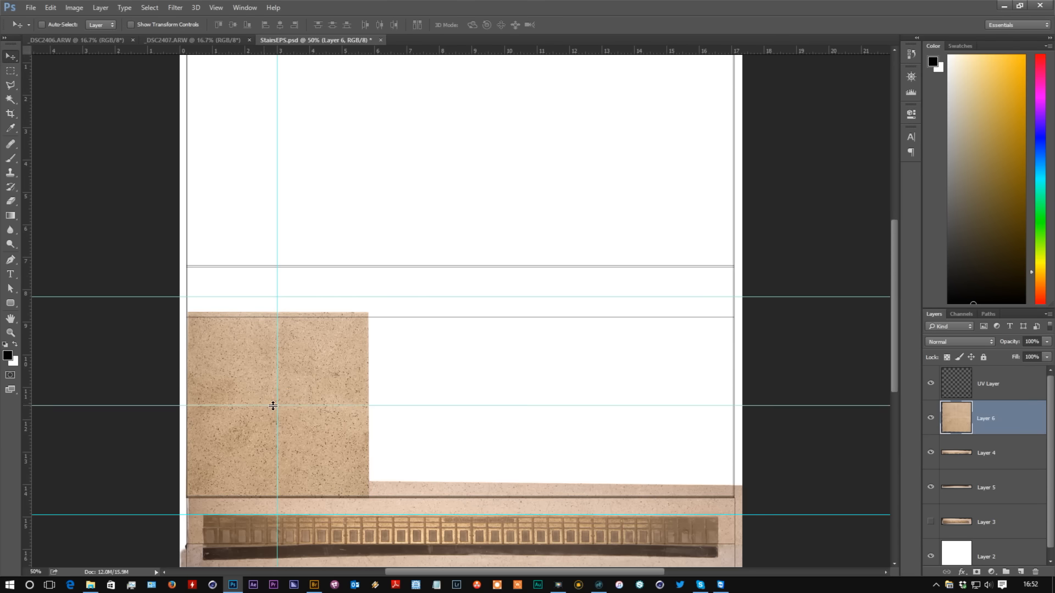
key("ctrl+t")
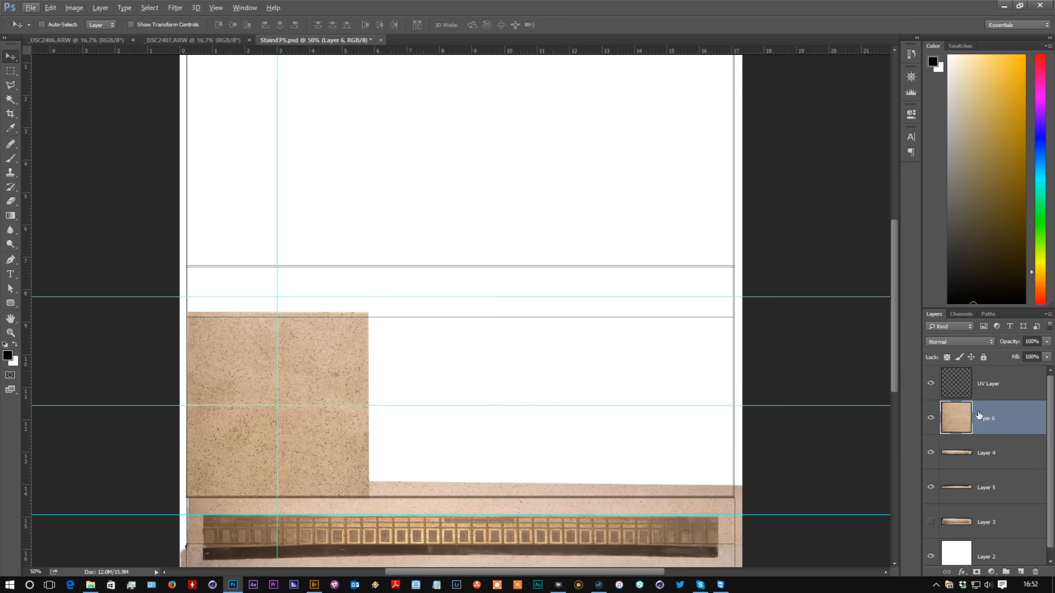
mouse_move(311, 385)
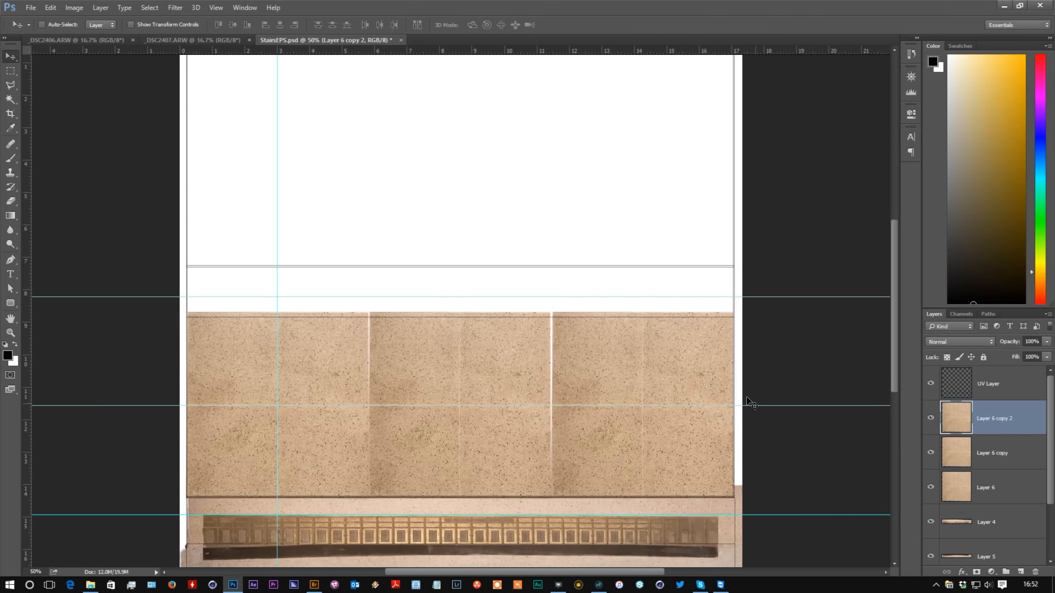
- Duplicate the Layer 6 tile patch across and upward in rows, then select the background layer
left_click(985, 486)
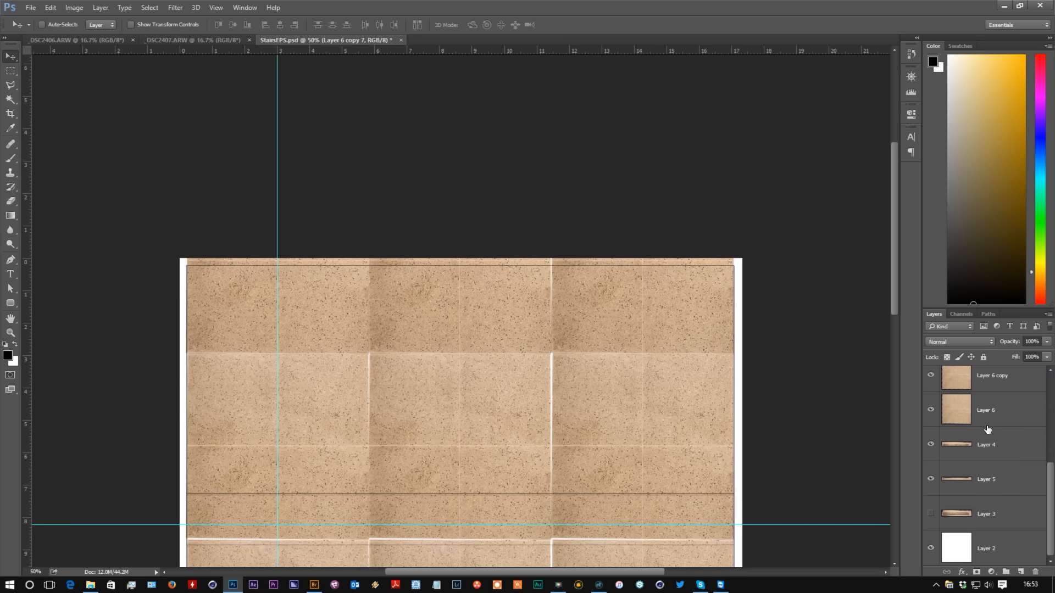
left_click(986, 547)
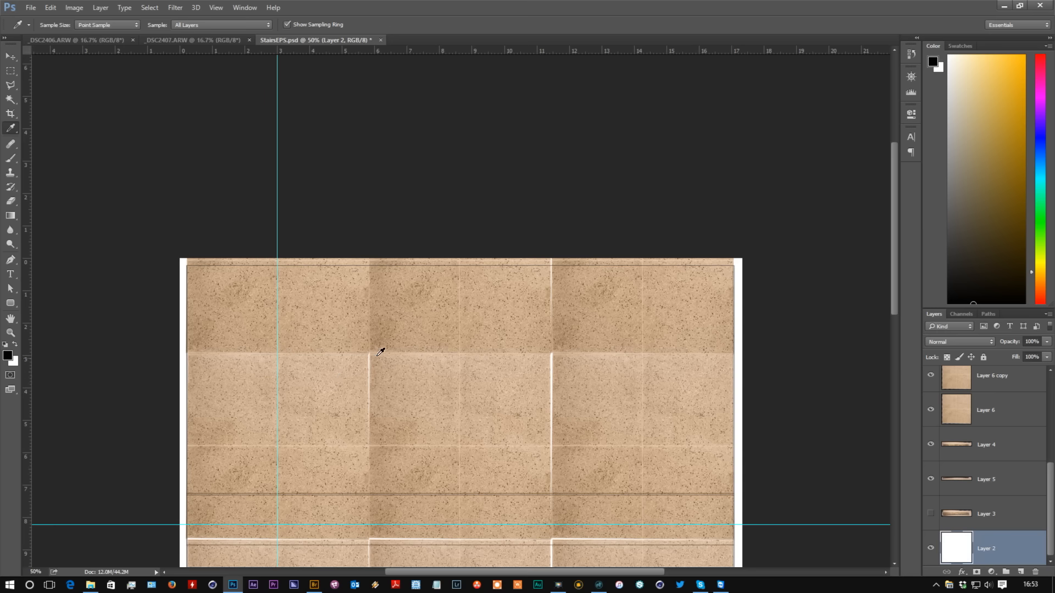
left_click(106, 25)
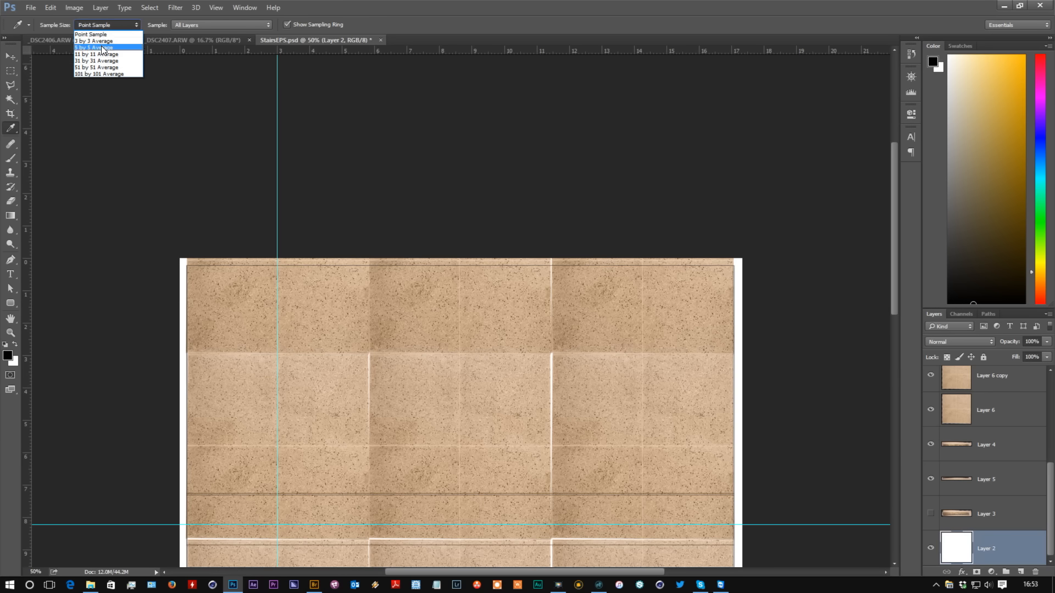
- Fill the white background with a 5x5-averaged tile beige and hide the UV Layer overlay
left_click(91, 47)
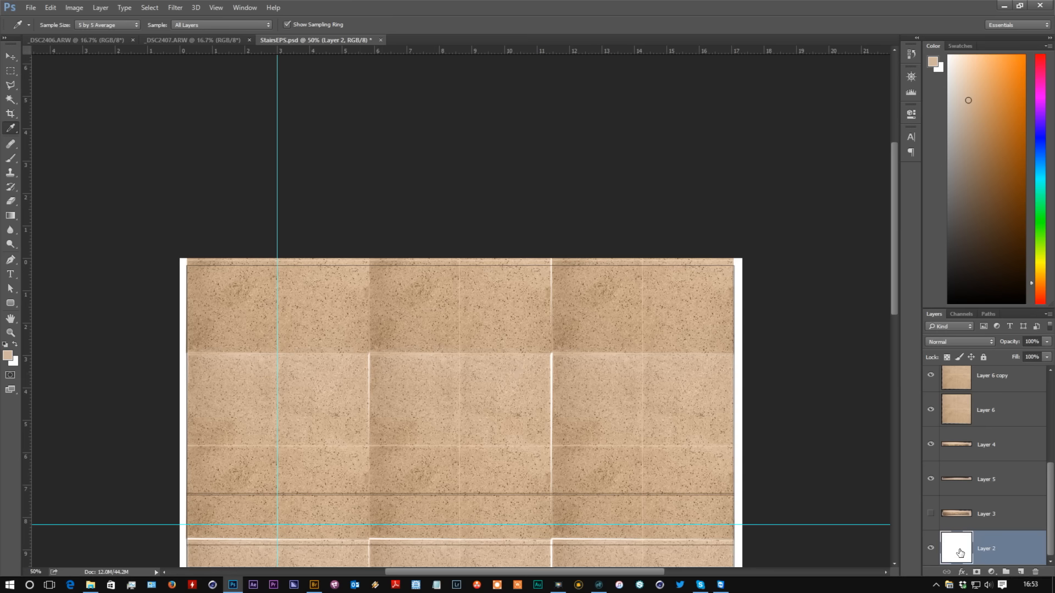
left_click(49, 8)
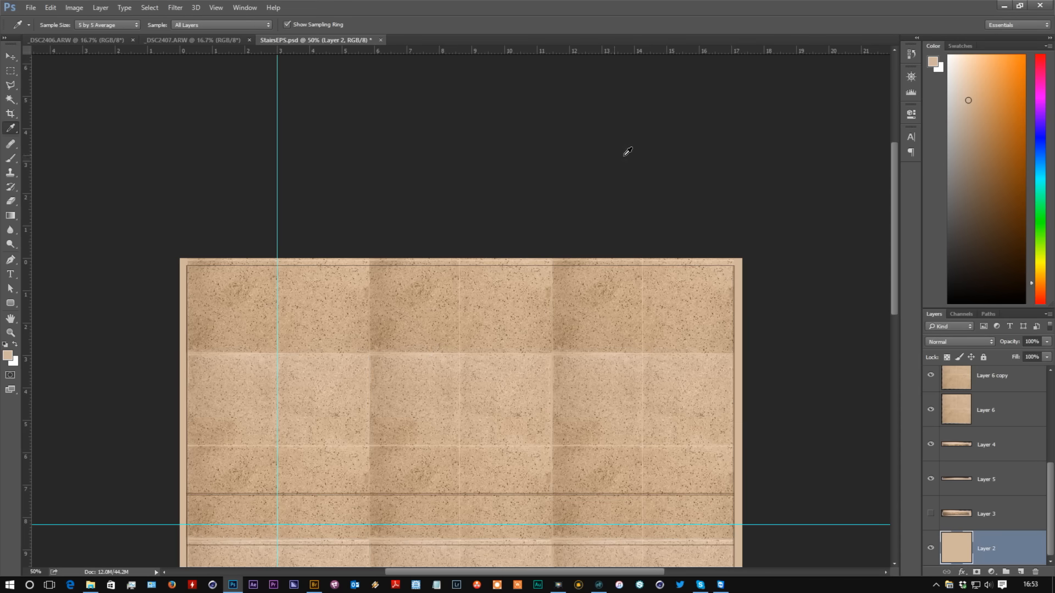
mouse_move(671, 283)
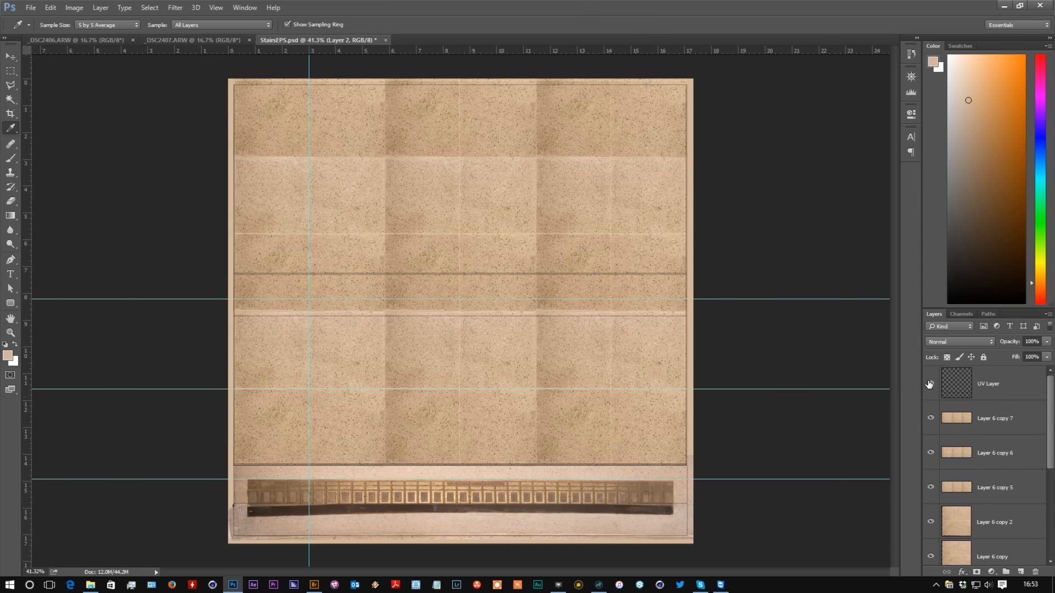
mouse_move(930, 384)
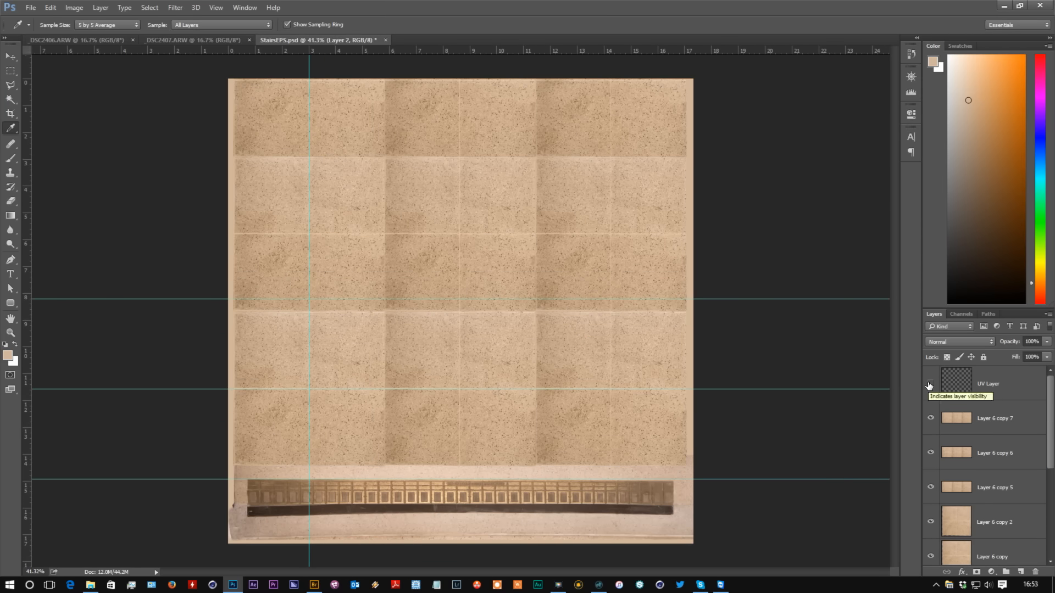
left_click(931, 384)
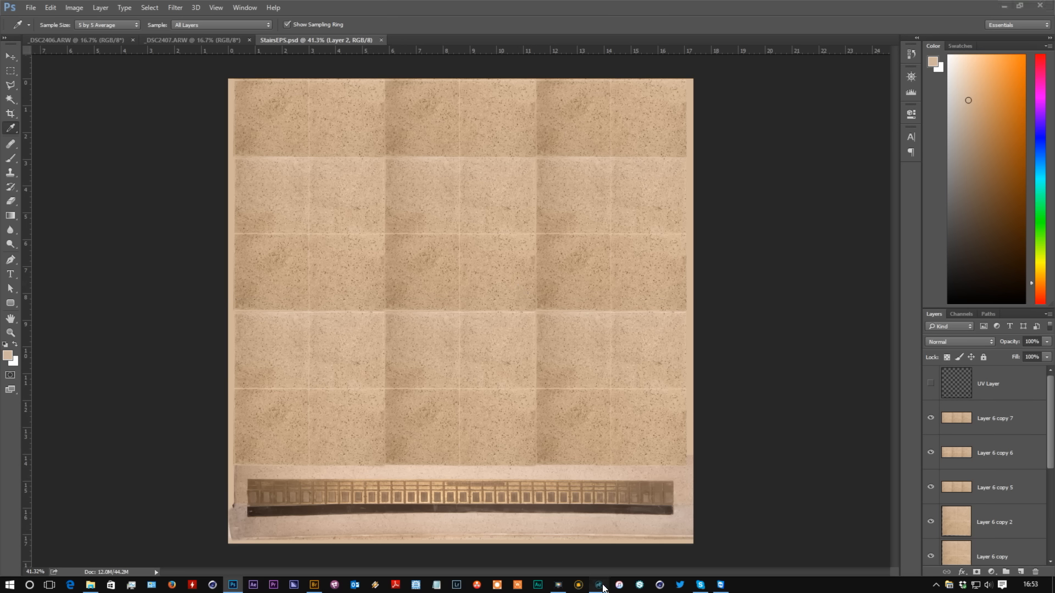
- Load Images/StairsEPS.psd as the Stairs material's diffuse image map, inspect, and return to Photoshop
left_click(601, 584)
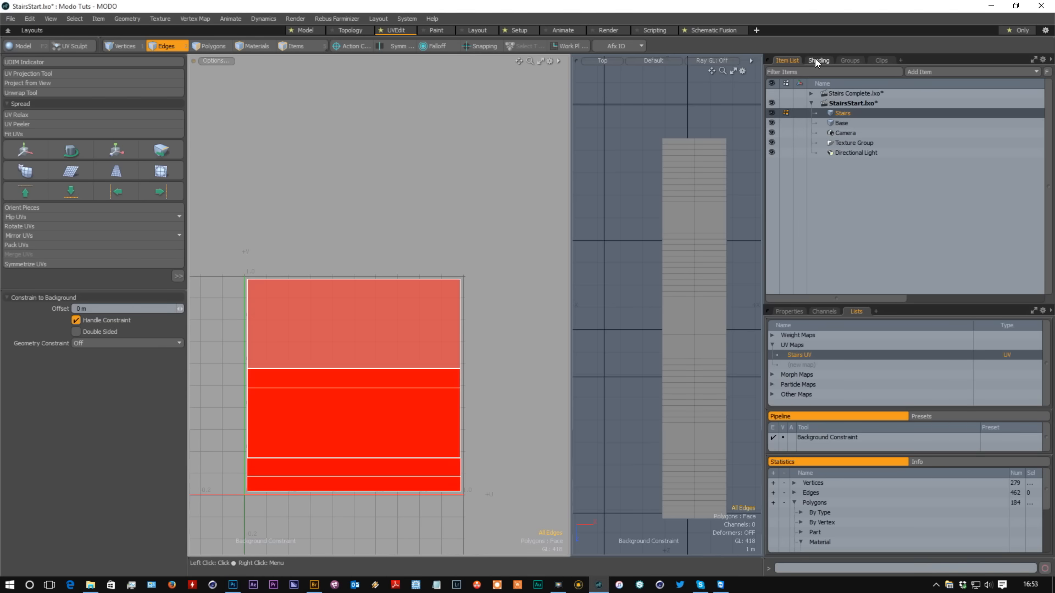
left_click(818, 59)
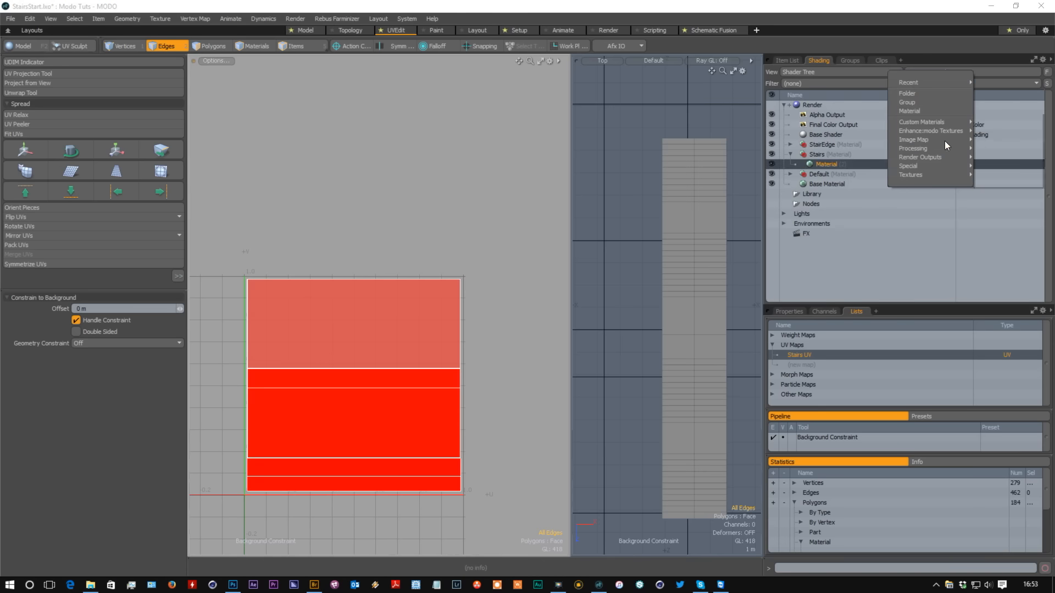
left_click(913, 139)
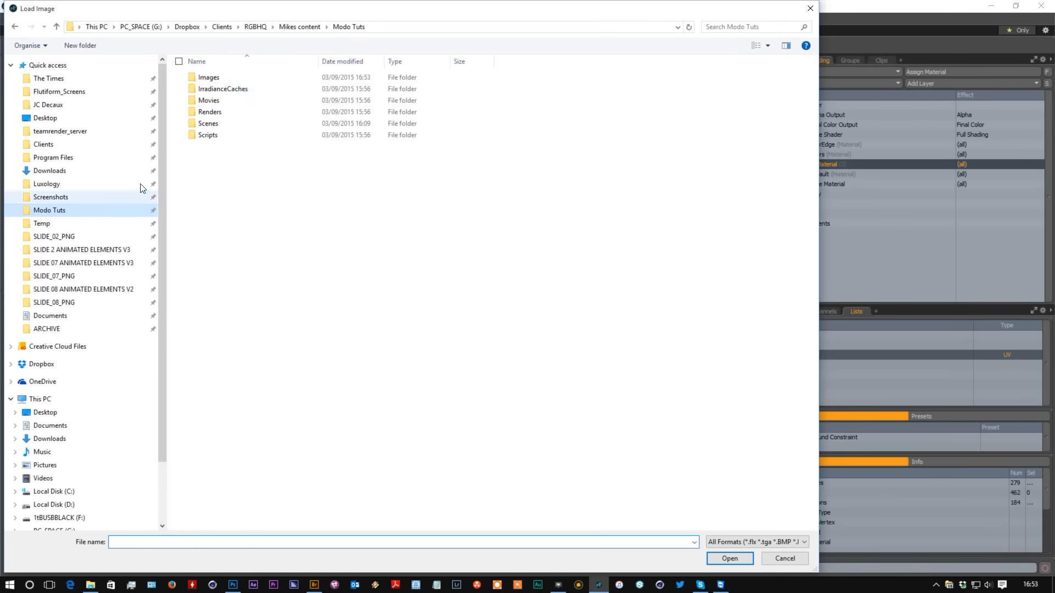
double_click(207, 77)
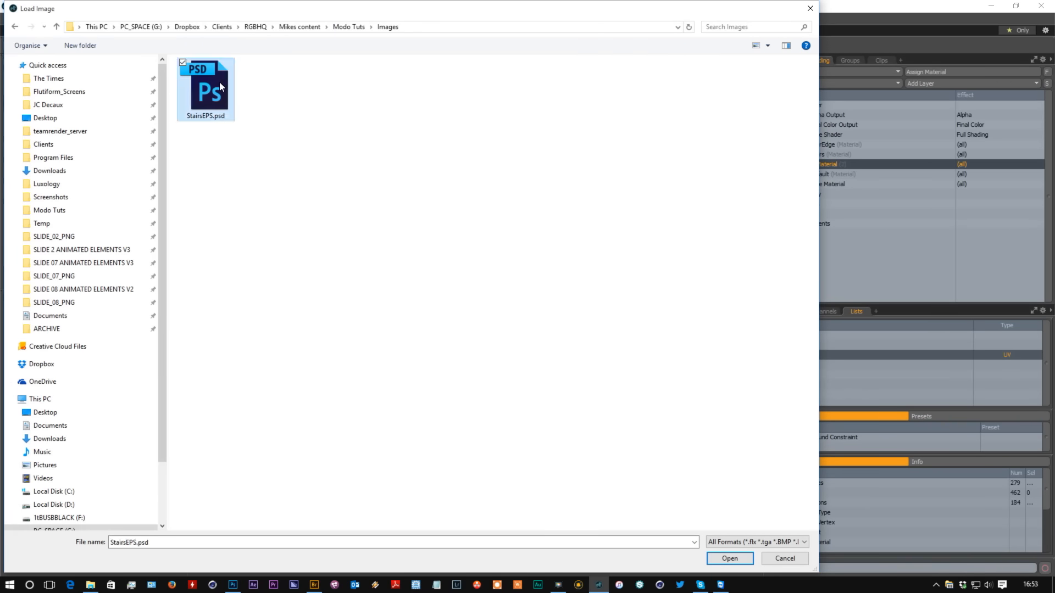
left_click(729, 559)
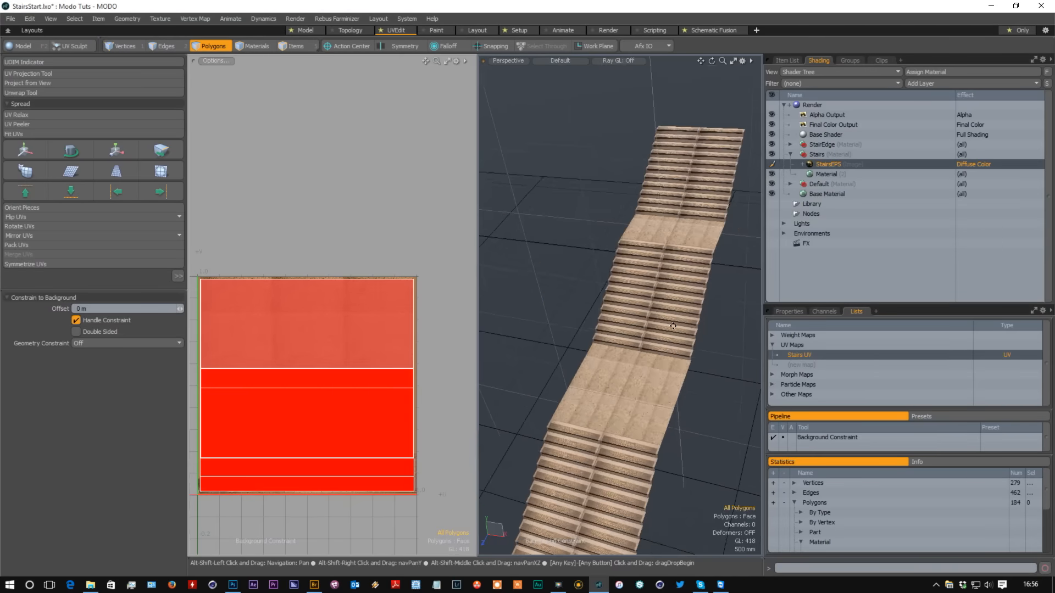
left_click_drag(673, 326, 556, 407)
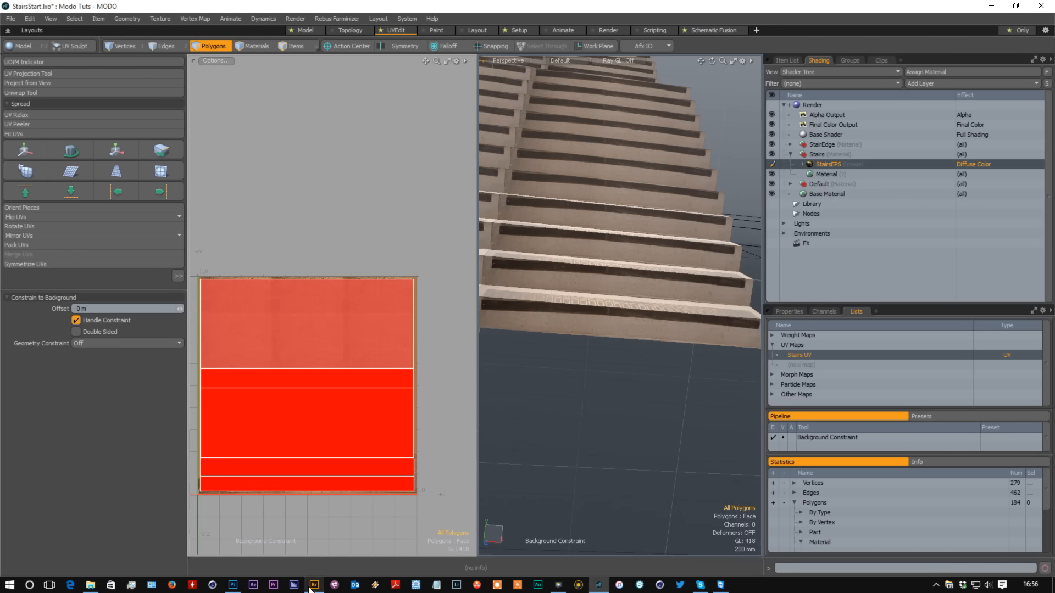
left_click(312, 584)
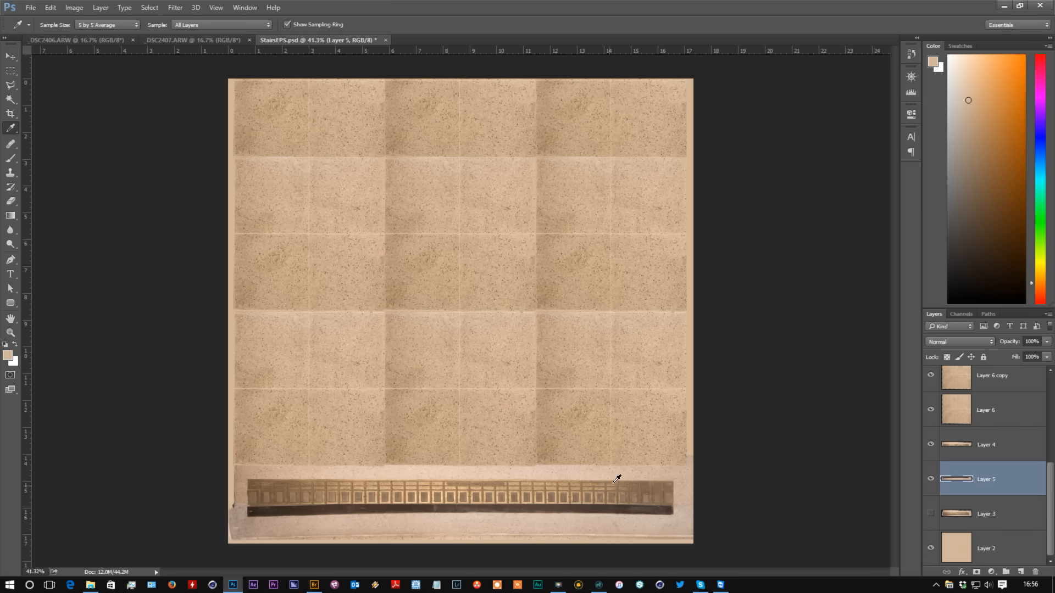
- Apply Edit > Transform > Warp to Layer 5, bending its lower edge and pulling its right corner into place
left_click(50, 8)
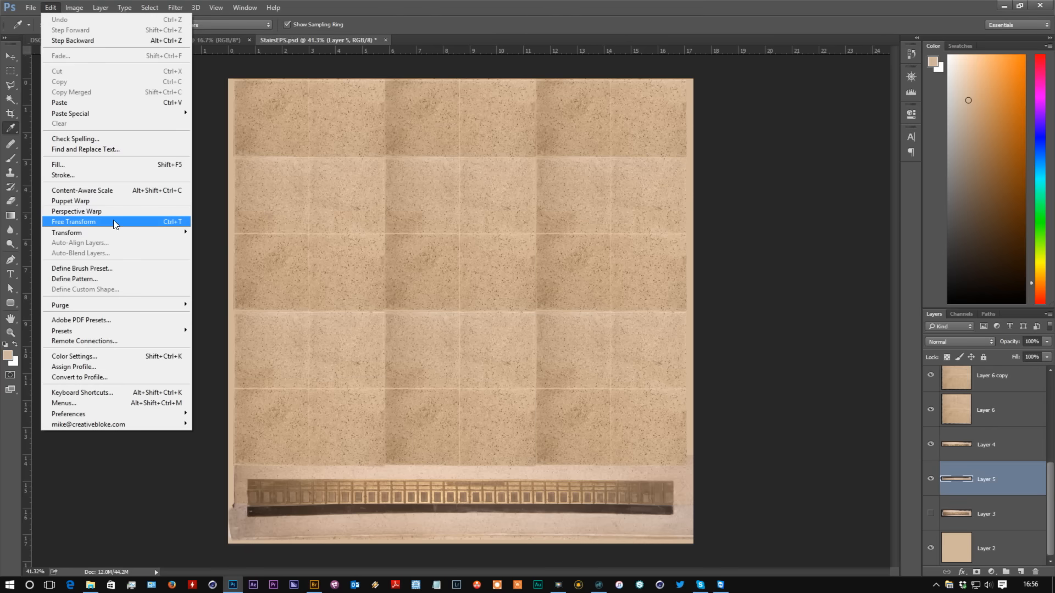
mouse_move(67, 232)
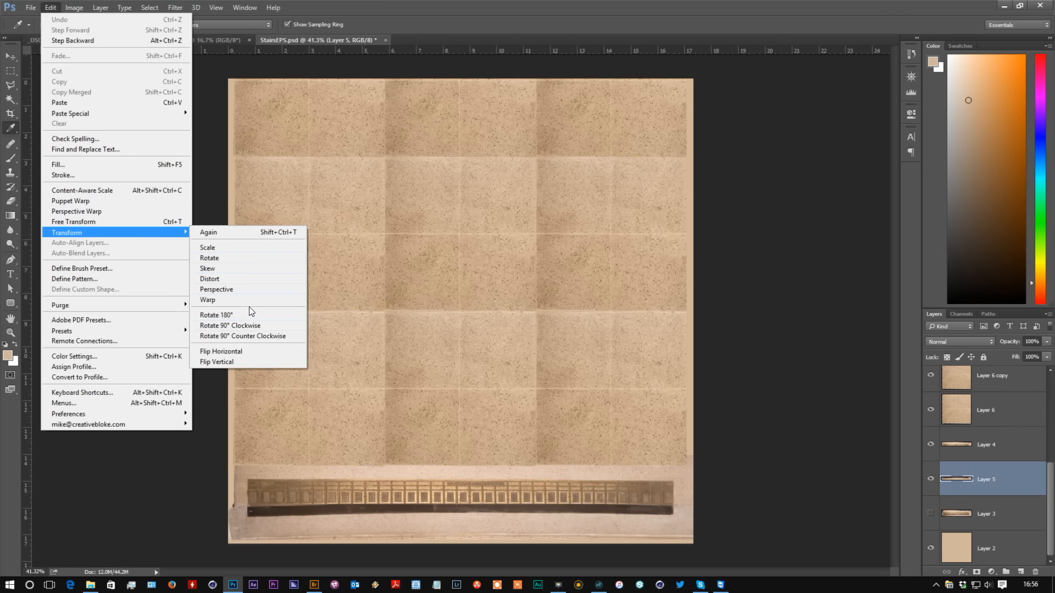
left_click(207, 300)
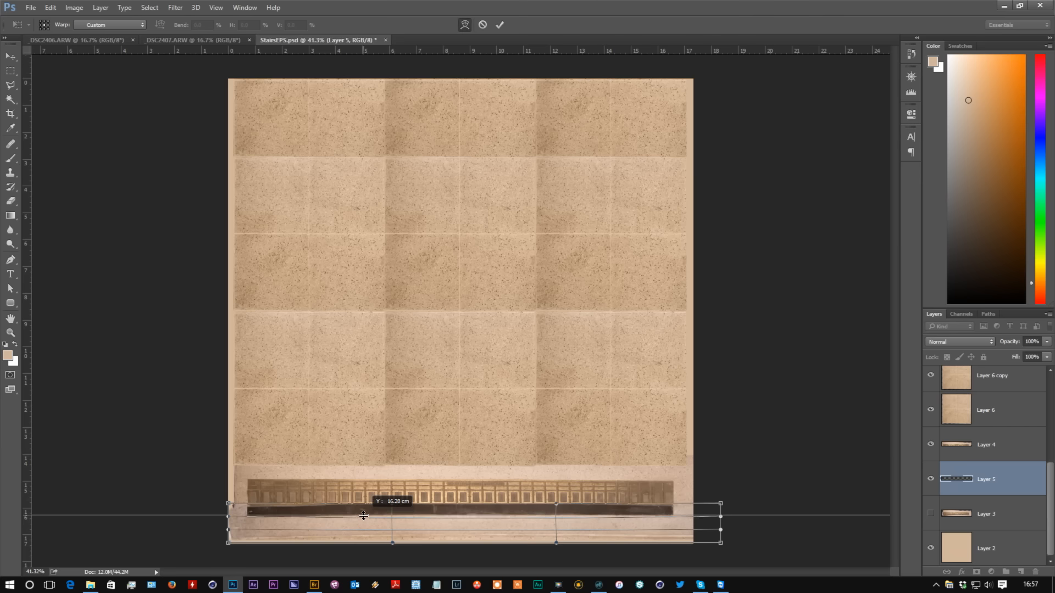
left_click_drag(363, 514, 365, 518)
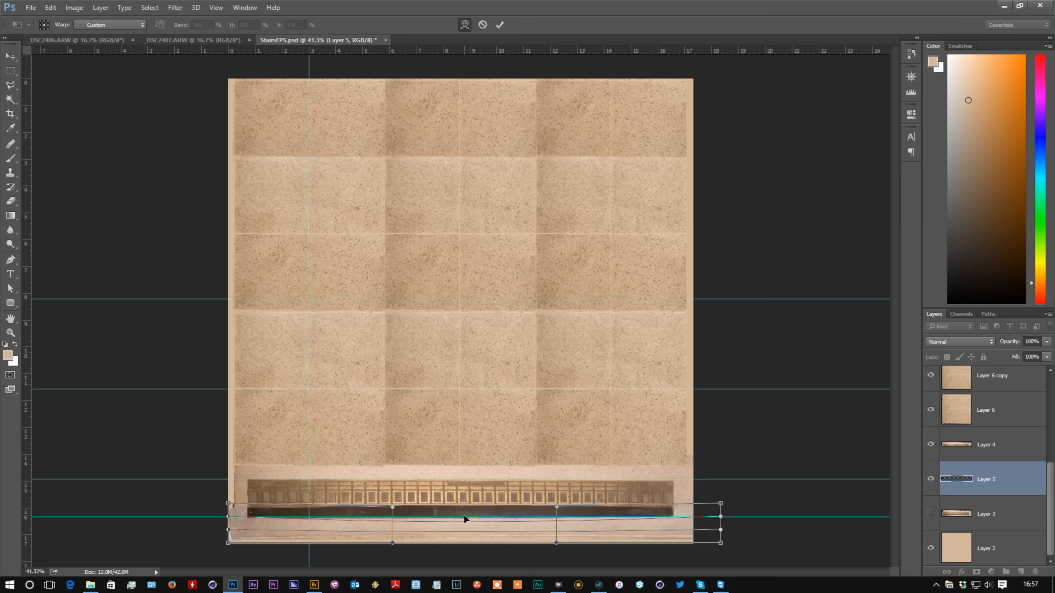
mouse_move(231, 506)
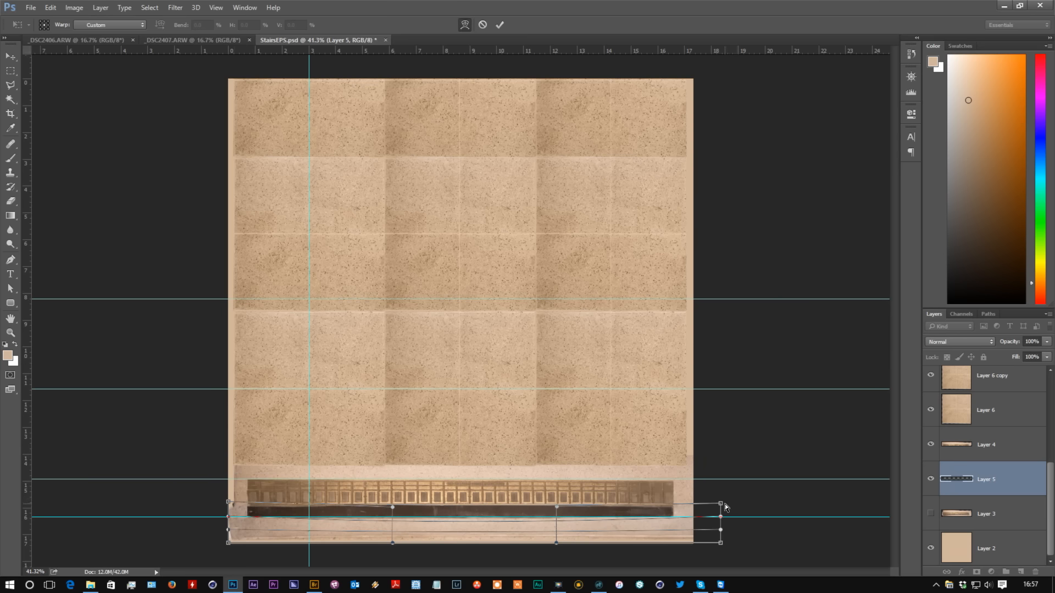
left_click_drag(721, 506, 719, 503)
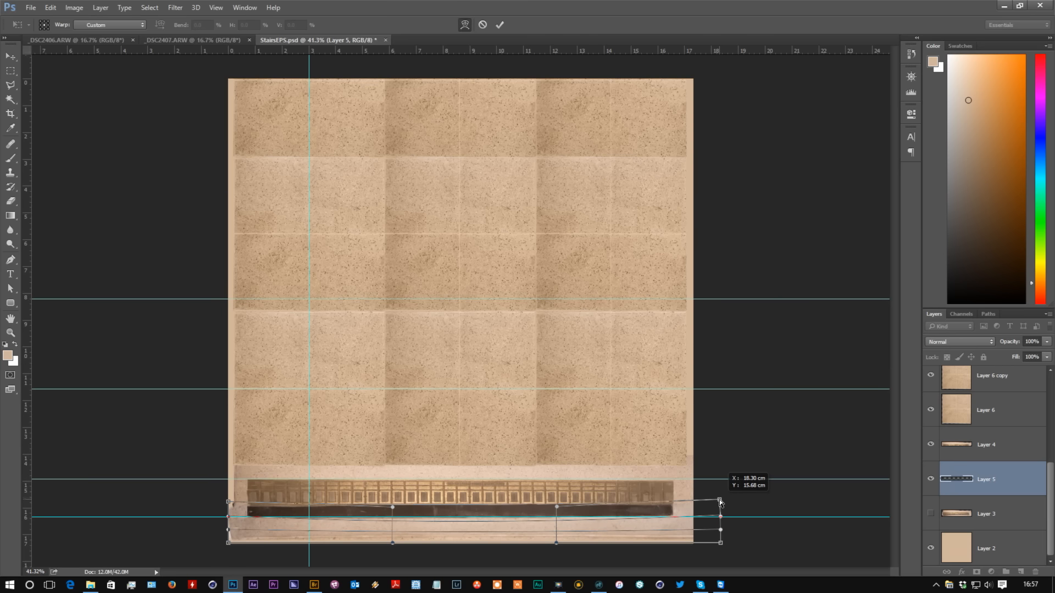
mouse_move(492, 515)
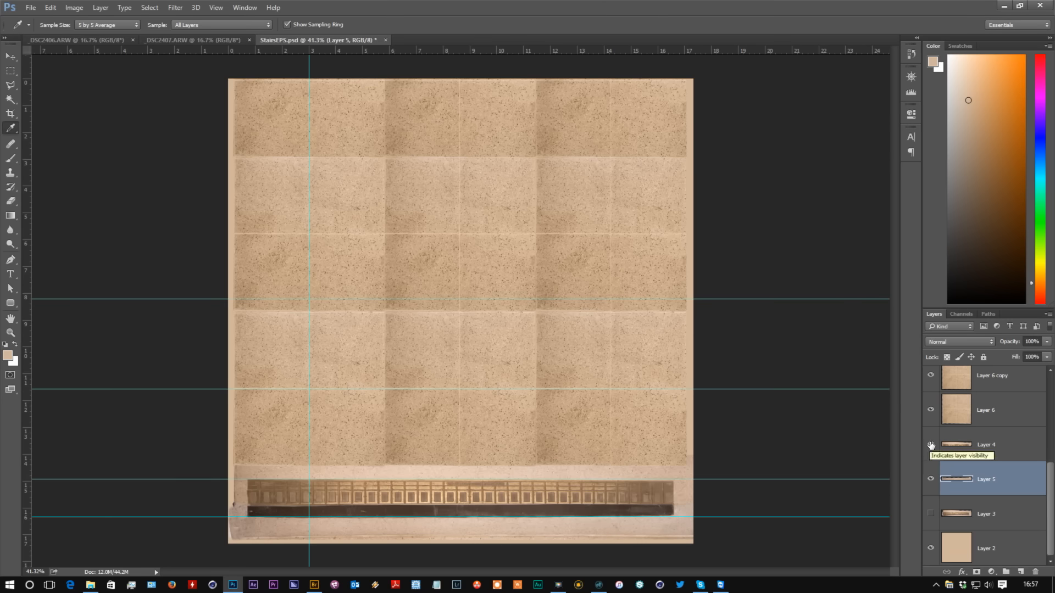
- Select the Layer 4 strip and start a Warp transform on it
left_click(986, 444)
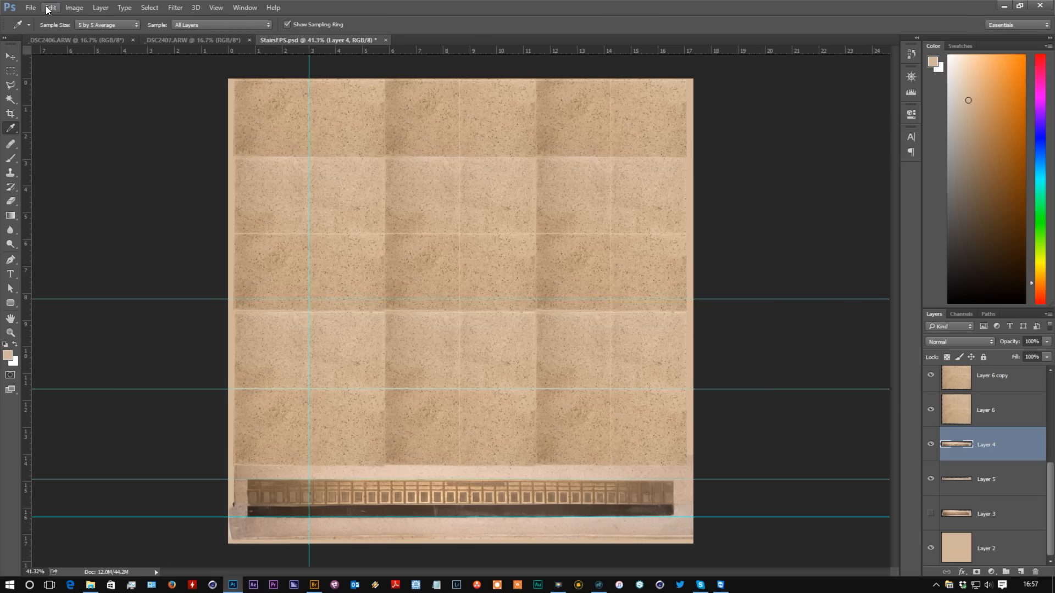
left_click(50, 7)
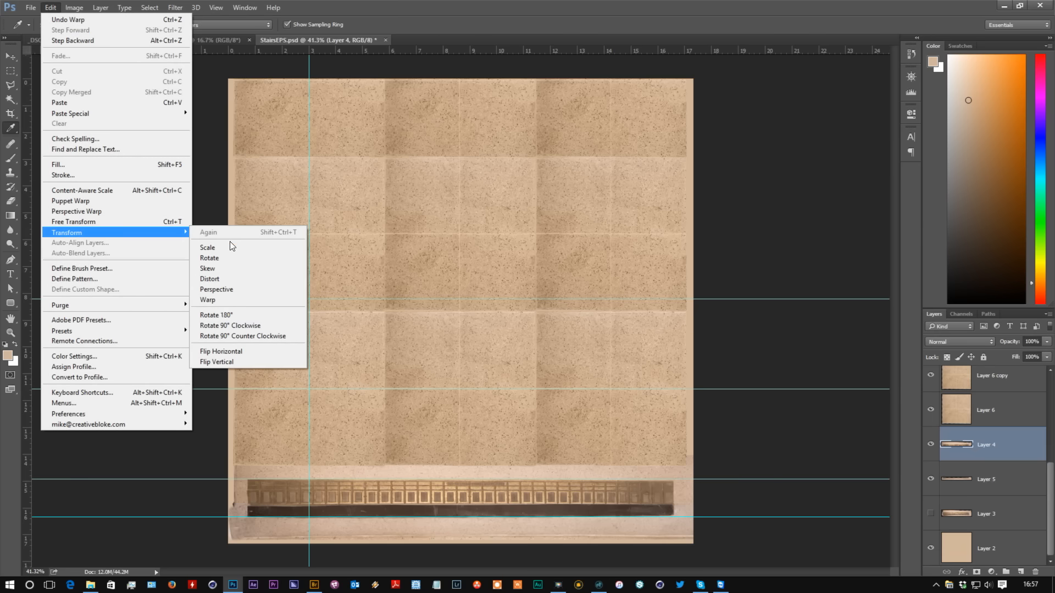
left_click(208, 299)
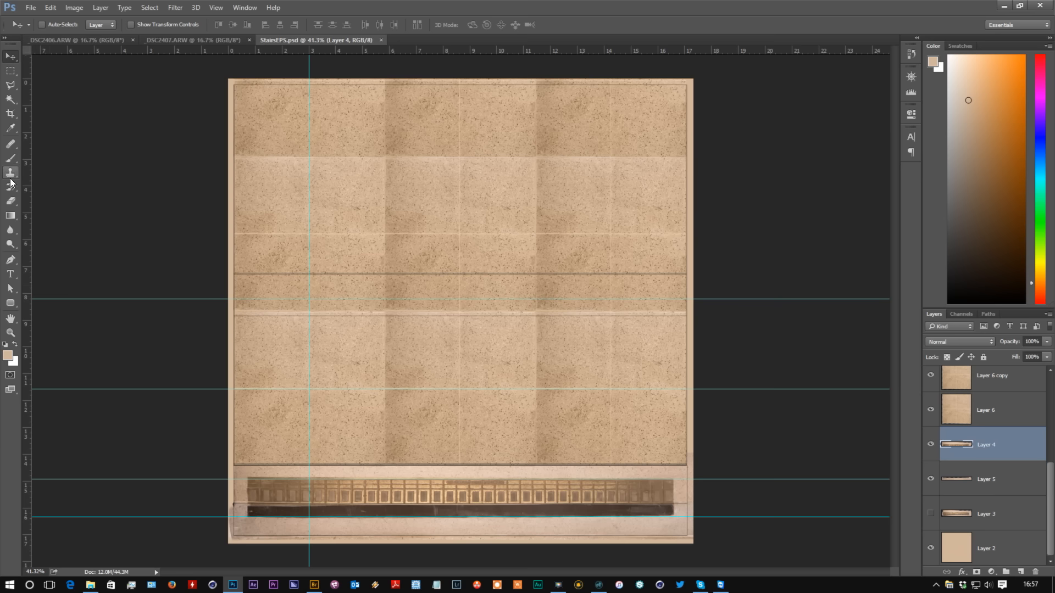
- Clone-stamp sampled texture over the strip's ragged ends with an adjusted brush, then return to Layer 4
left_click(11, 173)
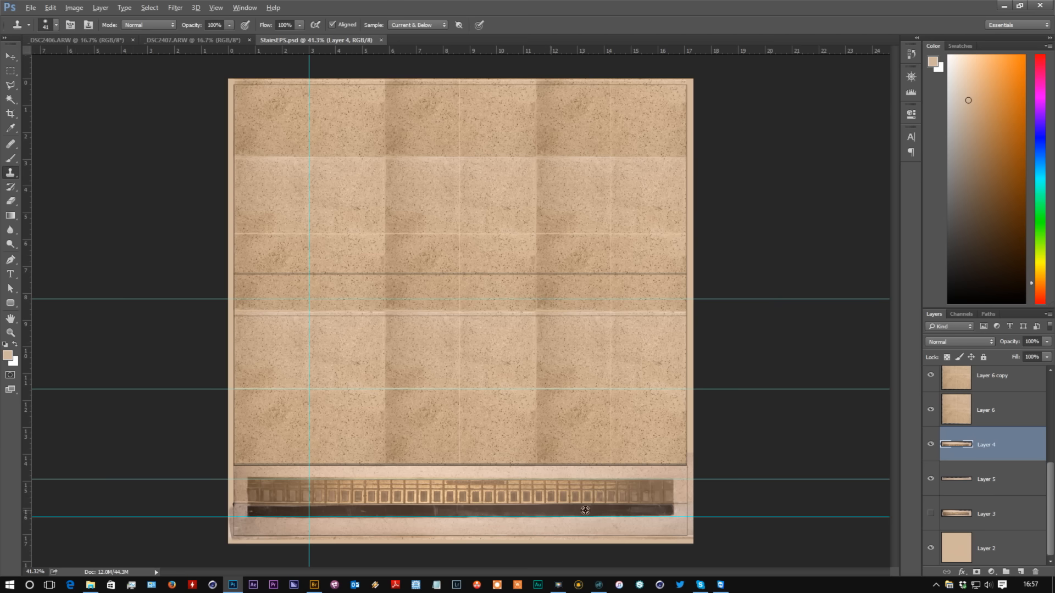
left_click(986, 479)
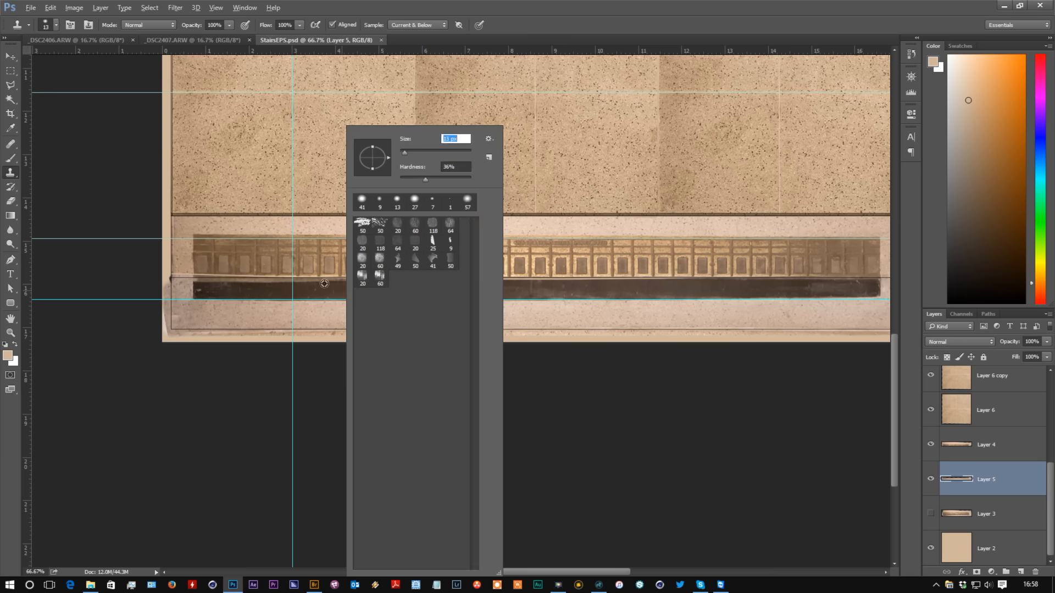
left_click(343, 277)
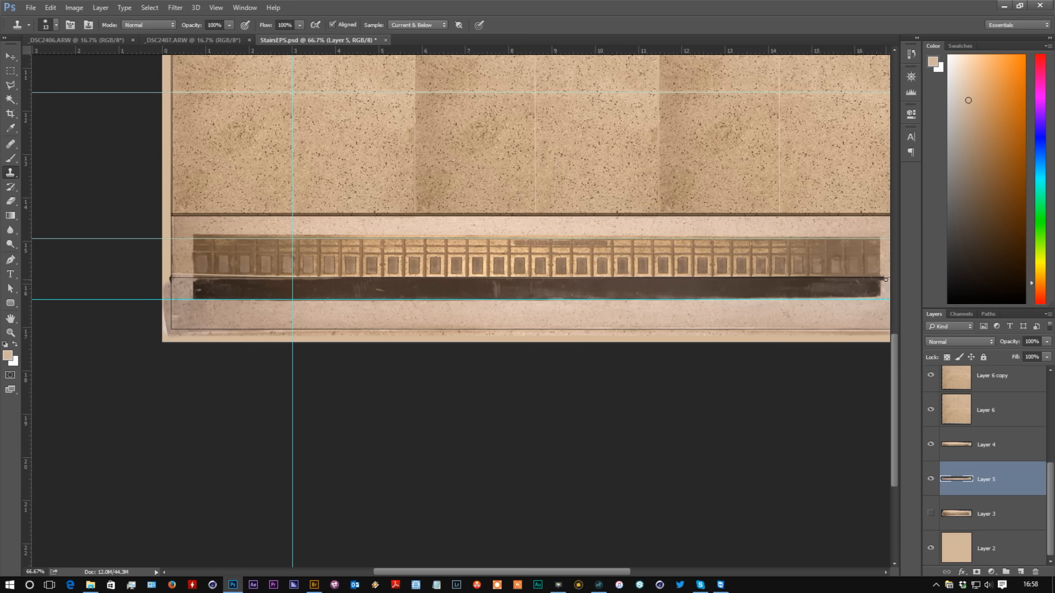
mouse_move(395, 284)
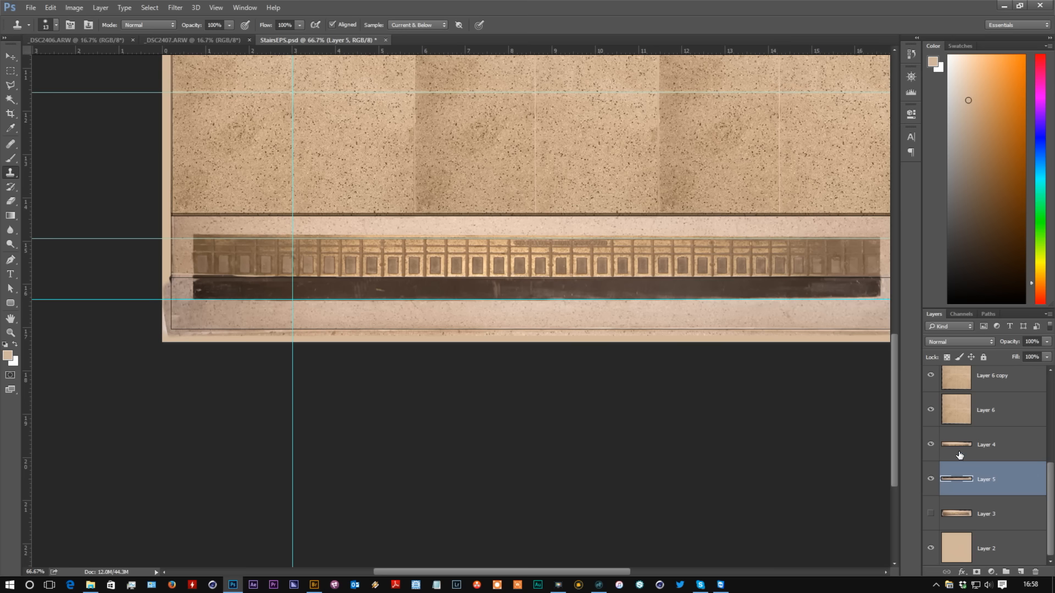
left_click(986, 444)
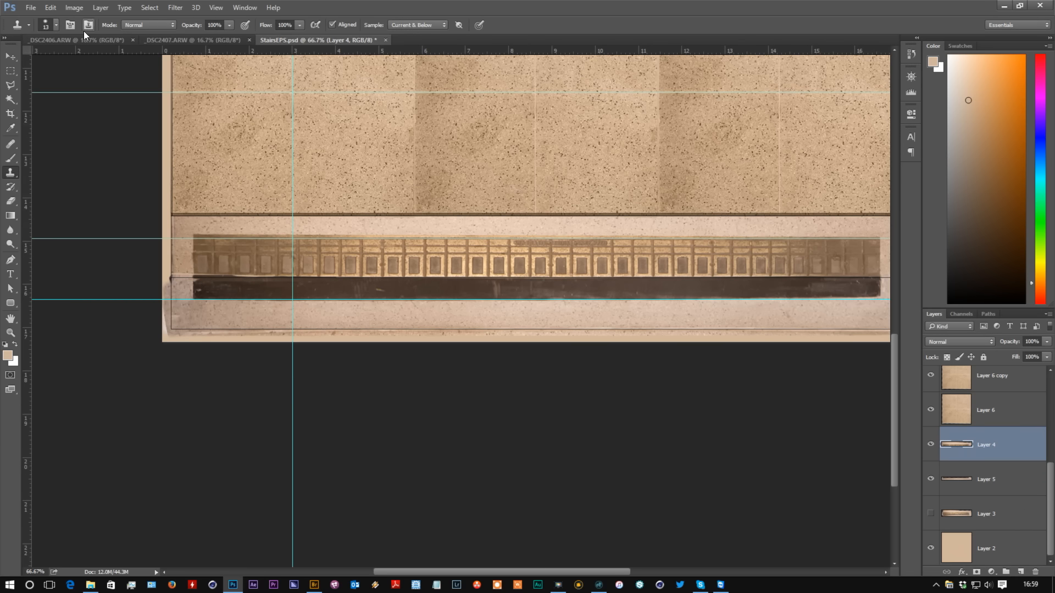
- Warp Layer 4 again, bending the strip's left edge
left_click(49, 8)
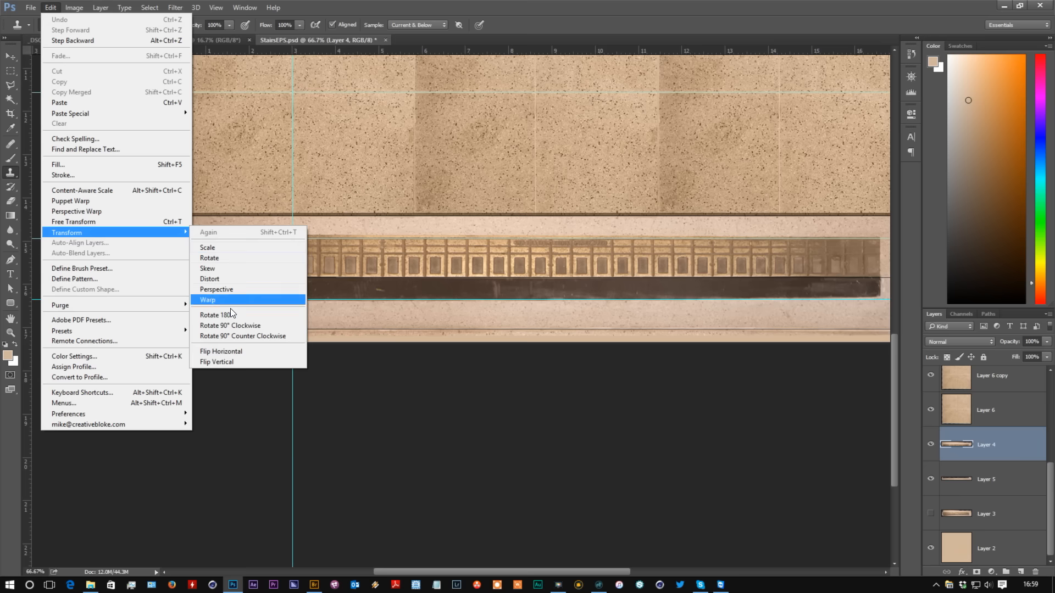
left_click(208, 299)
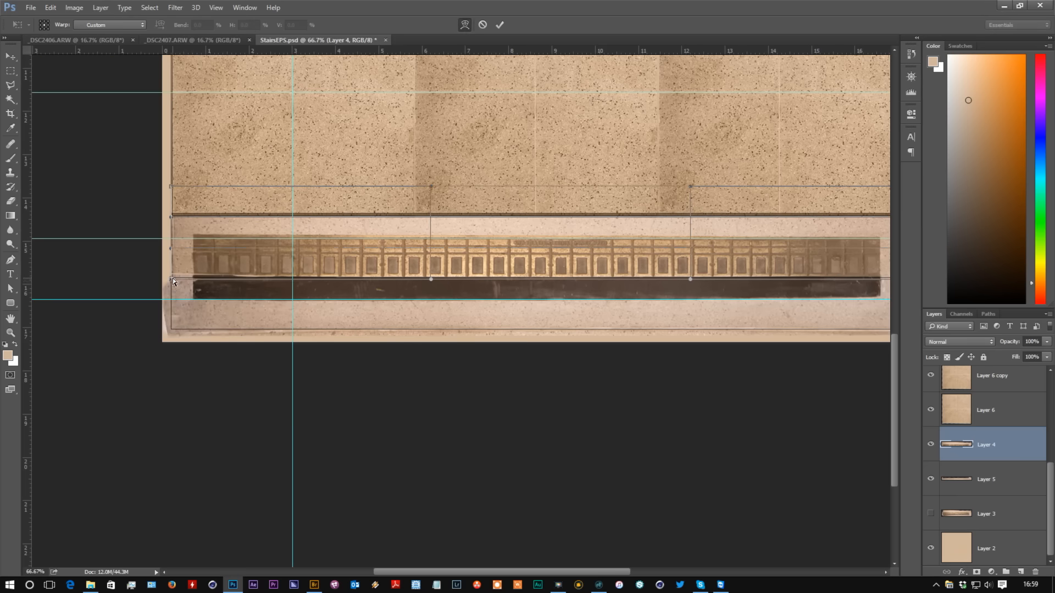
left_click_drag(171, 282, 172, 288)
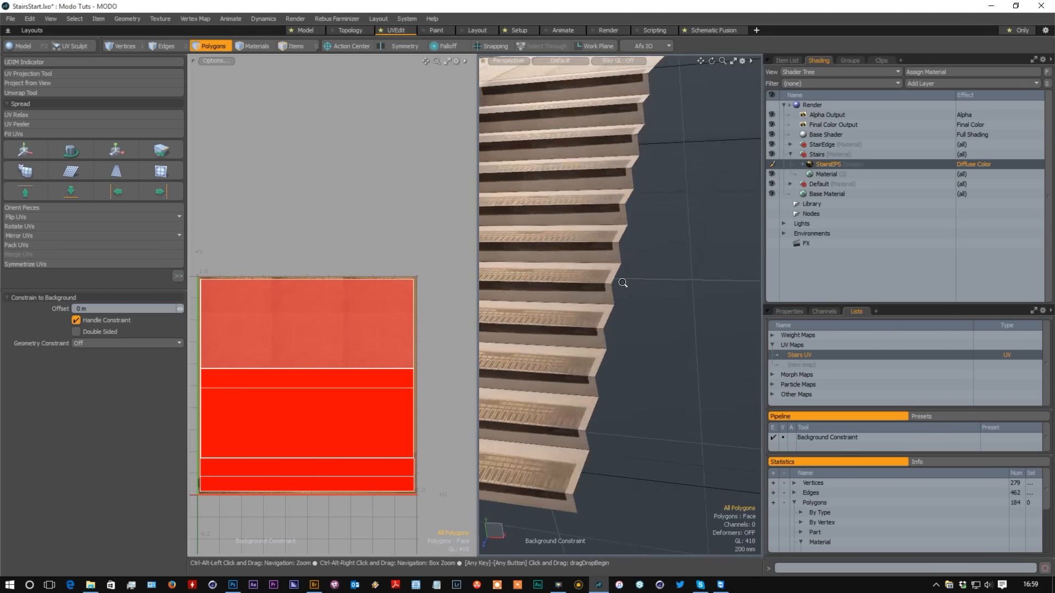
- Zoom into the perspective viewport to inspect the step edges up close
left_click_drag(622, 282, 555, 289)
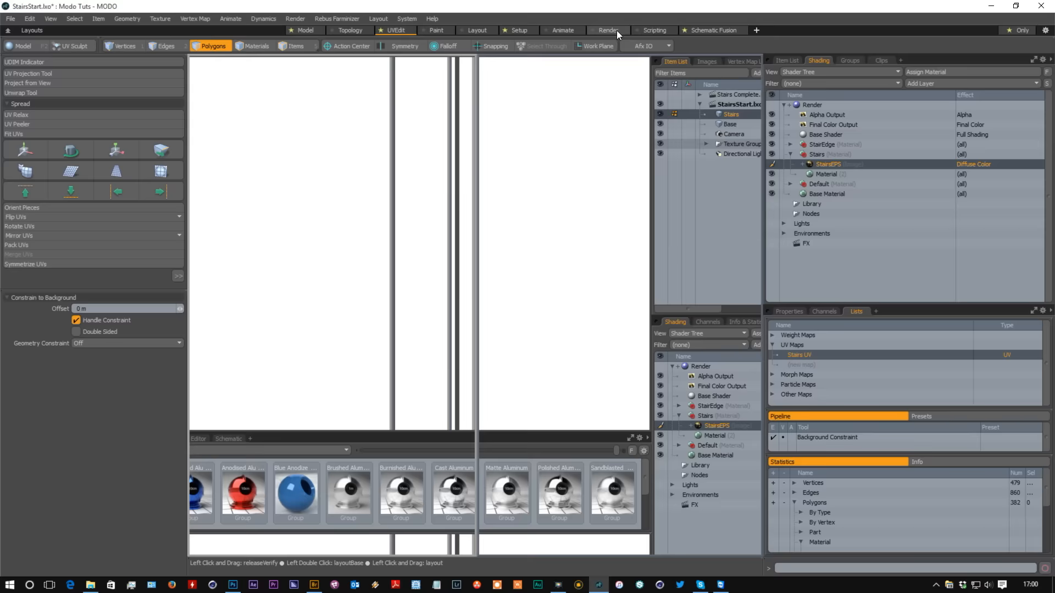
- Switch to the Render layout and orbit the preview to view the stairs from the side
left_click(607, 31)
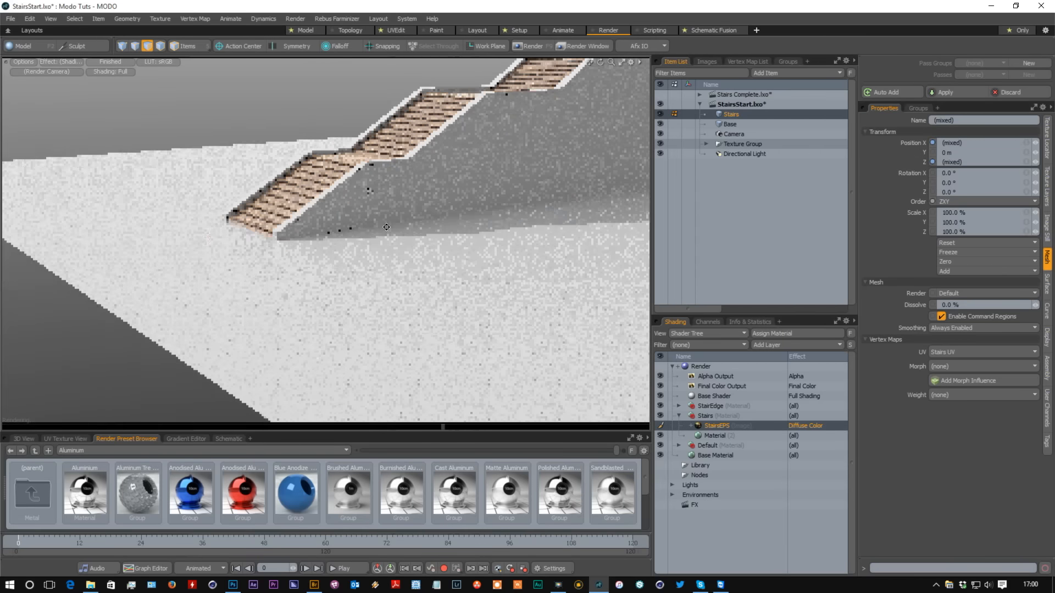
left_click_drag(386, 228, 292, 288)
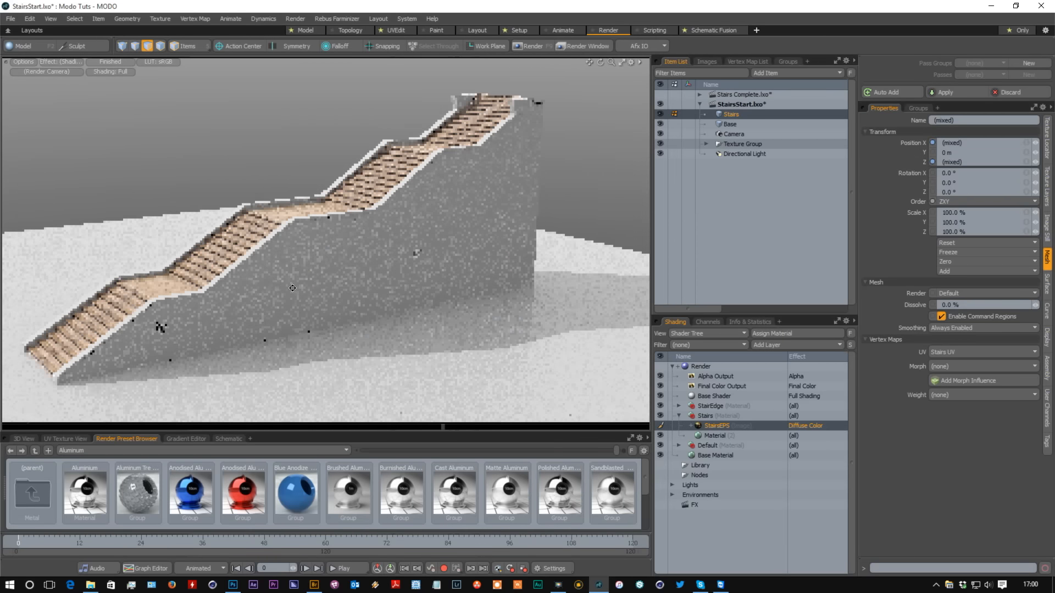